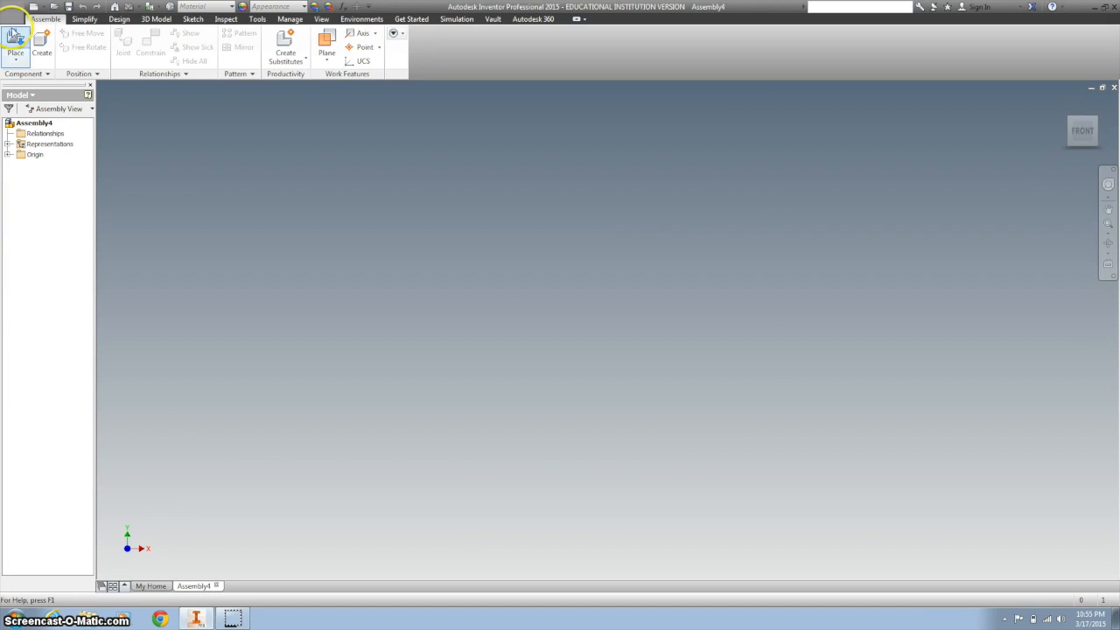
mouse_move(14, 44)
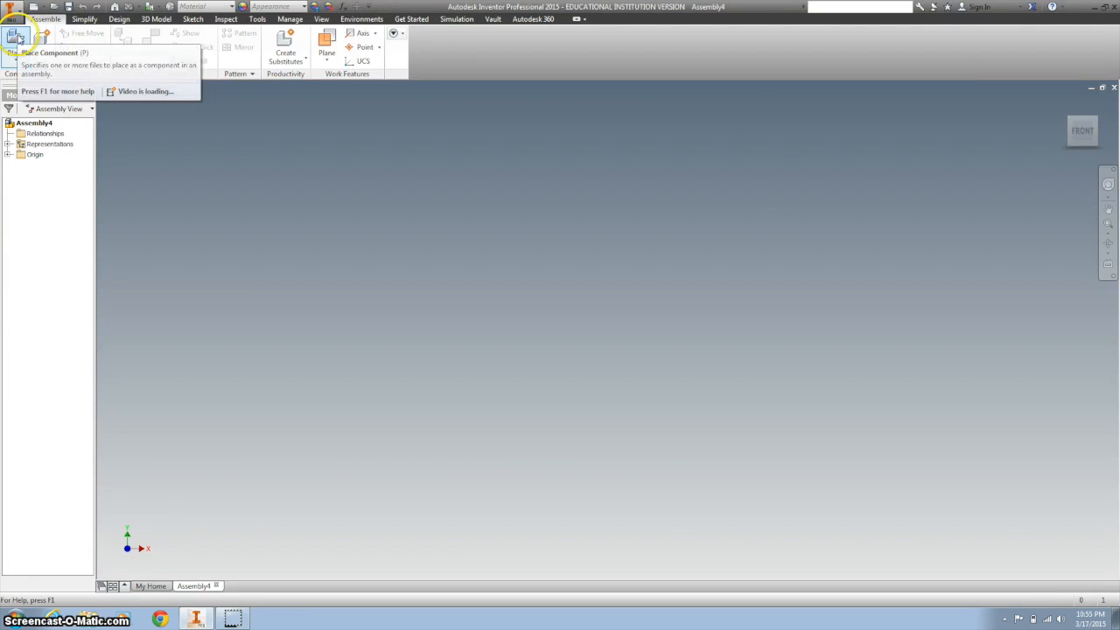
Step: Place the Train block part file as the first component, grounded at the origin
left_click(15, 42)
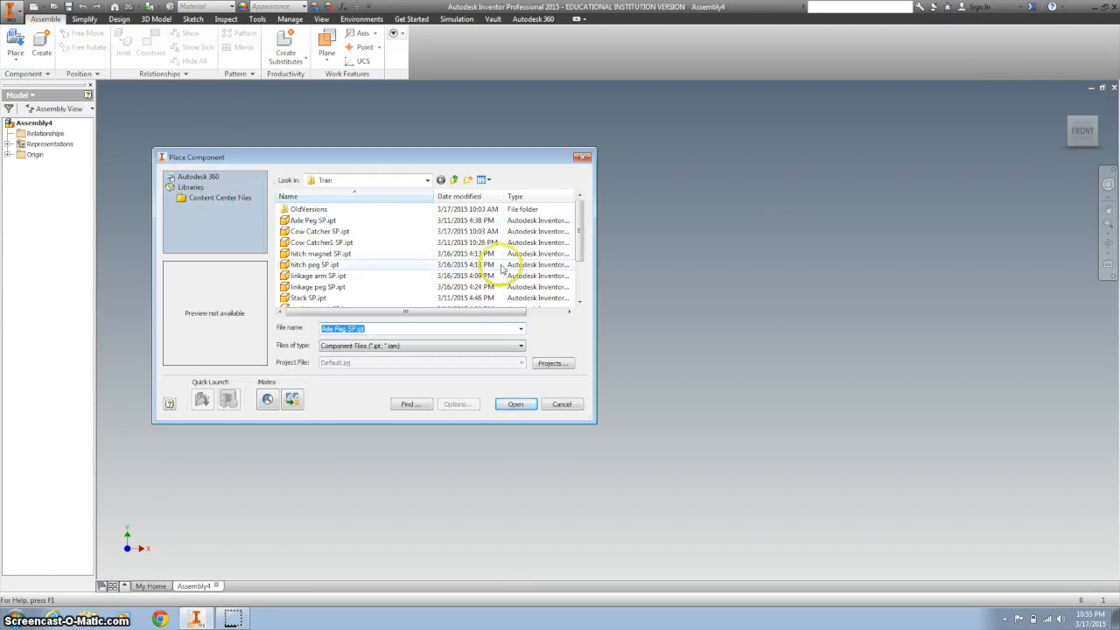
scroll("down", 3)
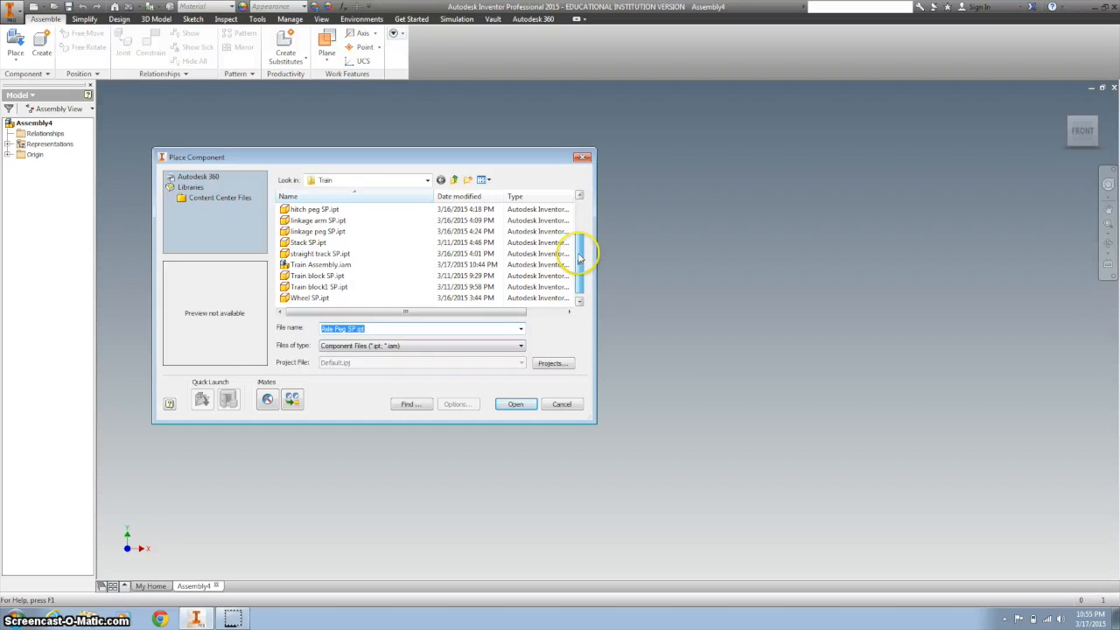
scroll("up", 3)
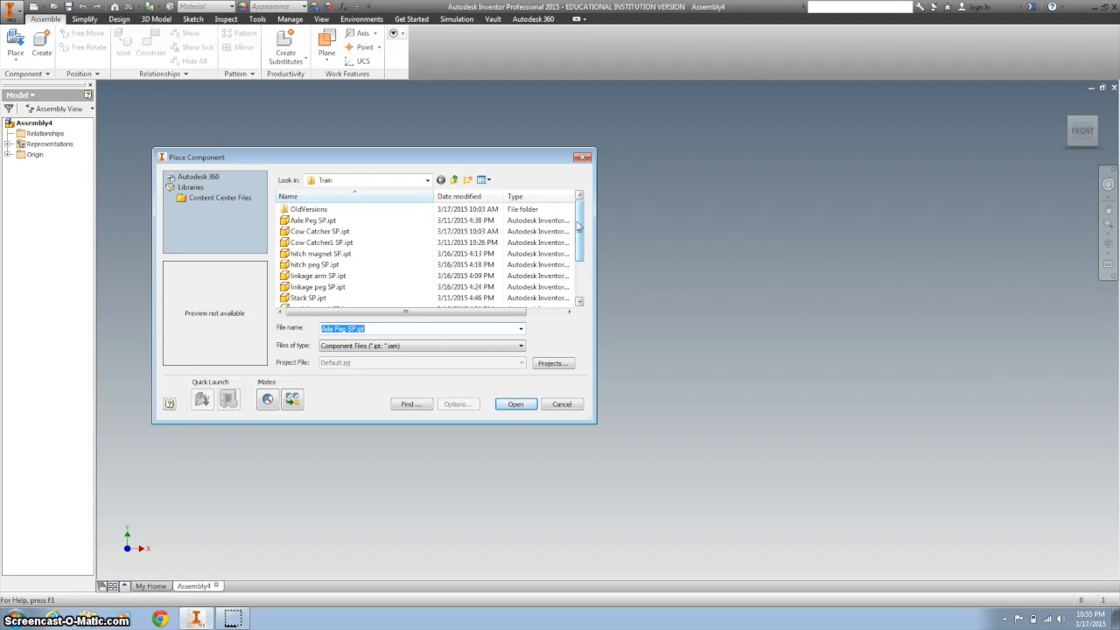
mouse_move(577, 224)
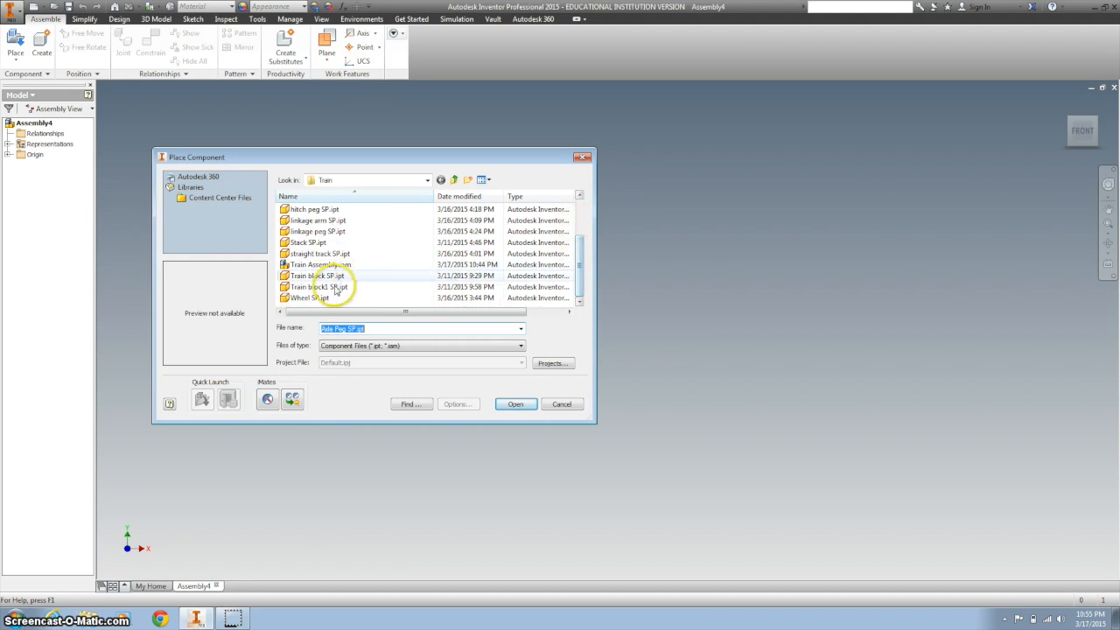
left_click(514, 402)
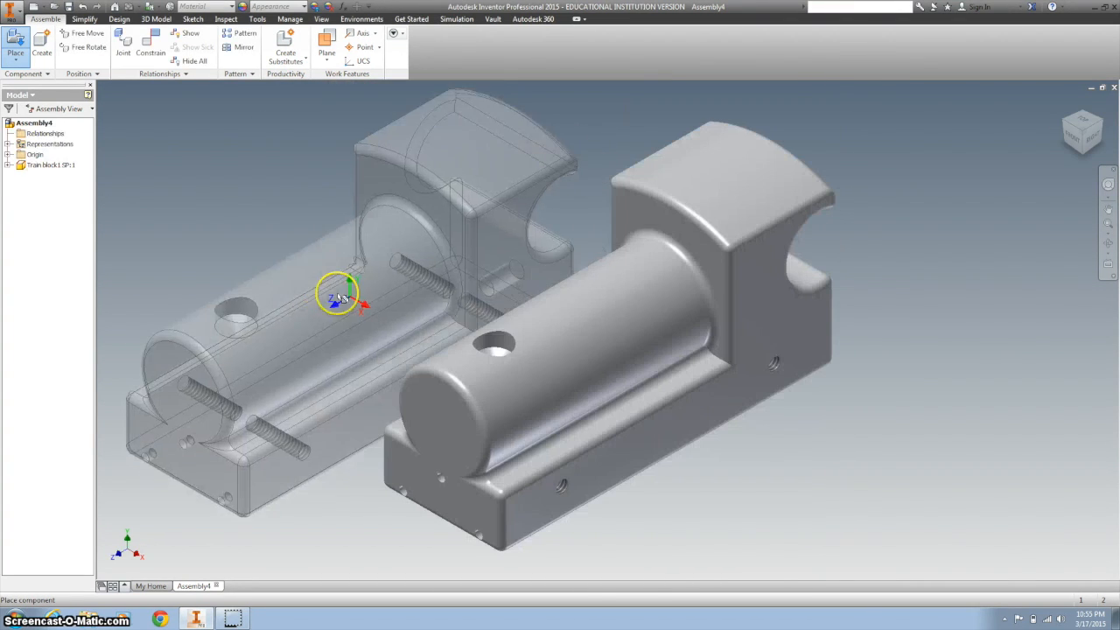
right_click(340, 294)
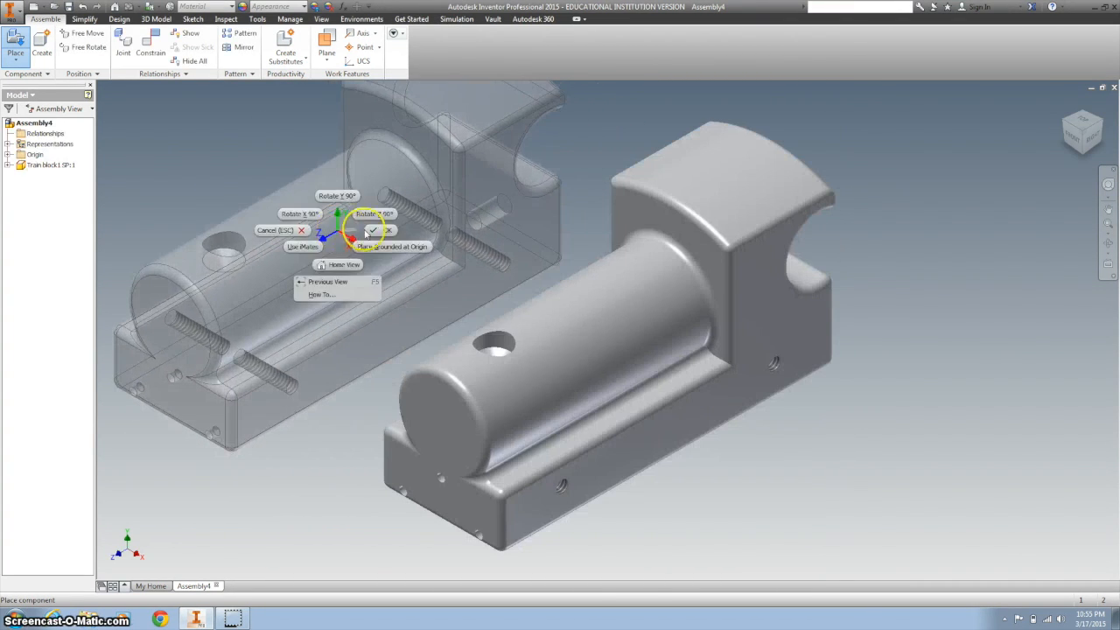
right_click(602, 317)
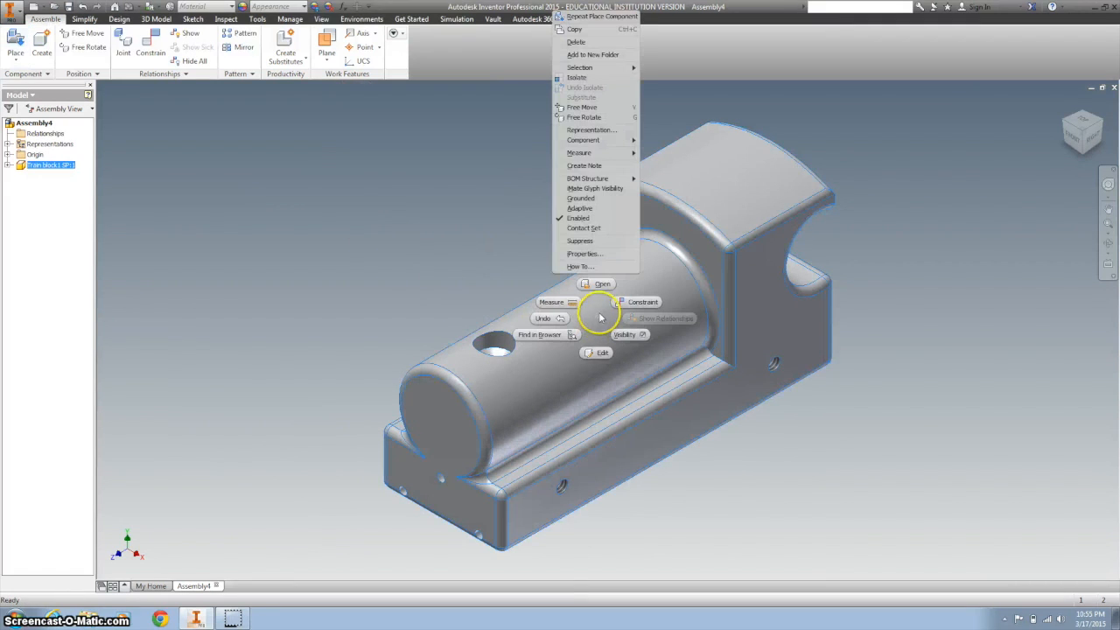
mouse_move(596, 210)
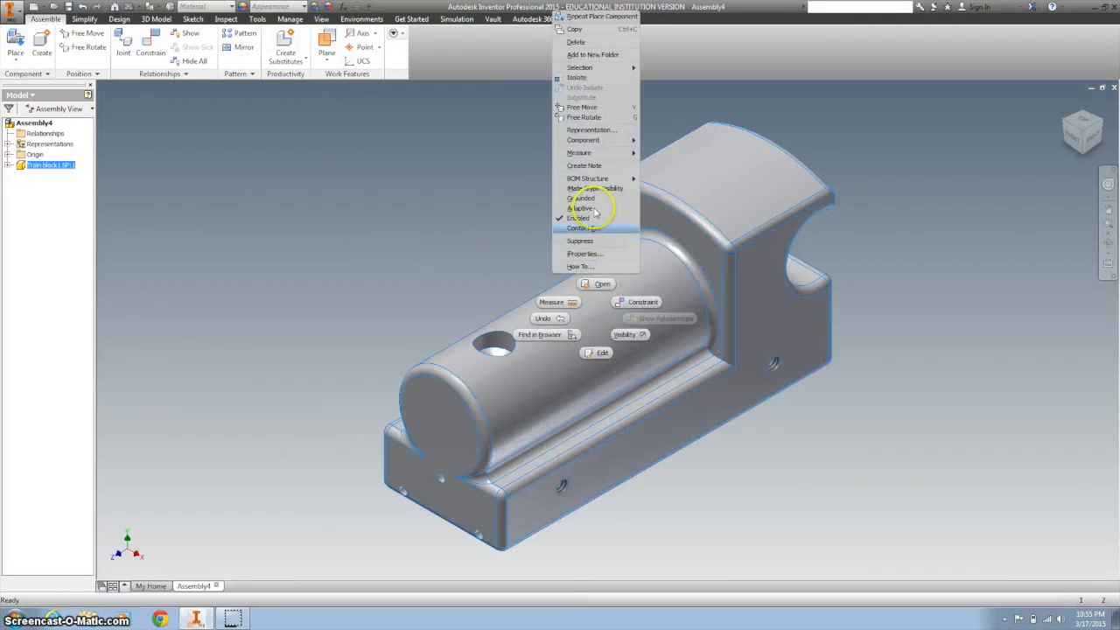
mouse_move(580, 198)
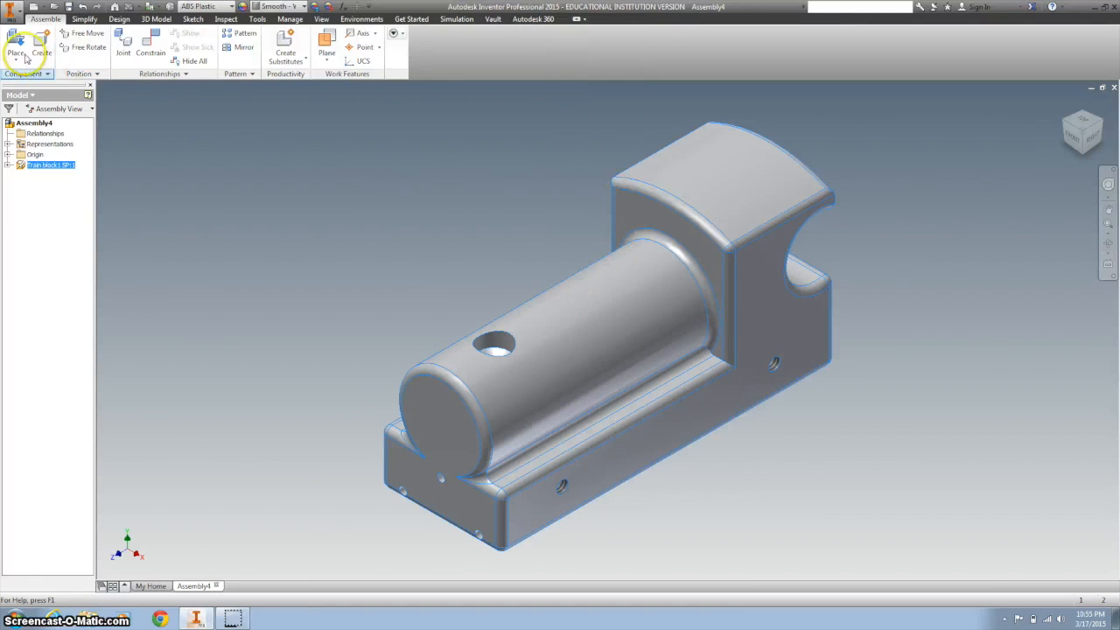
Step: Place four copies of Wheel SP.ipt in the viewport around the train block
left_click(15, 42)
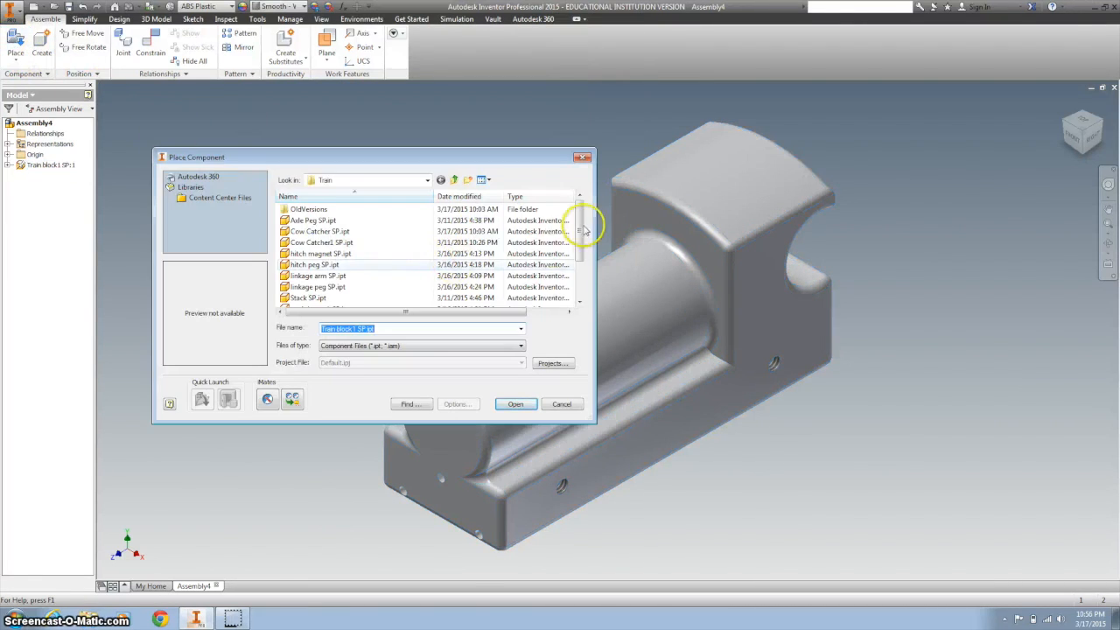
left_click(312, 297)
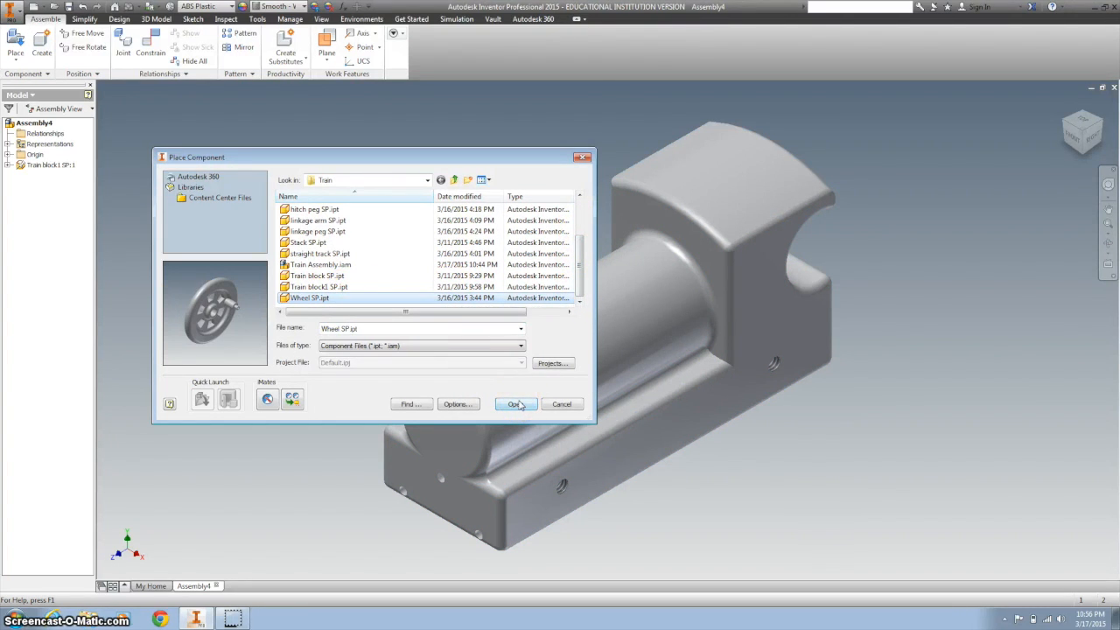
left_click(514, 402)
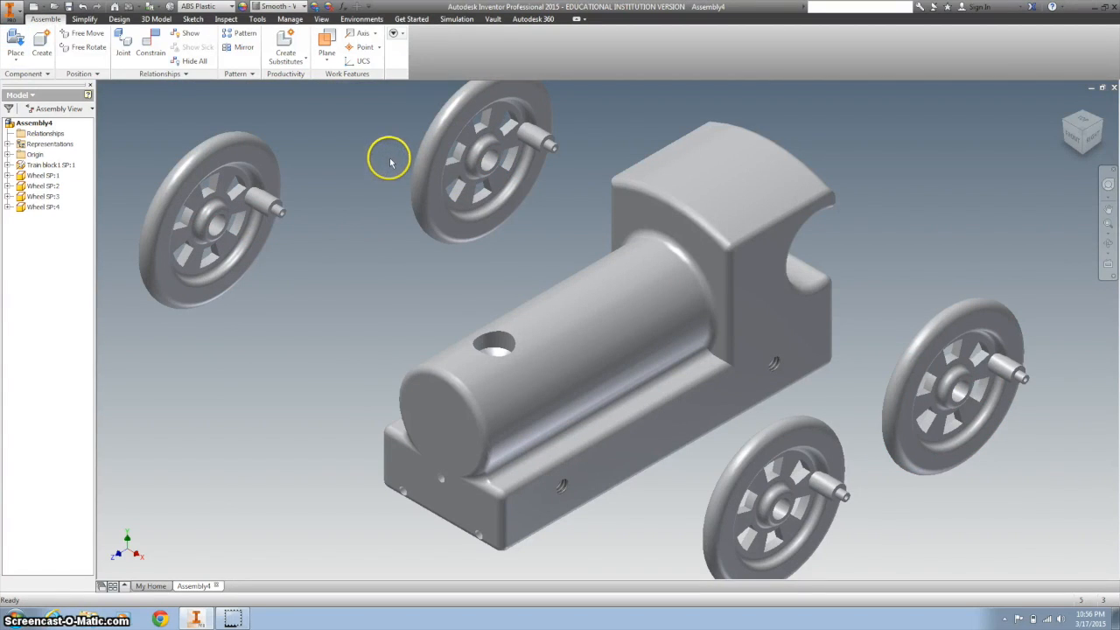
left_click(151, 45)
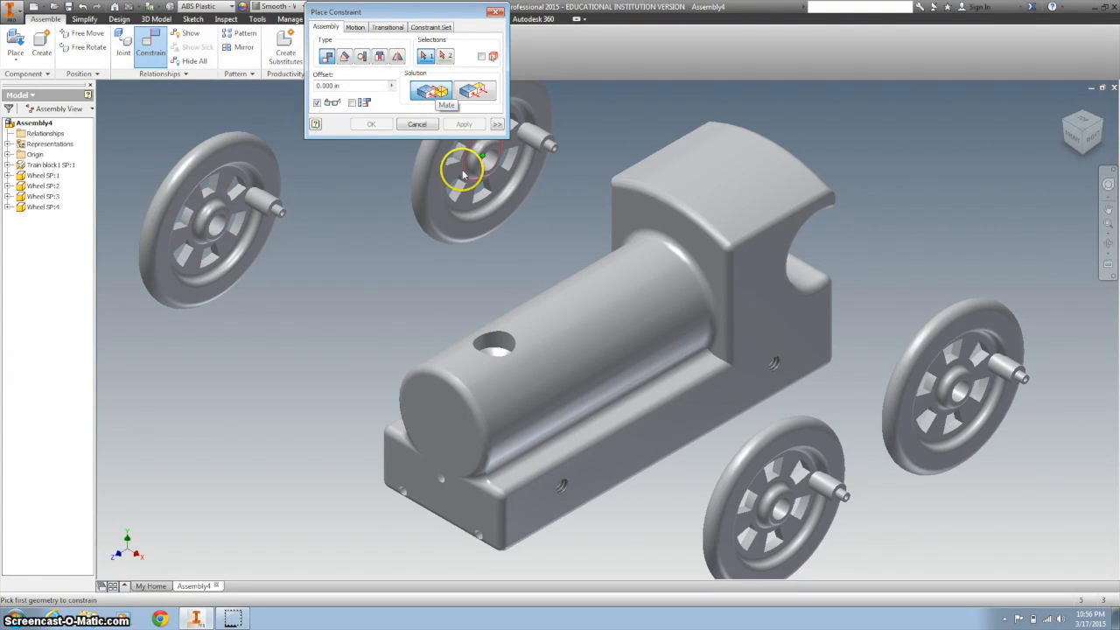
mouse_move(773, 353)
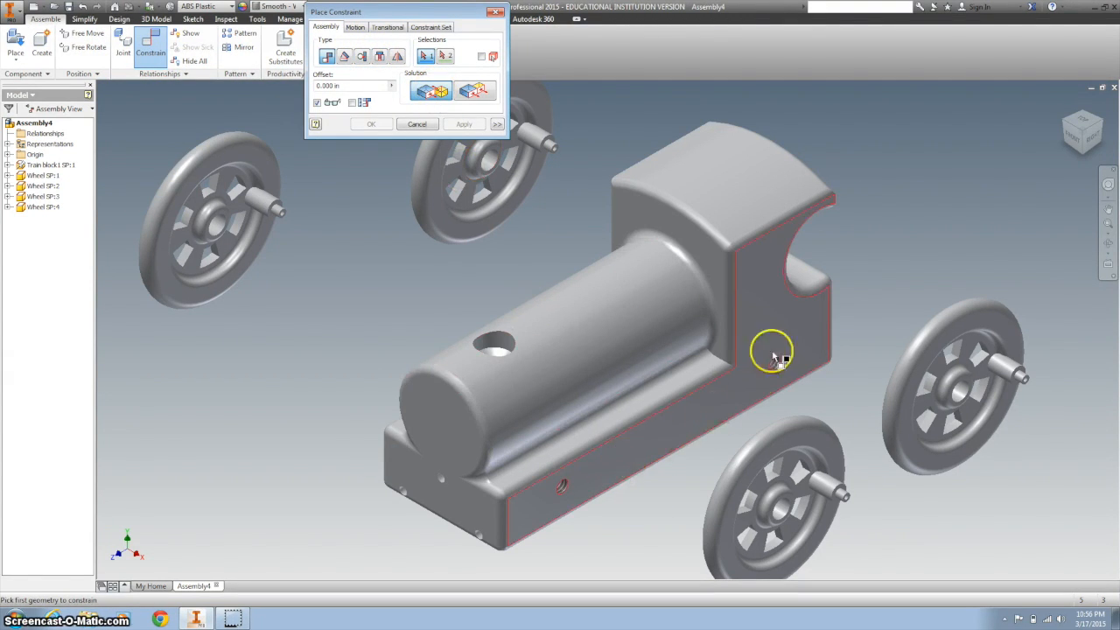
mouse_move(801, 324)
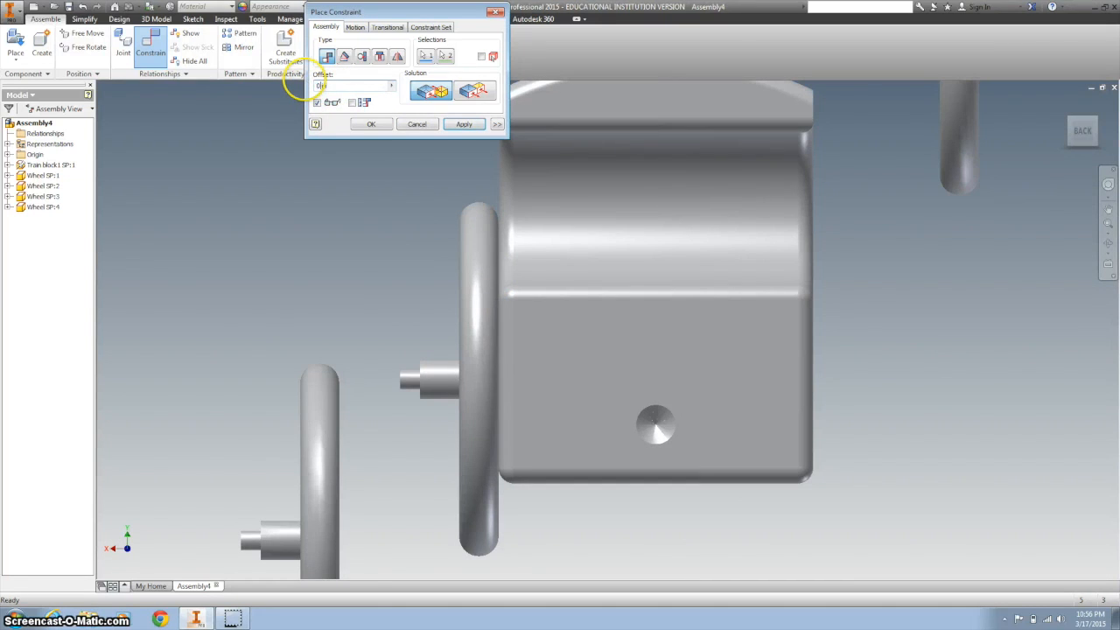
Step: Apply a Mate constraint between a wheel and the train block with 0.025 in offset
type("0.025in")
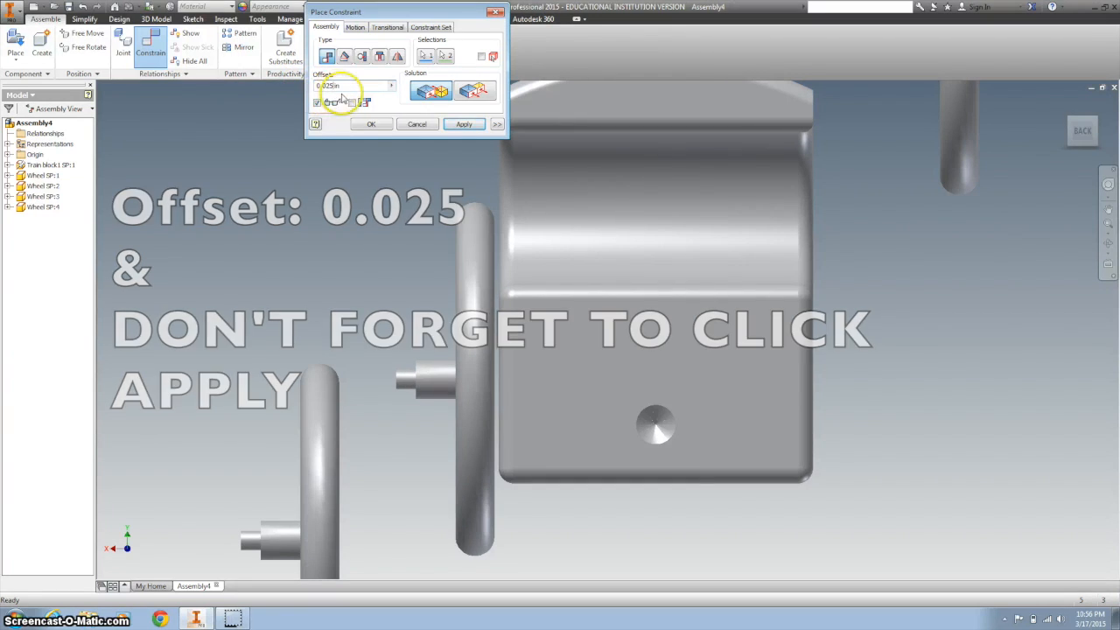
left_click(463, 123)
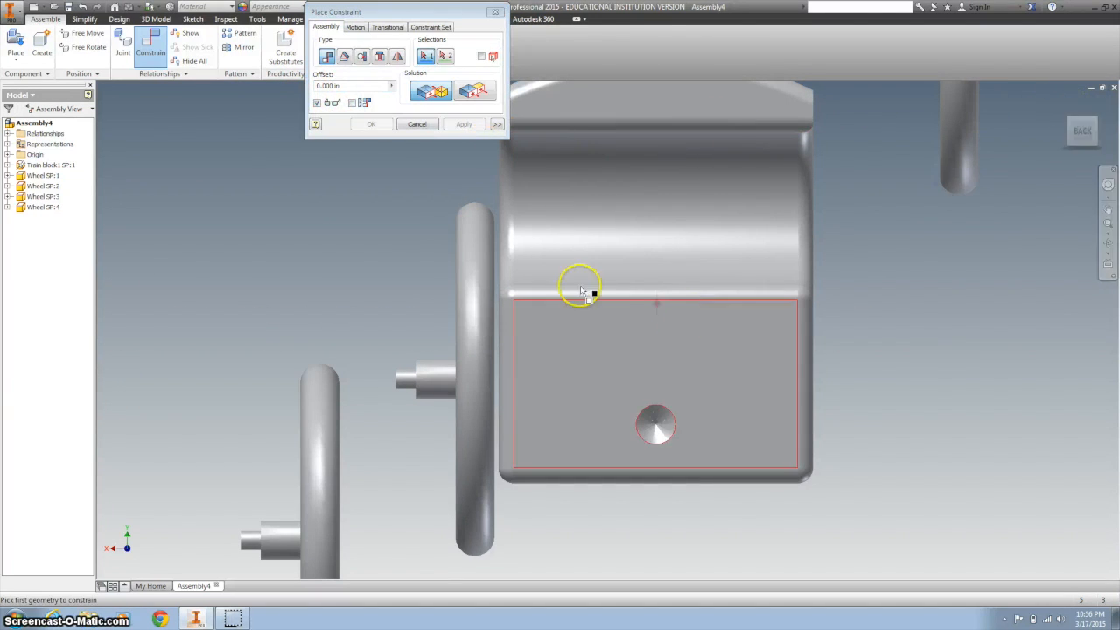
mouse_move(518, 255)
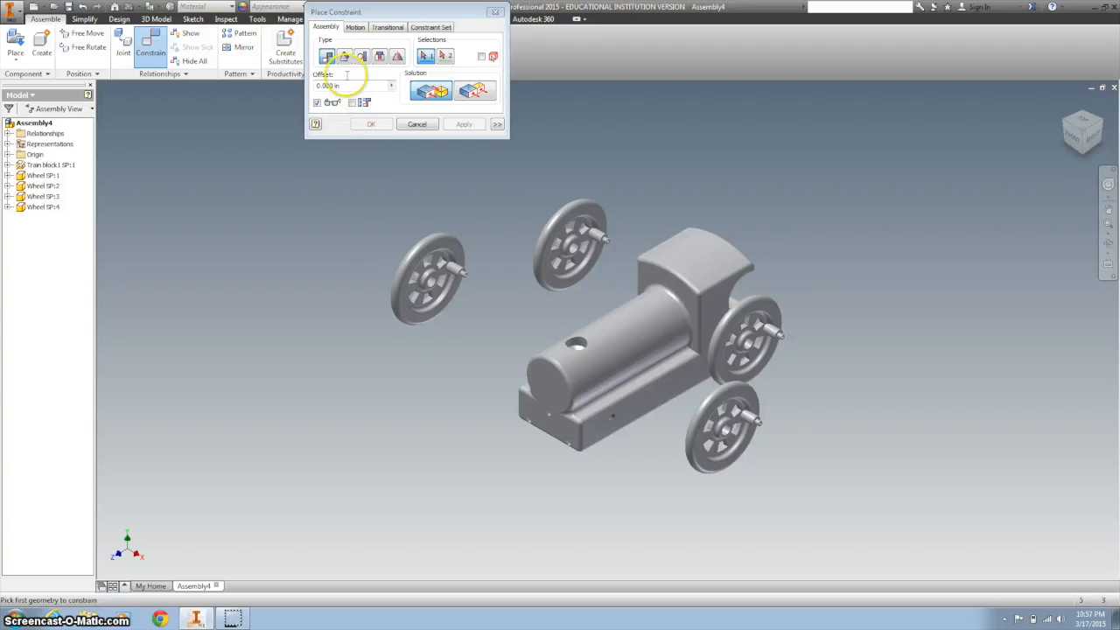
Step: Mate the wheel hub's centre axis to the axle hole axis in the train block
left_click(328, 56)
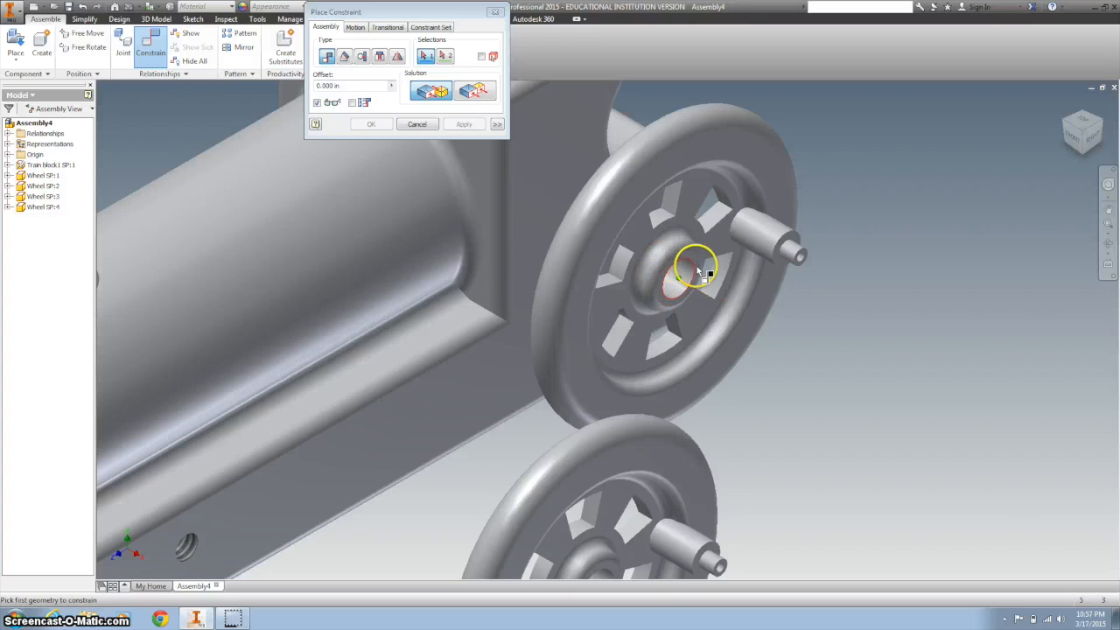
left_click(696, 266)
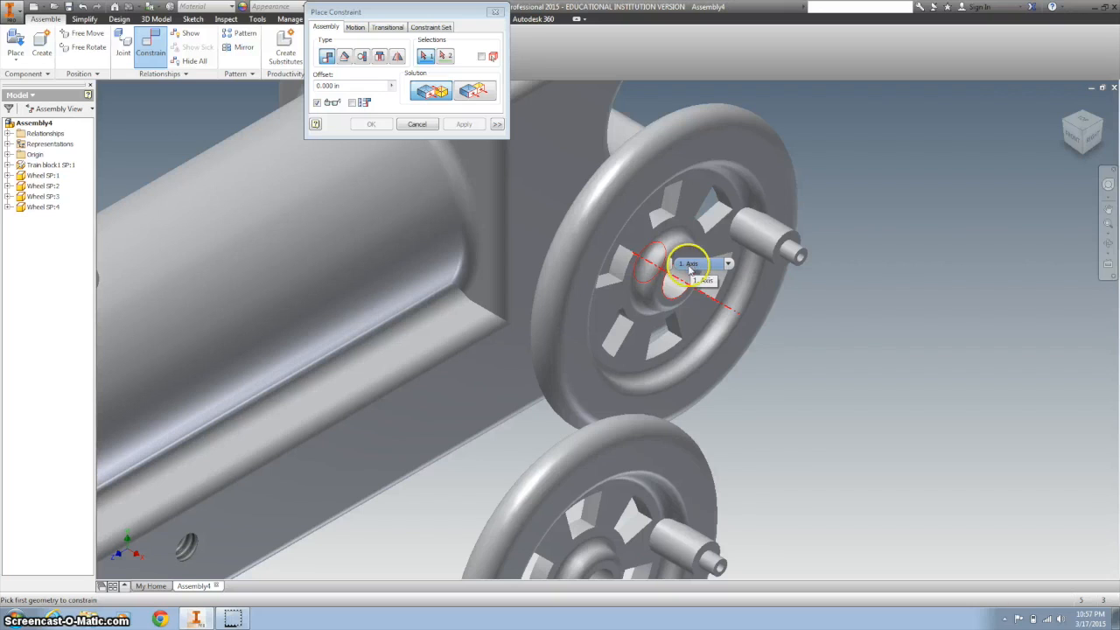
left_click(691, 264)
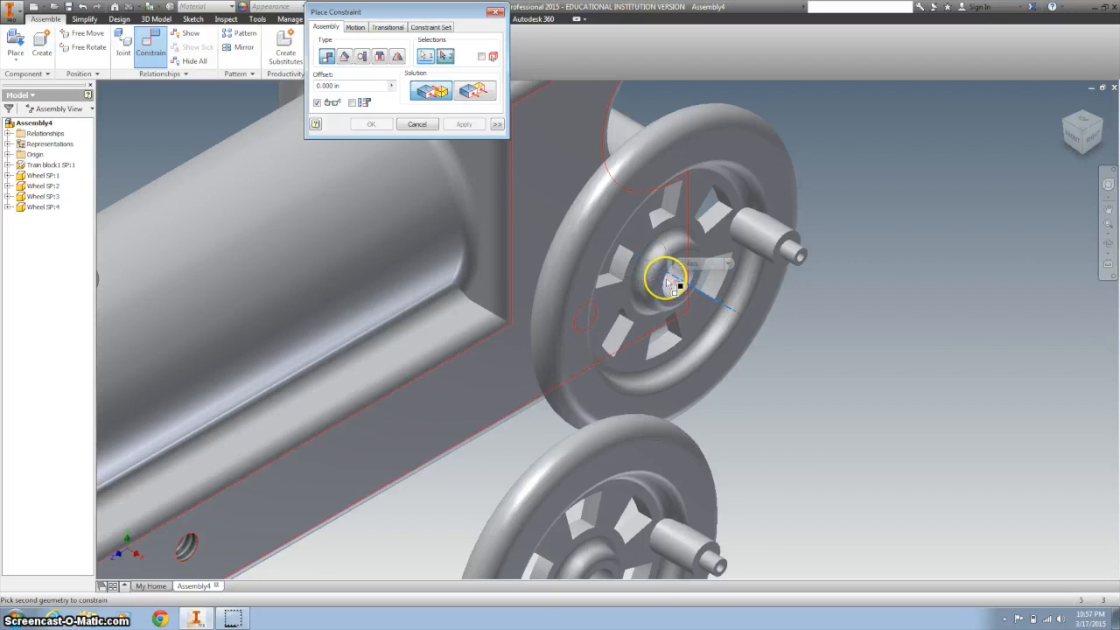
mouse_move(545, 234)
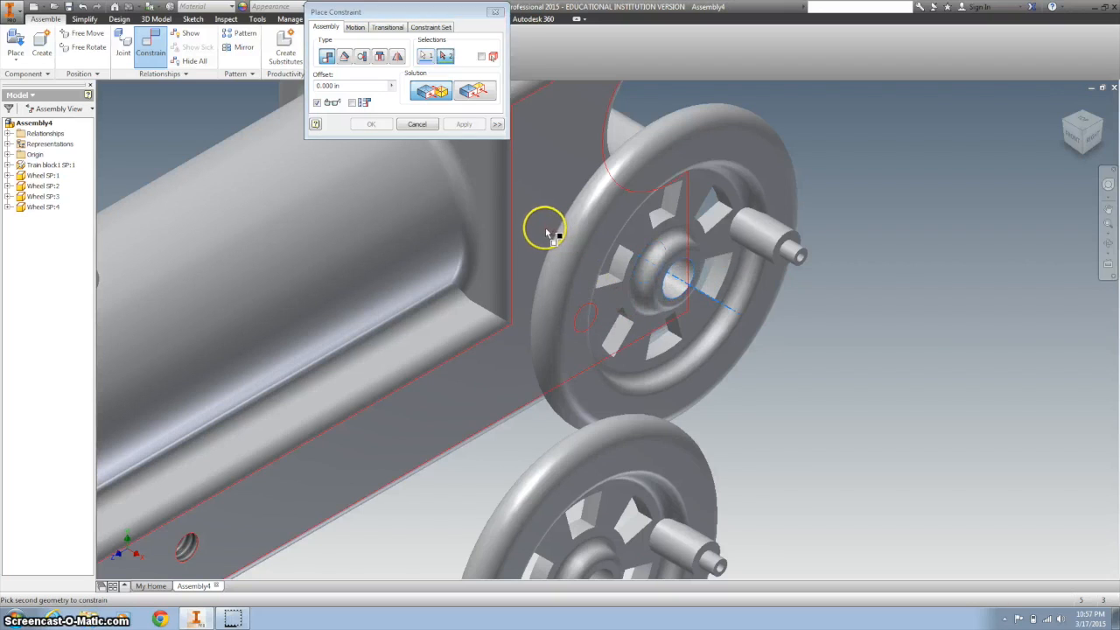
mouse_move(587, 308)
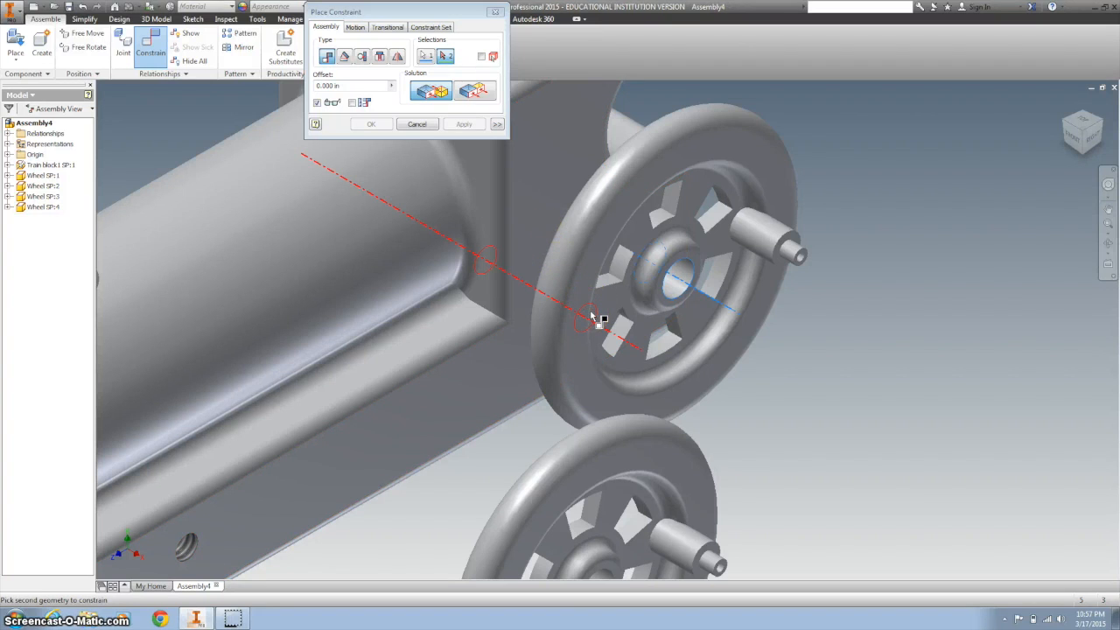
left_click(586, 335)
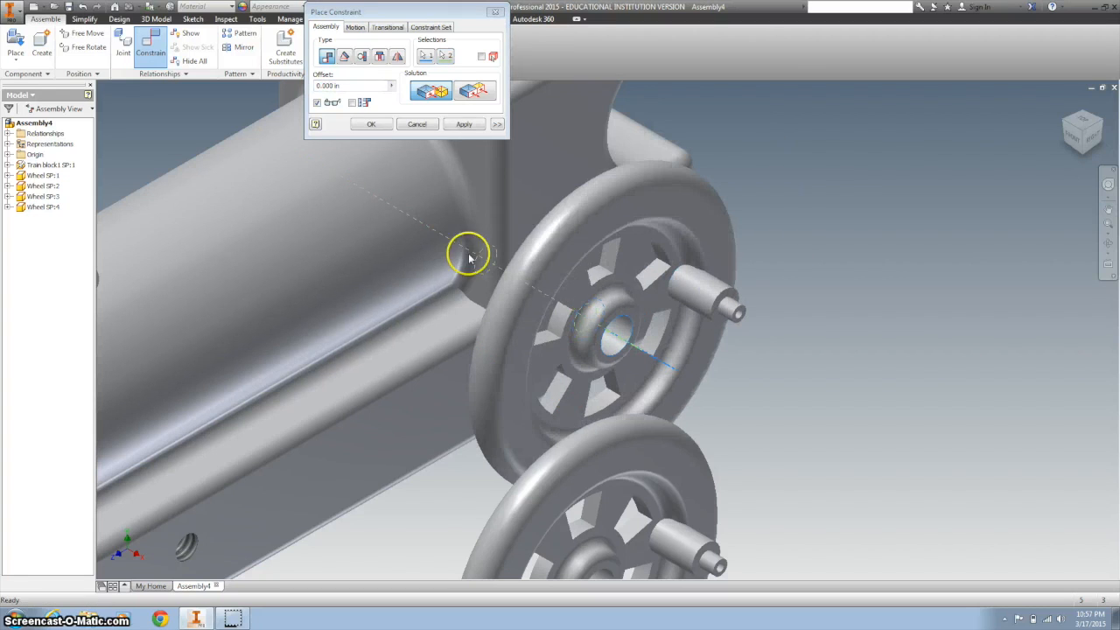
left_click(464, 122)
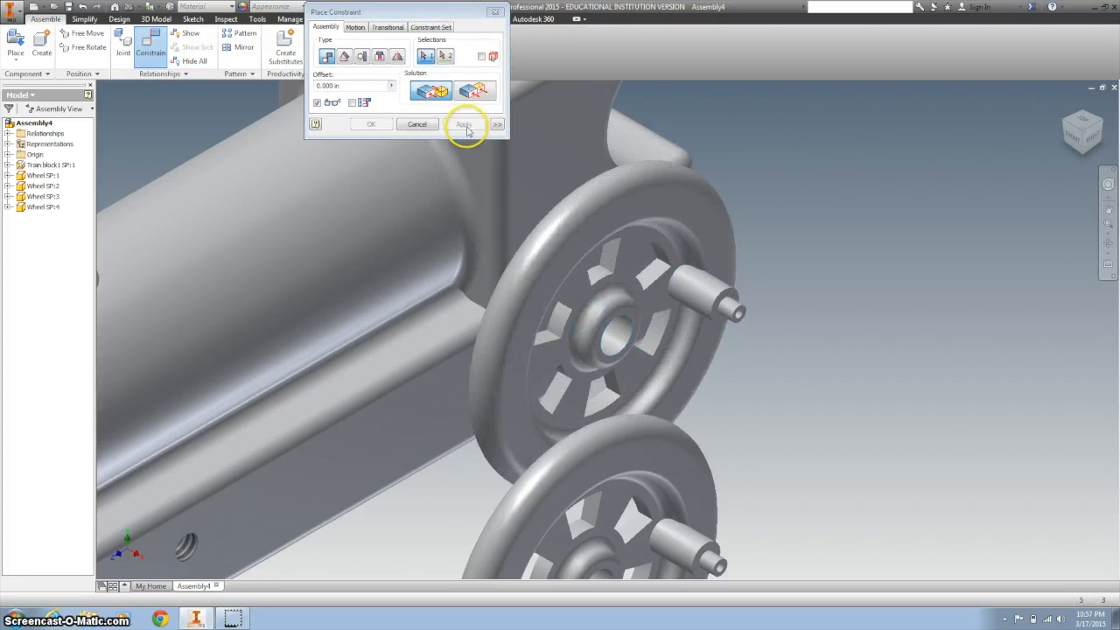
mouse_move(497, 123)
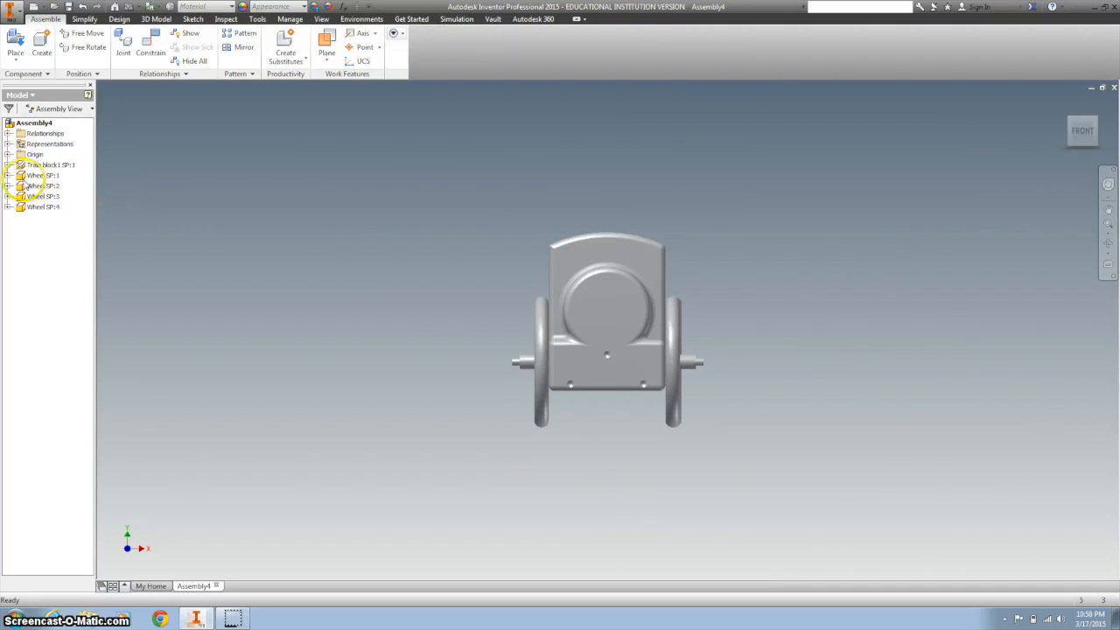
Step: Edit the wheel's Mate constraint from the browser tree to a 0.025 offset
left_click(21, 186)
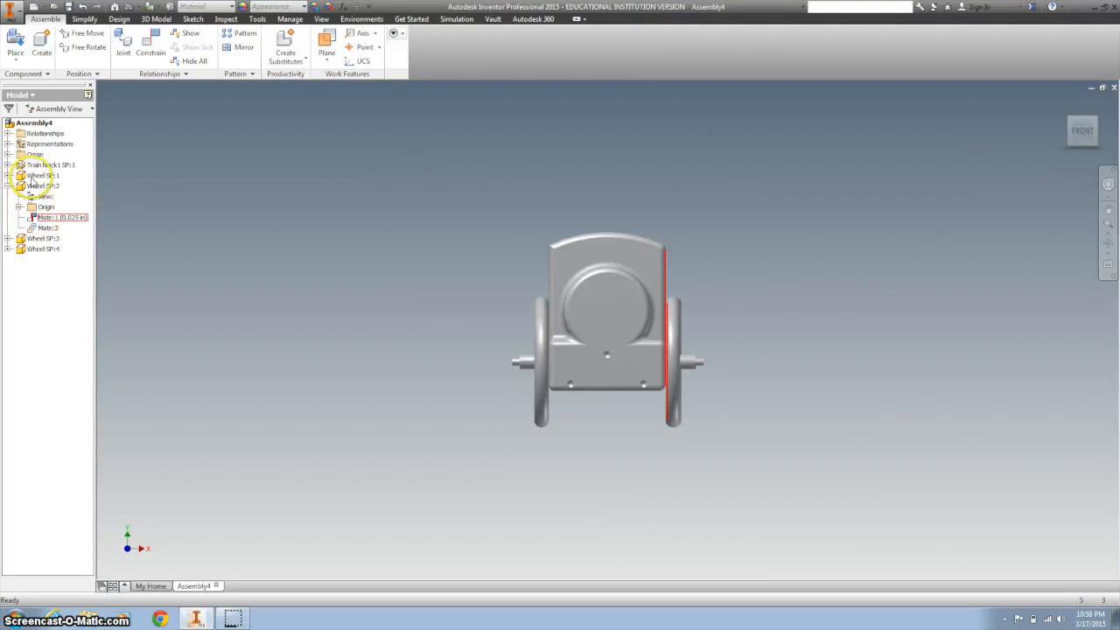
left_click(23, 185)
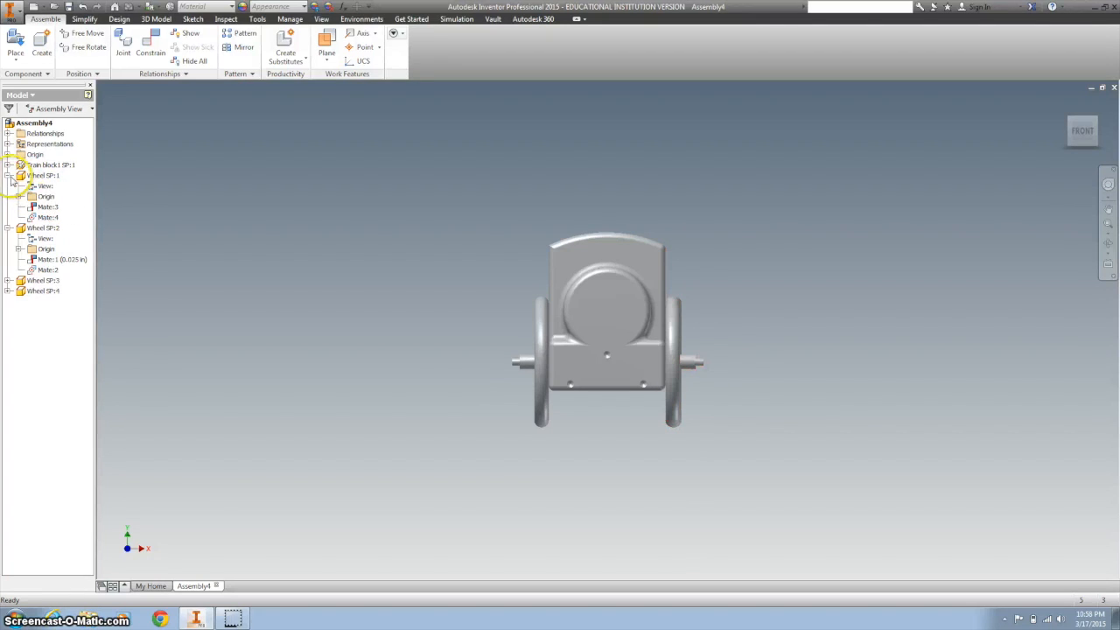
left_click(48, 206)
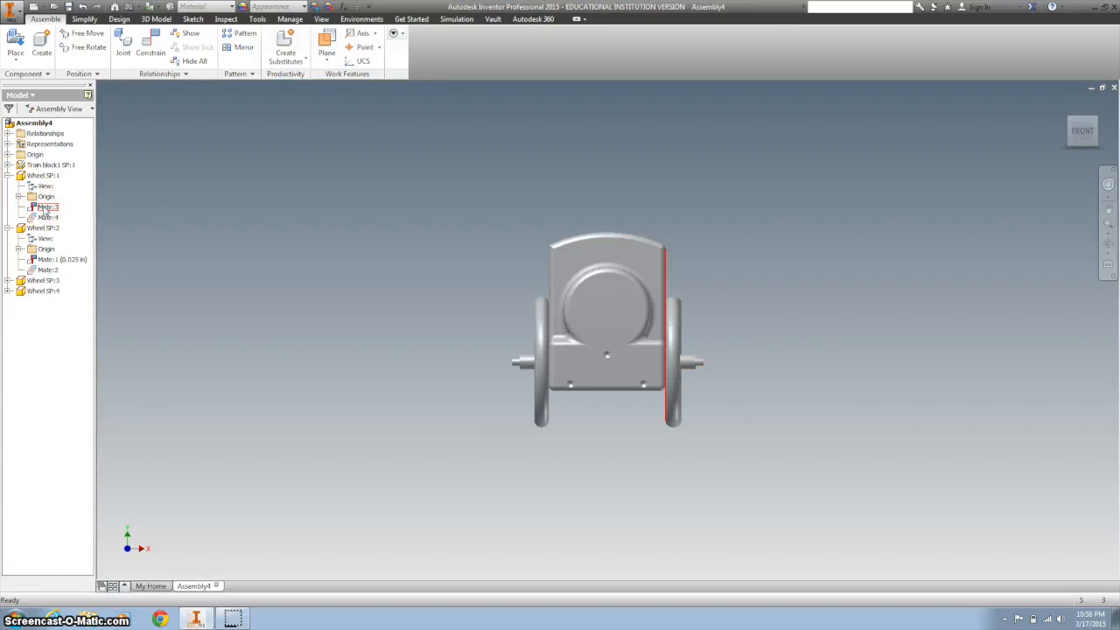
right_click(45, 206)
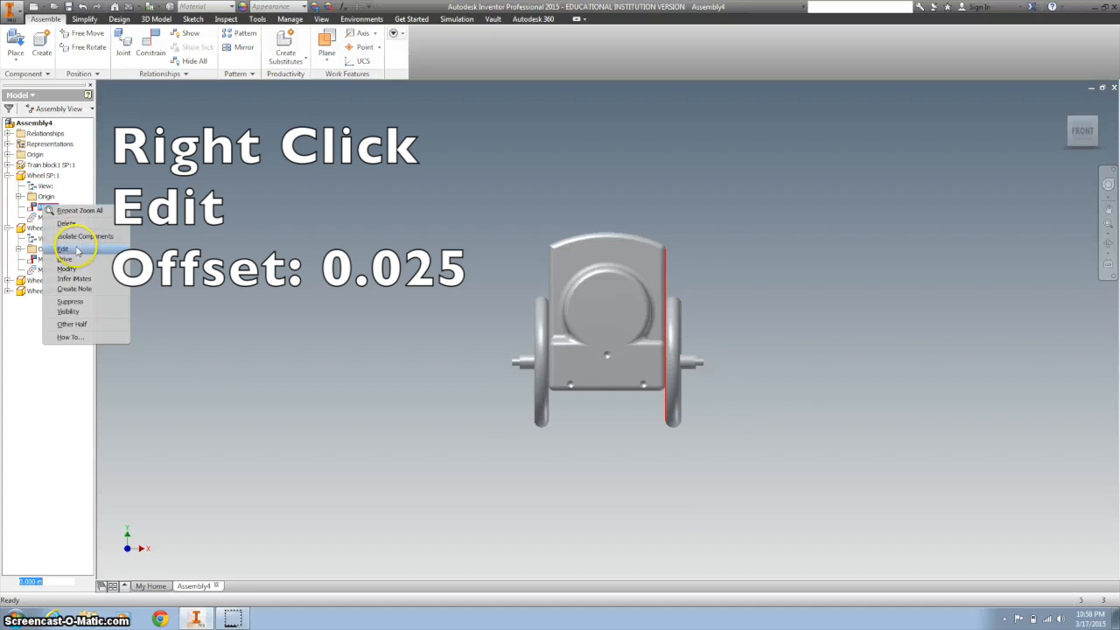
left_click(63, 248)
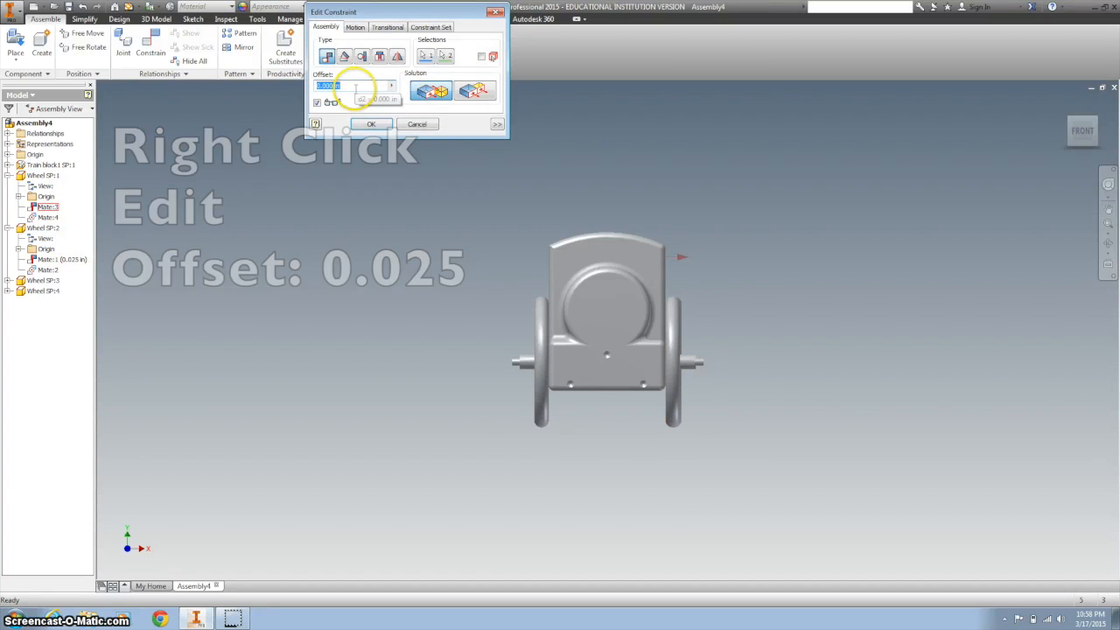
type("0.025")
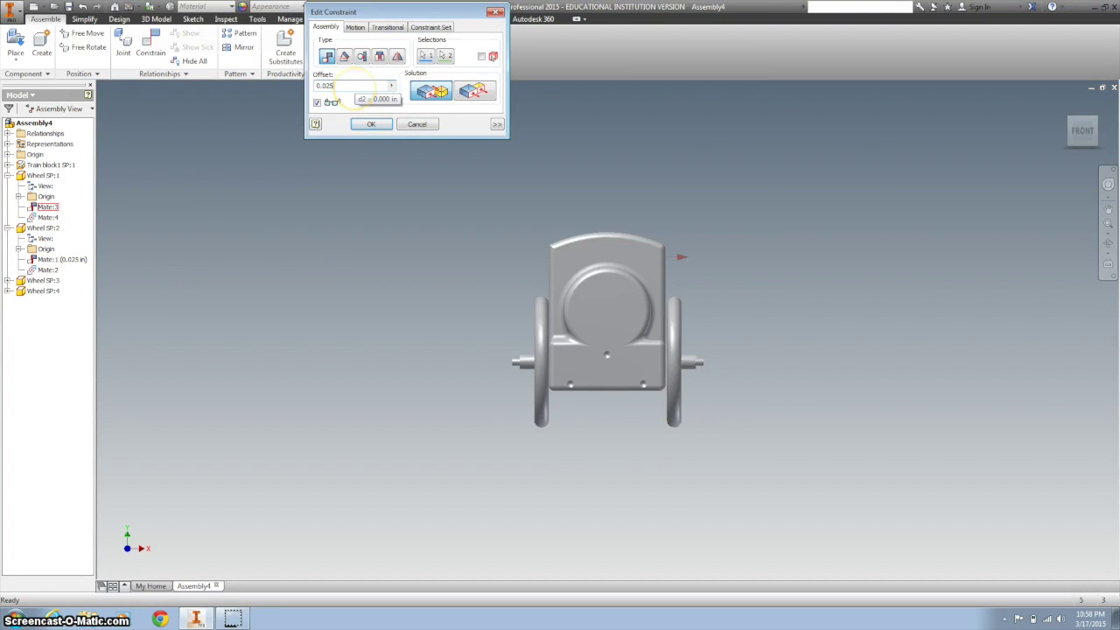
left_click(371, 122)
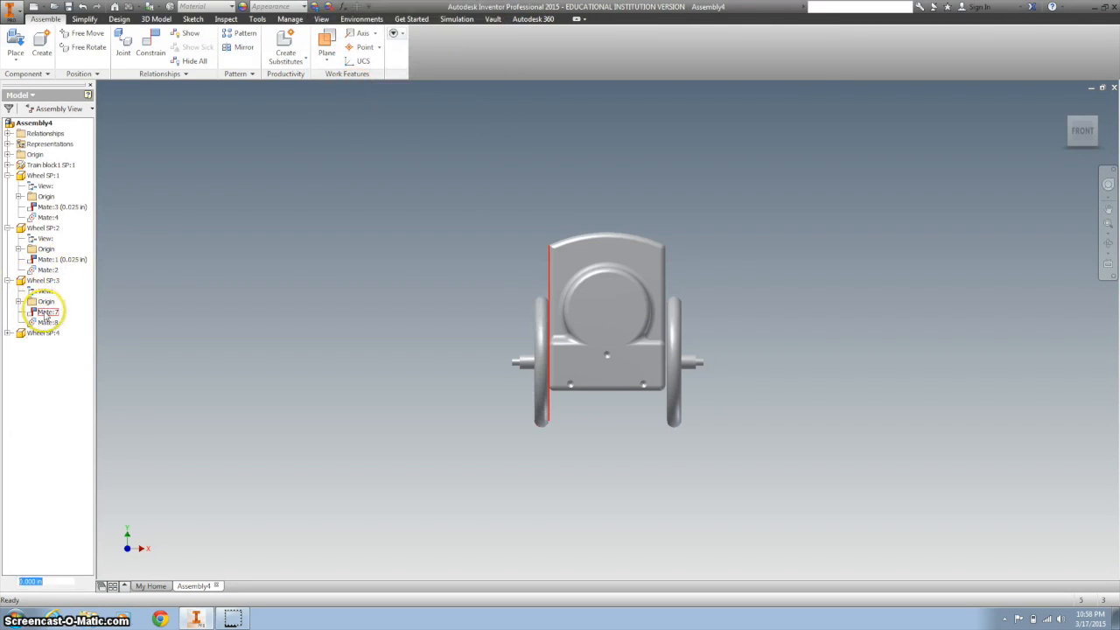
left_click(21, 332)
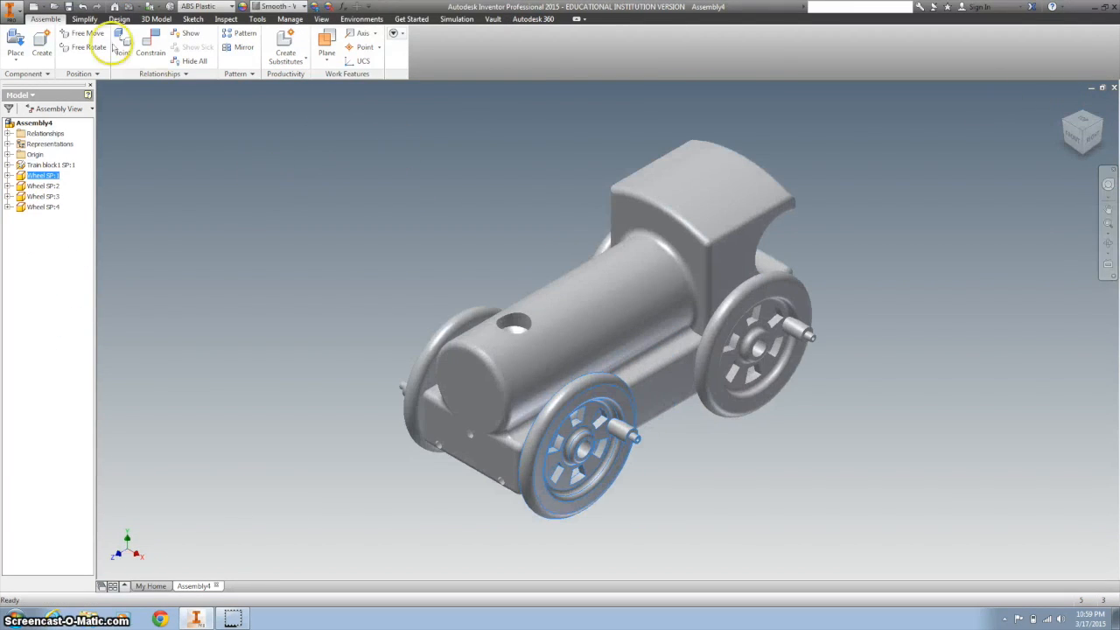
Step: Place one instance of Stack SP.ipt beside the train
left_click(14, 42)
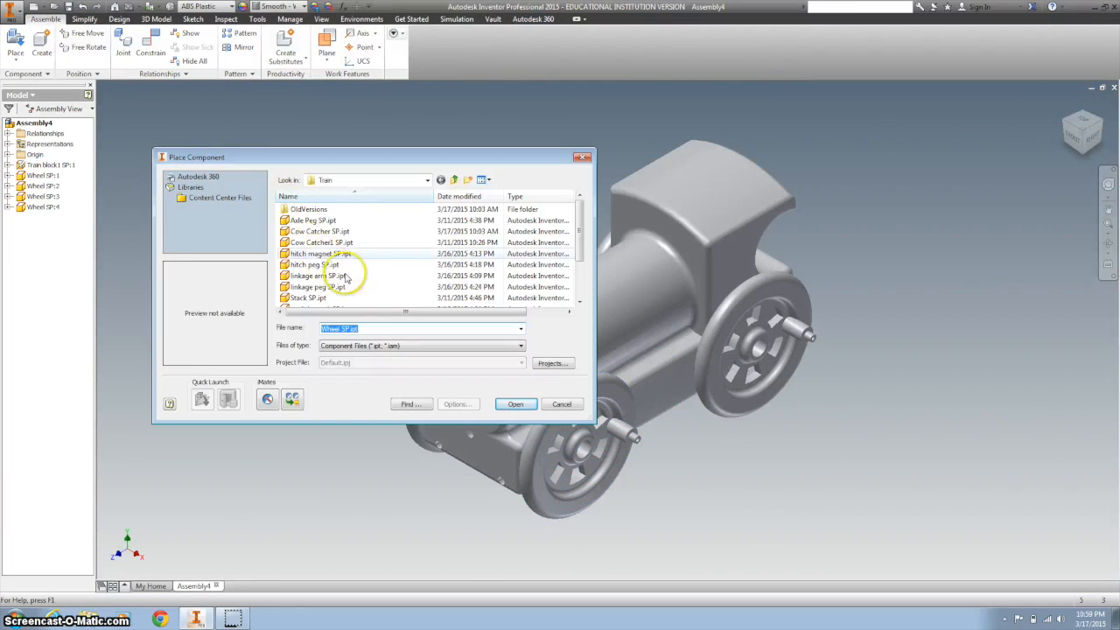
left_click(308, 297)
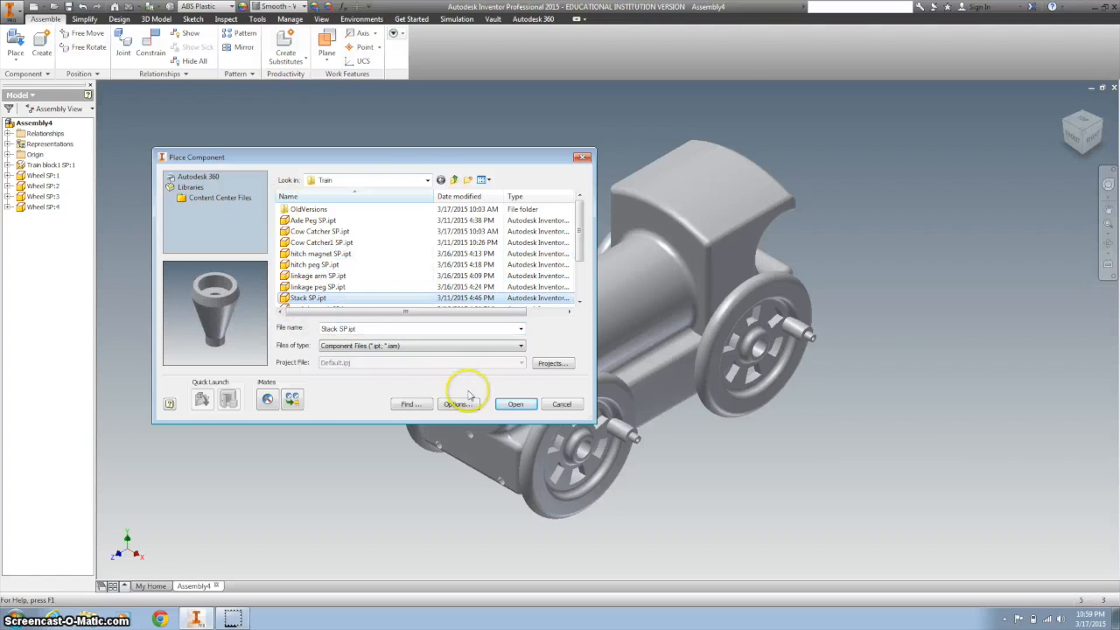
left_click(515, 402)
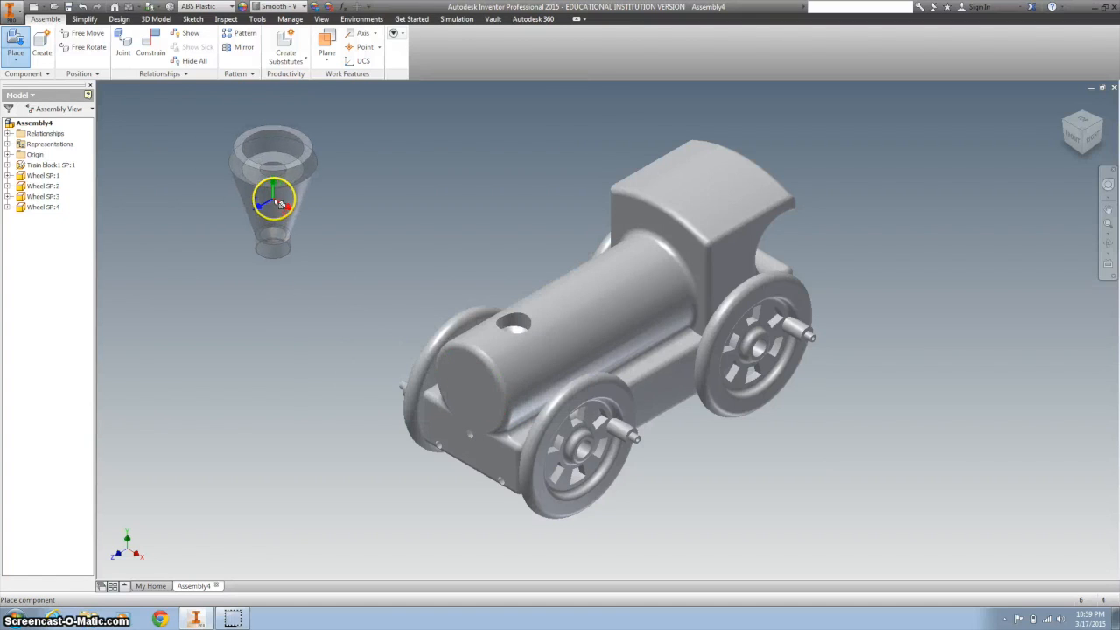
right_click(273, 201)
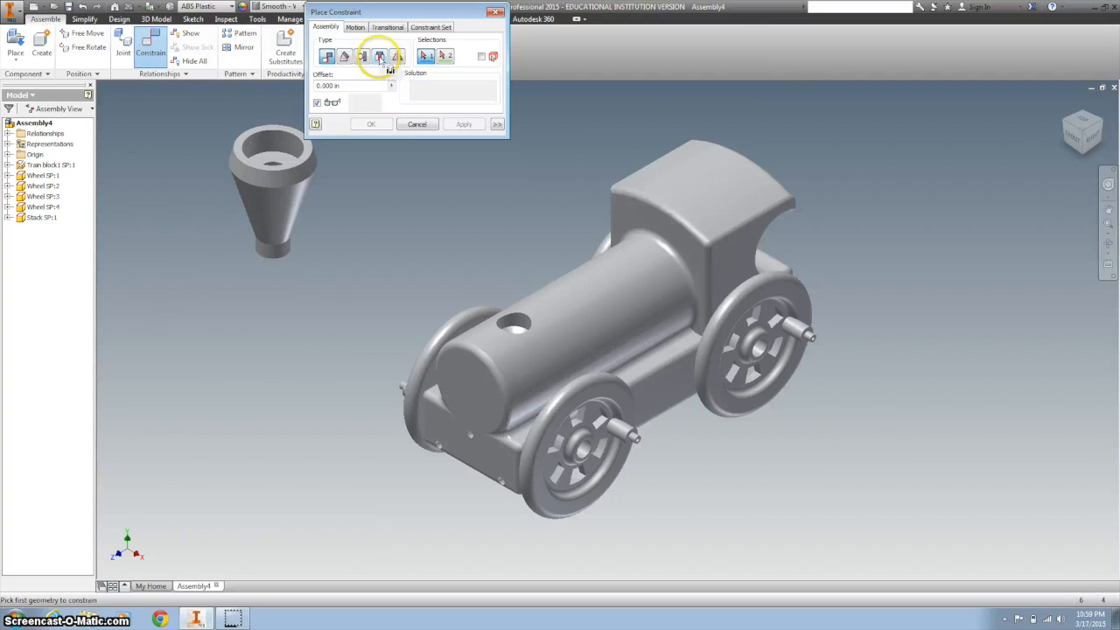
Step: Insert-constrain the smokestack's bottom rim into the boiler's top hole
left_click(272, 244)
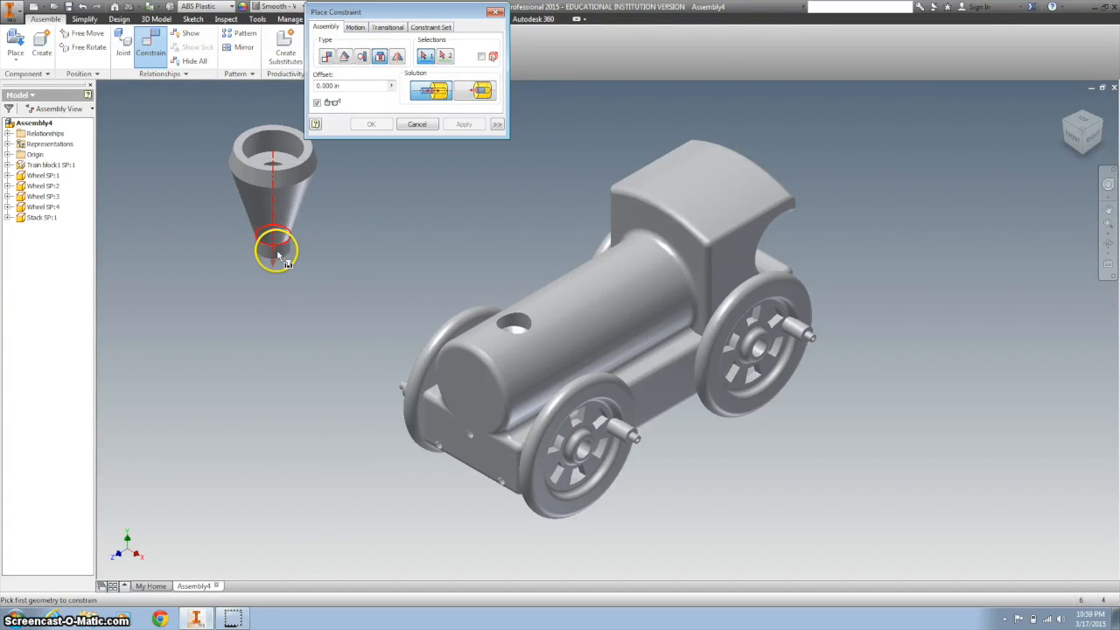
left_click(277, 248)
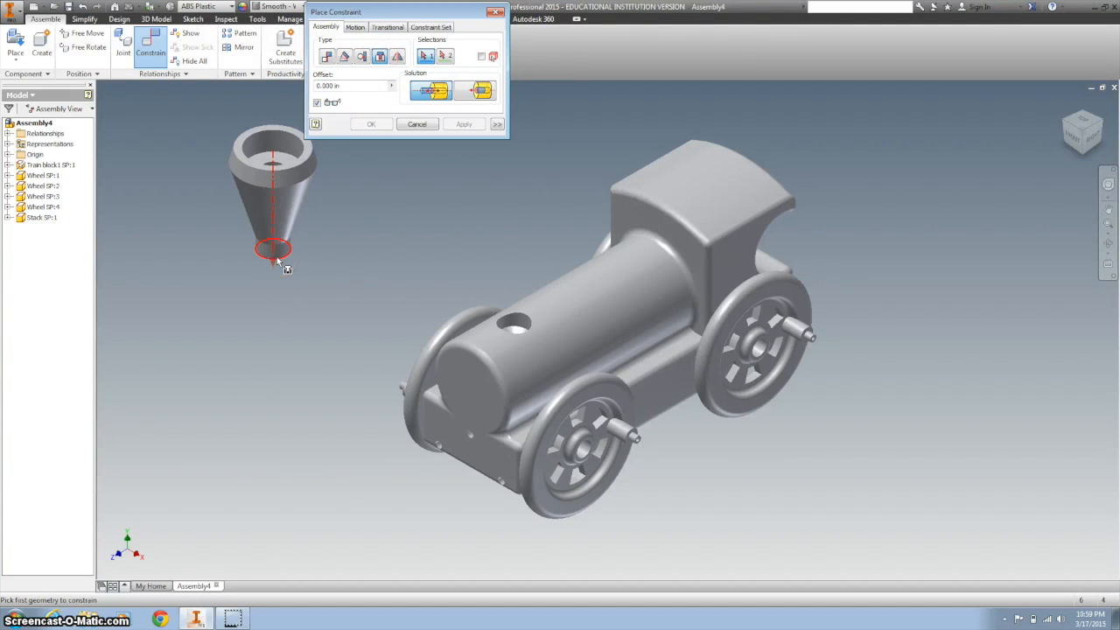
left_click(516, 336)
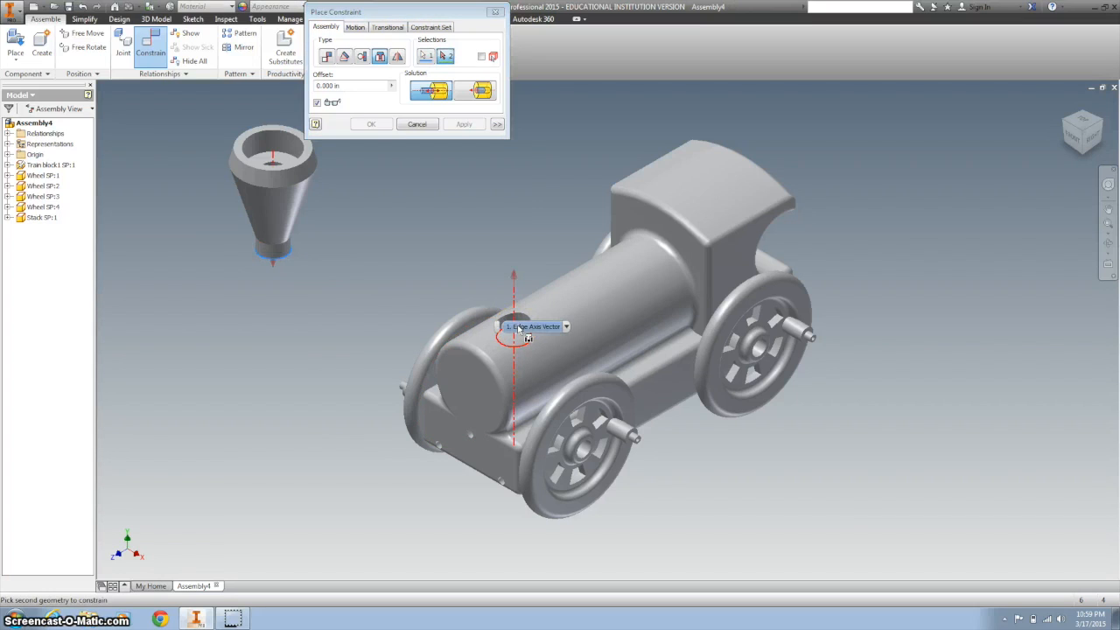
left_click(464, 123)
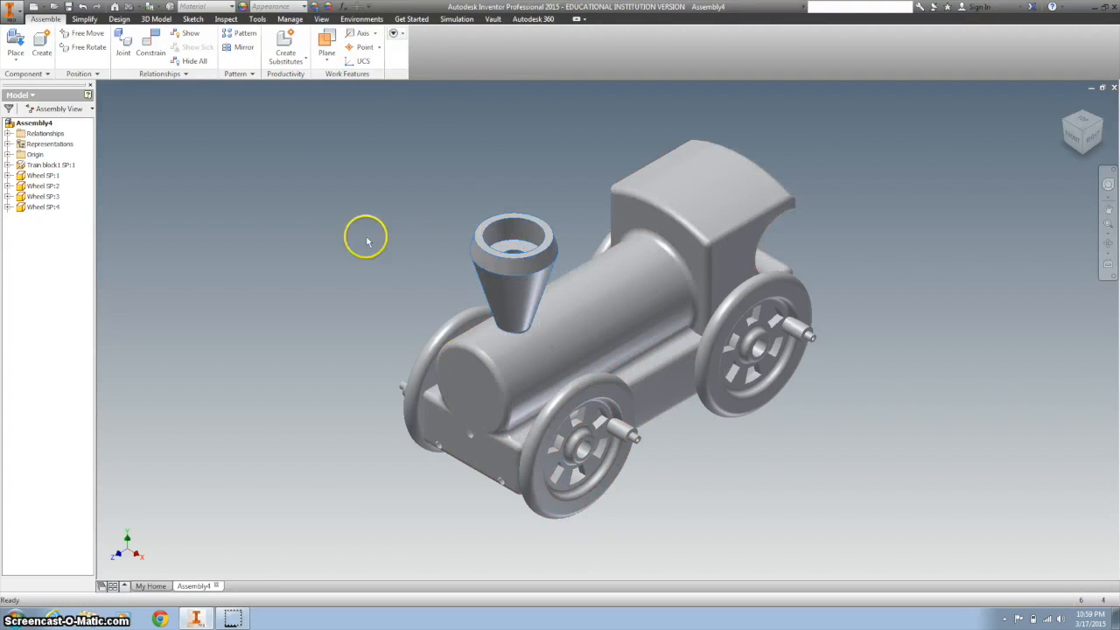
left_click(616, 393)
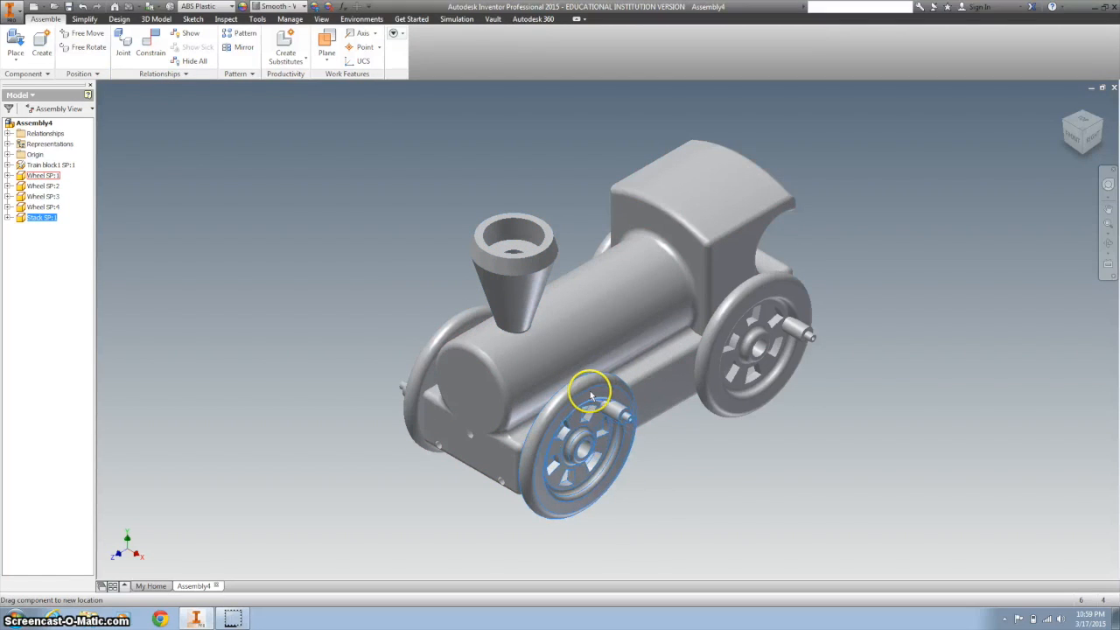
Step: Place one instance of the Cow Catcher SP part into the assembly
left_click(14, 42)
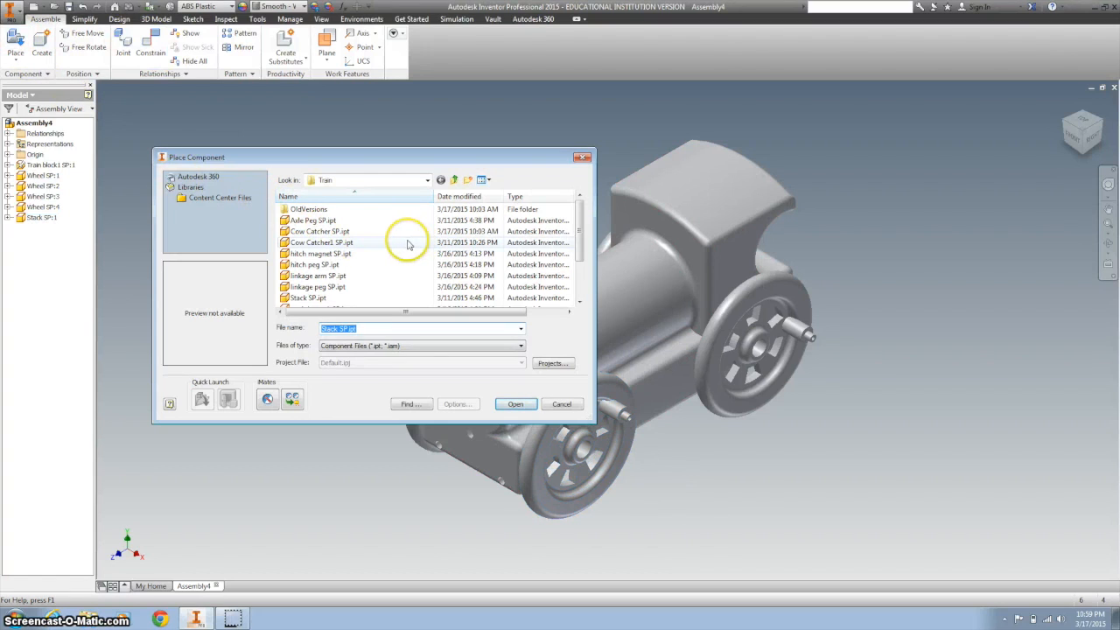
left_click(322, 241)
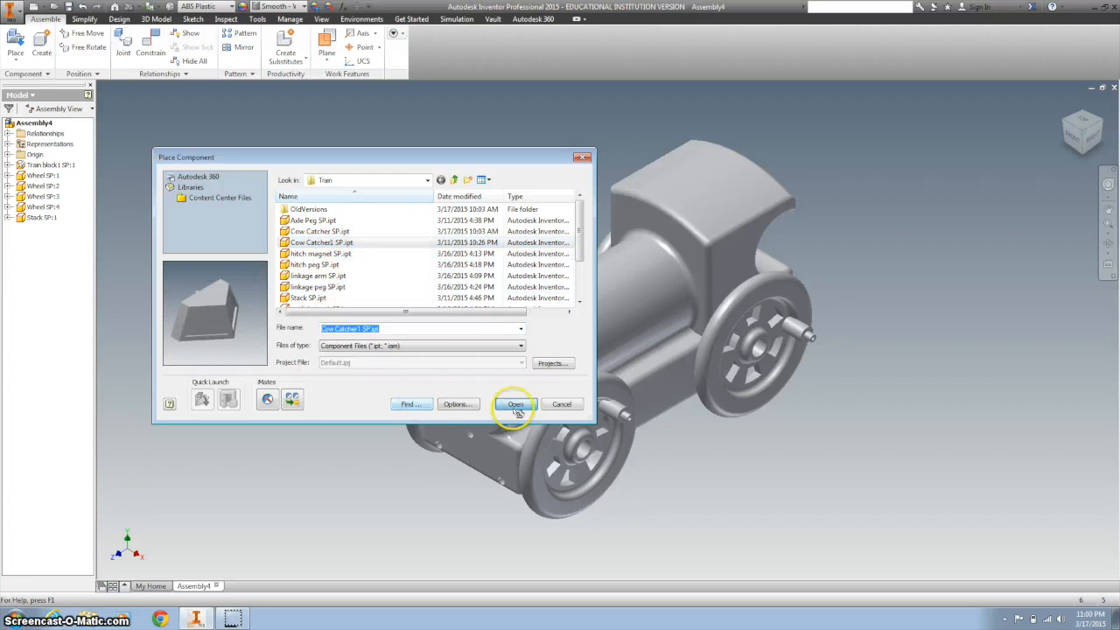
left_click(514, 404)
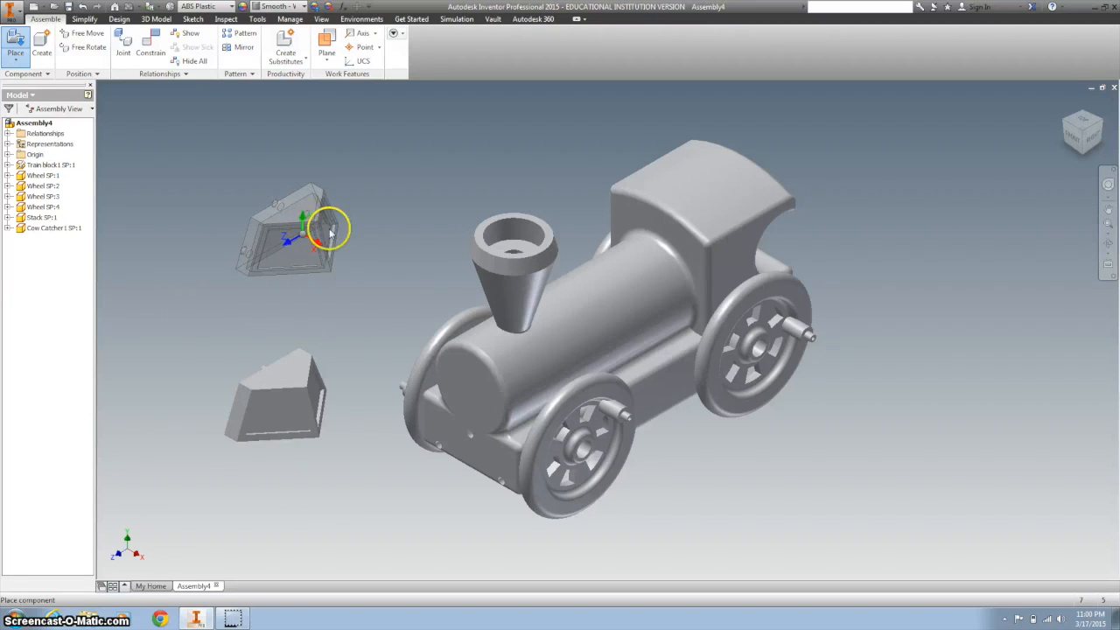
left_click(151, 45)
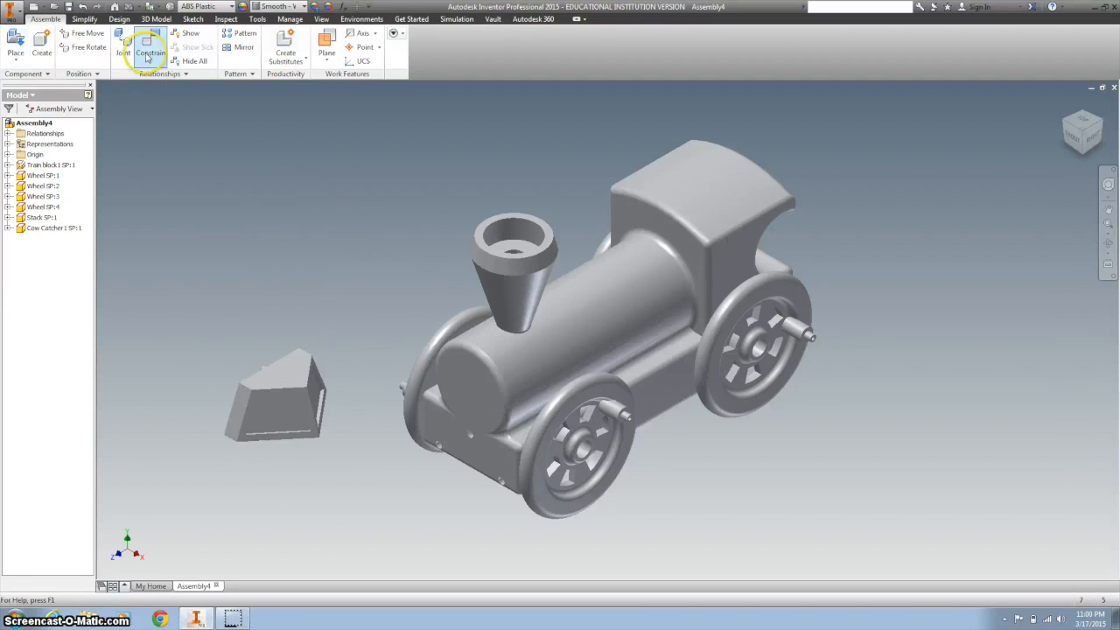
Step: Mate the cow catcher's edges to the boiler front and chassis underside, then return to the home view
left_click(151, 49)
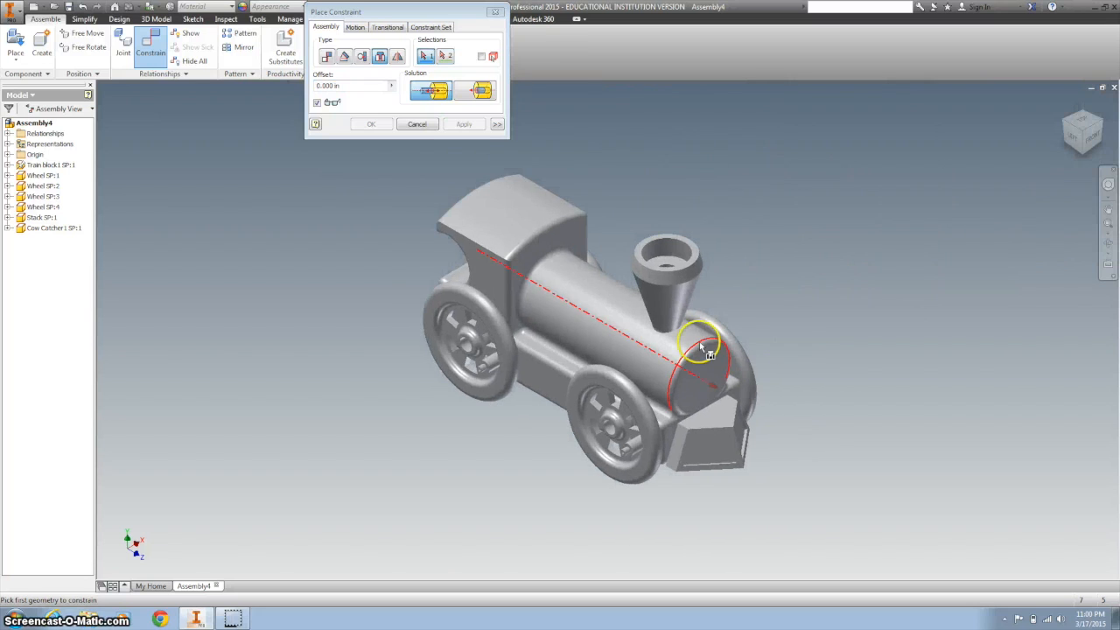
left_click(416, 123)
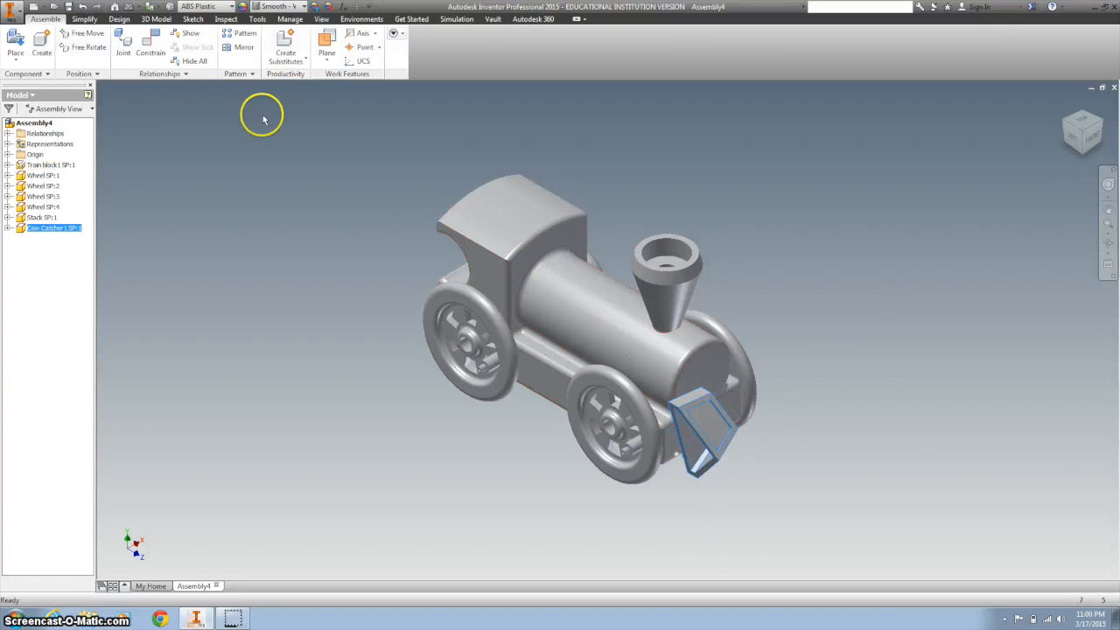
left_click(151, 42)
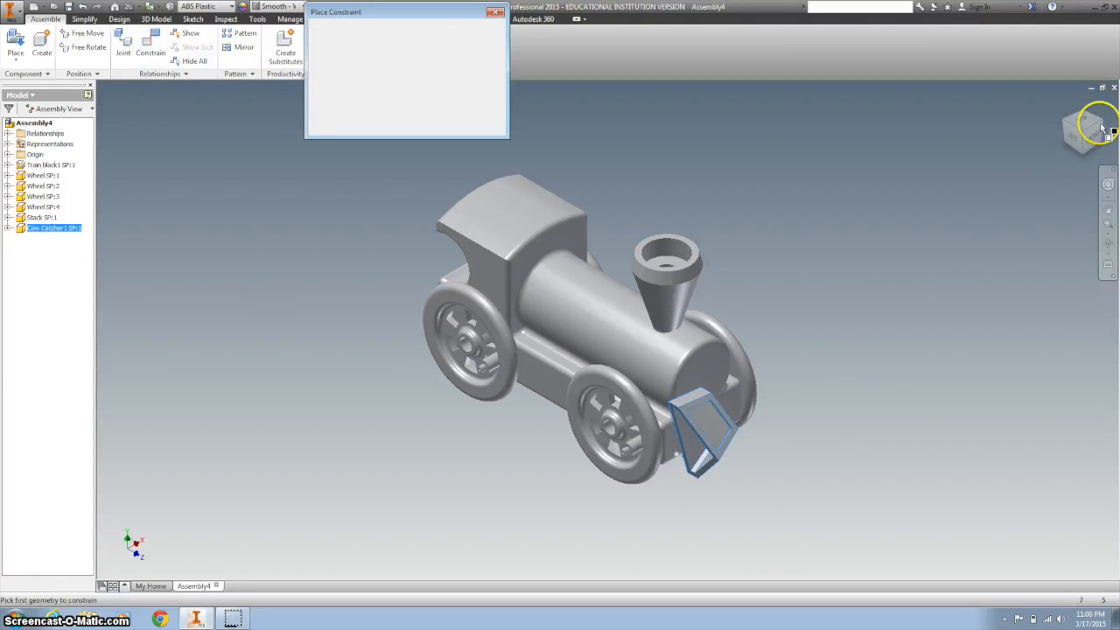
left_click(151, 42)
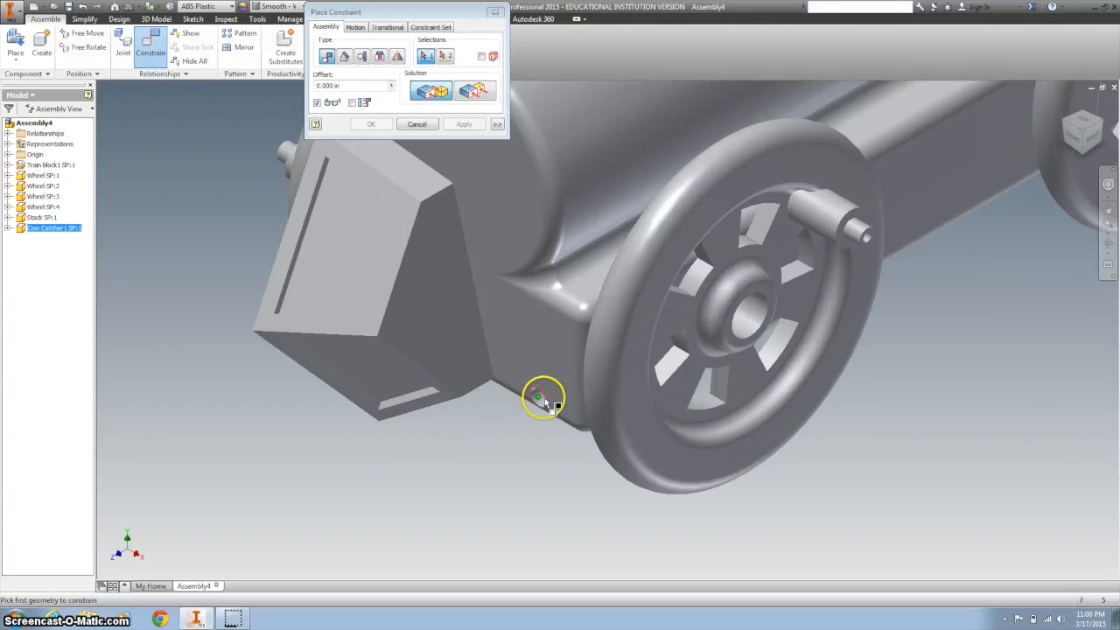
left_click(379, 56)
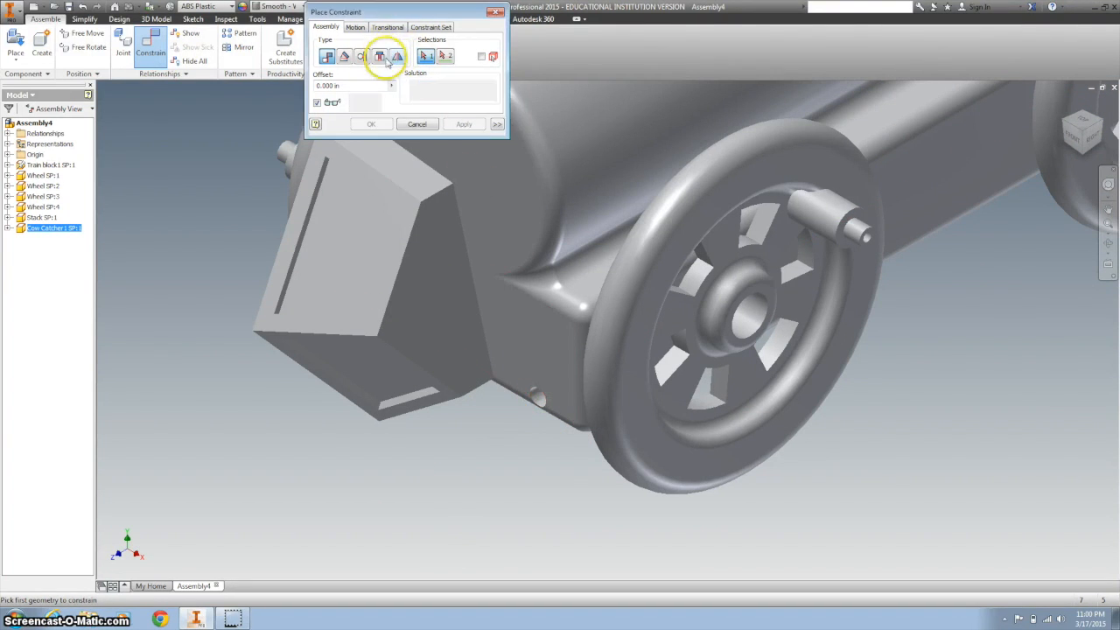
left_click(735, 349)
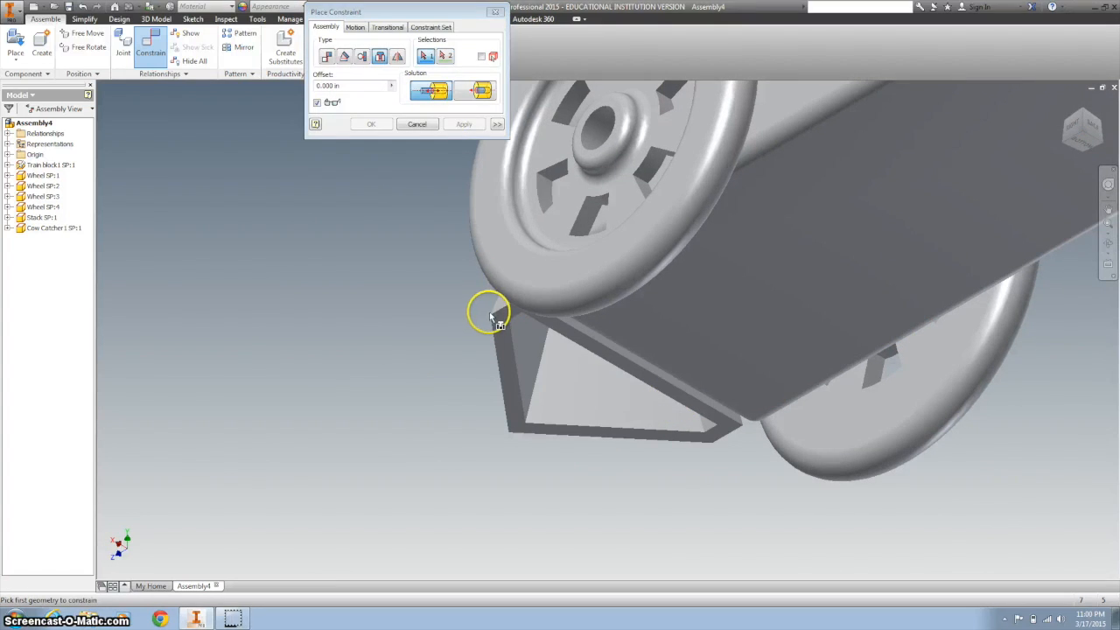
left_click(417, 122)
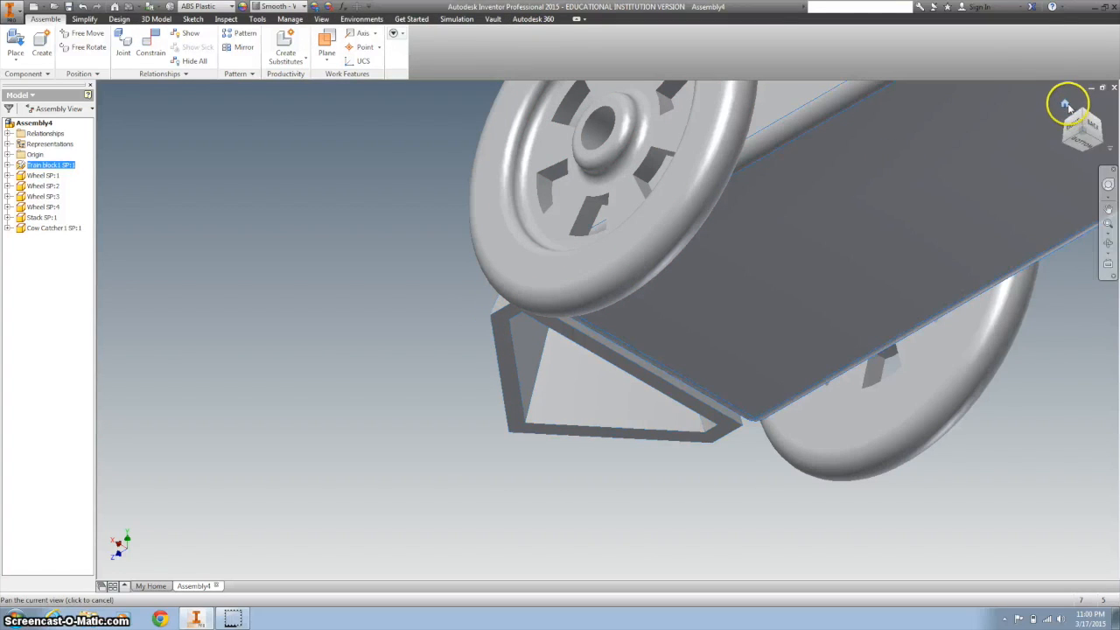
left_click(1067, 105)
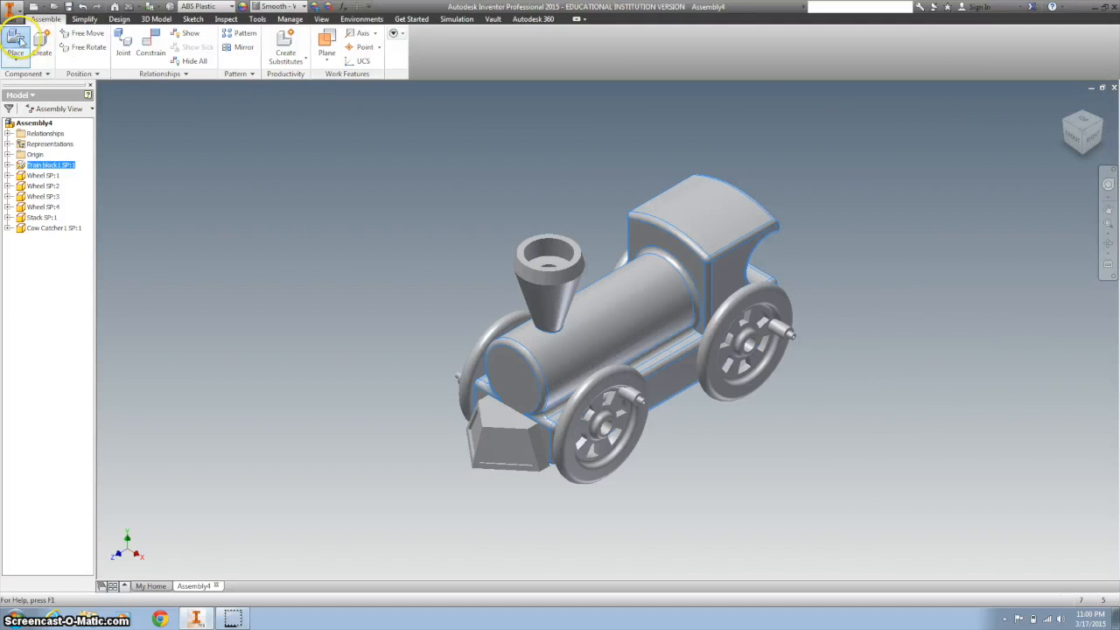
Step: Place two instances of linkage arm SP.ipt into the assembly
left_click(14, 42)
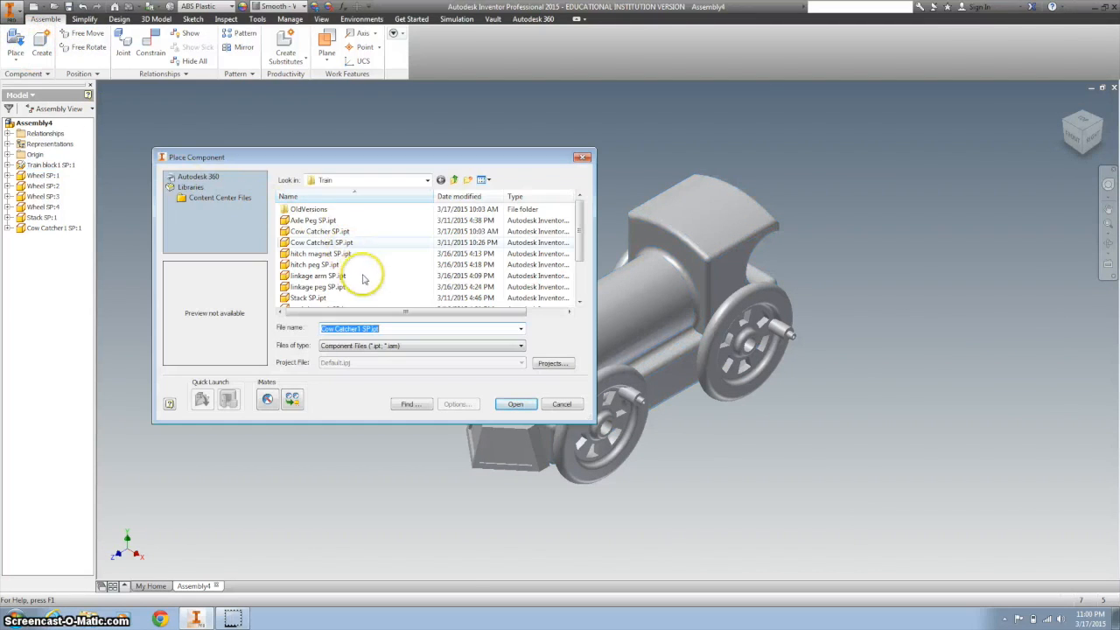
left_click(316, 276)
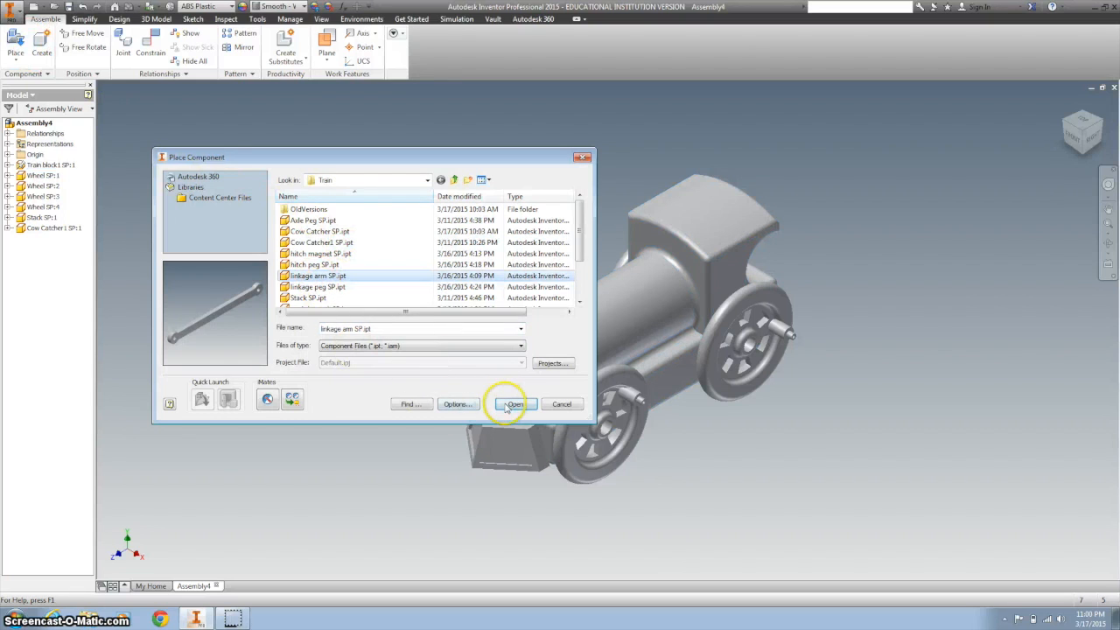
left_click(514, 402)
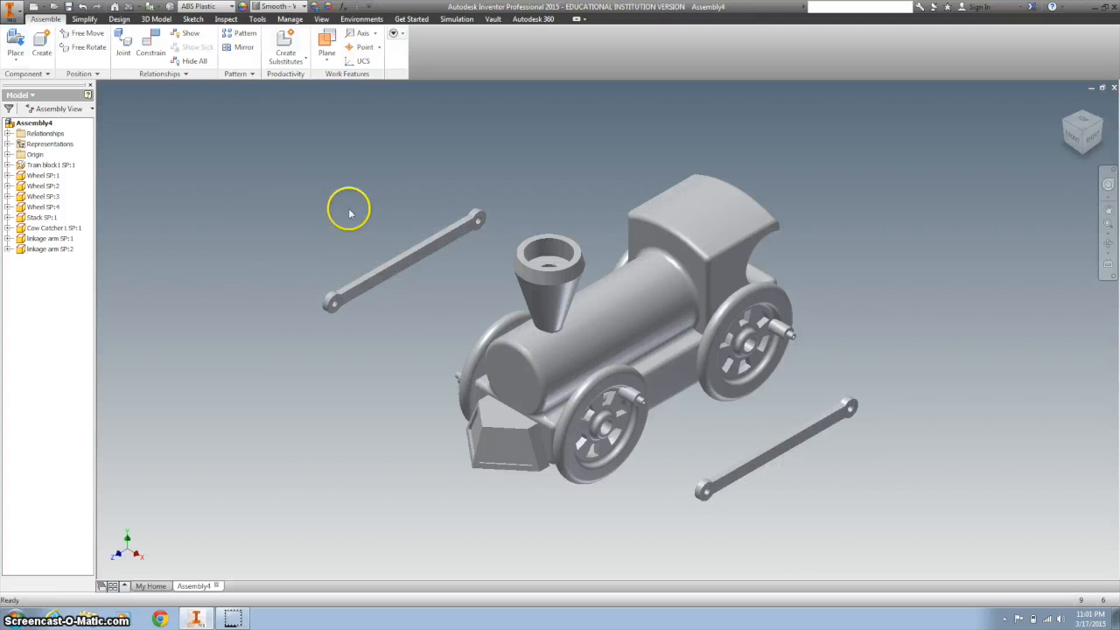
Step: Insert-constrain the near-side arm's end holes onto the front and rear wheel pegs
left_click(150, 42)
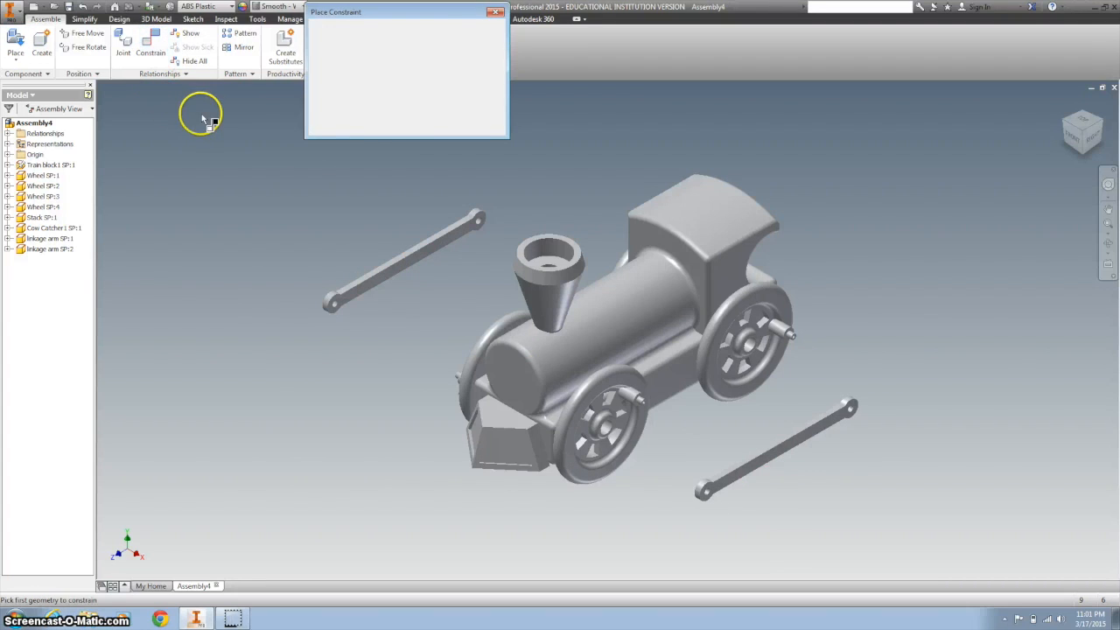
left_click(151, 49)
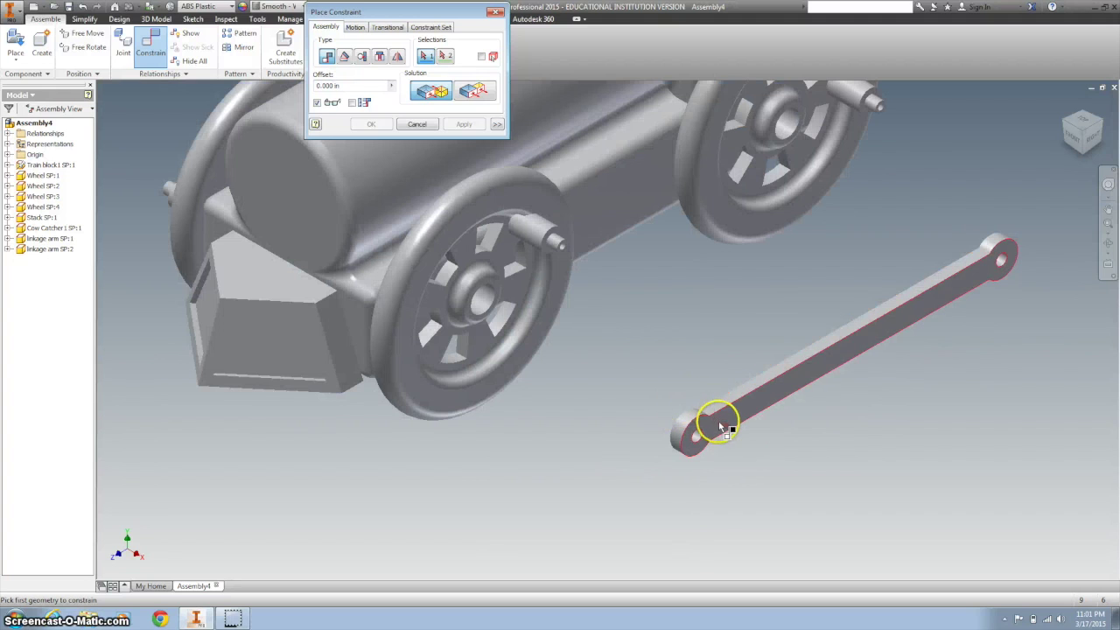
left_click(717, 425)
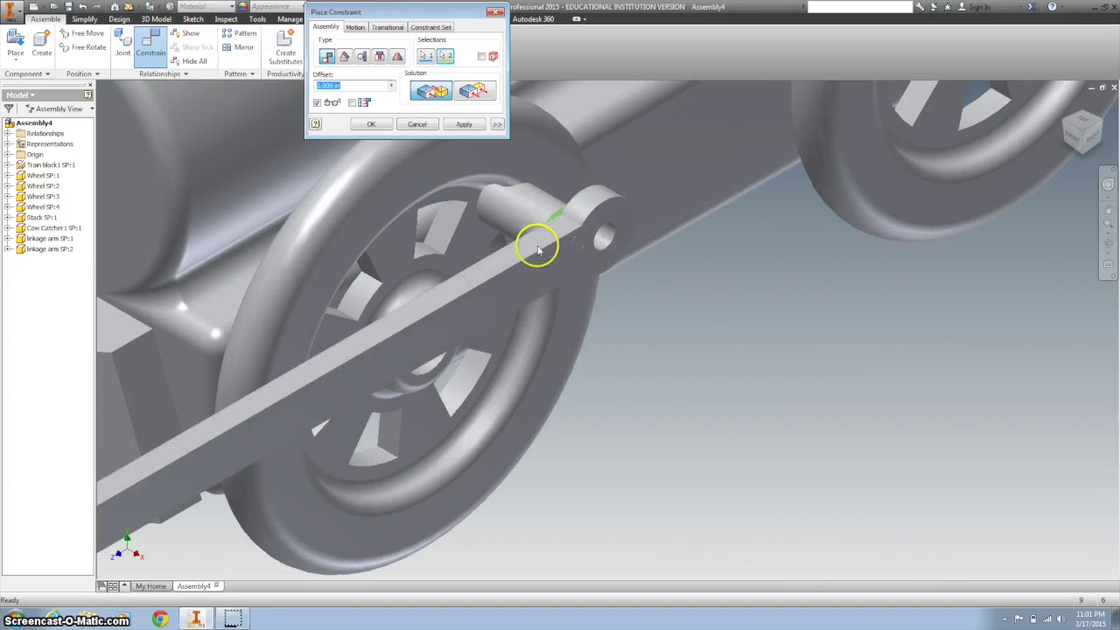
left_click(461, 122)
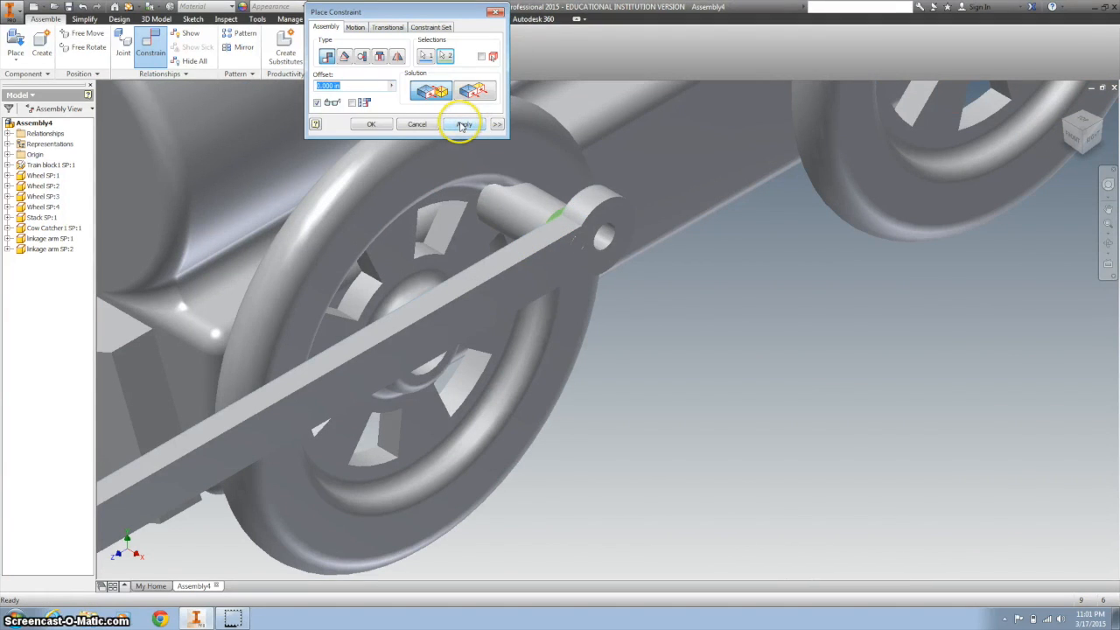
left_click(464, 123)
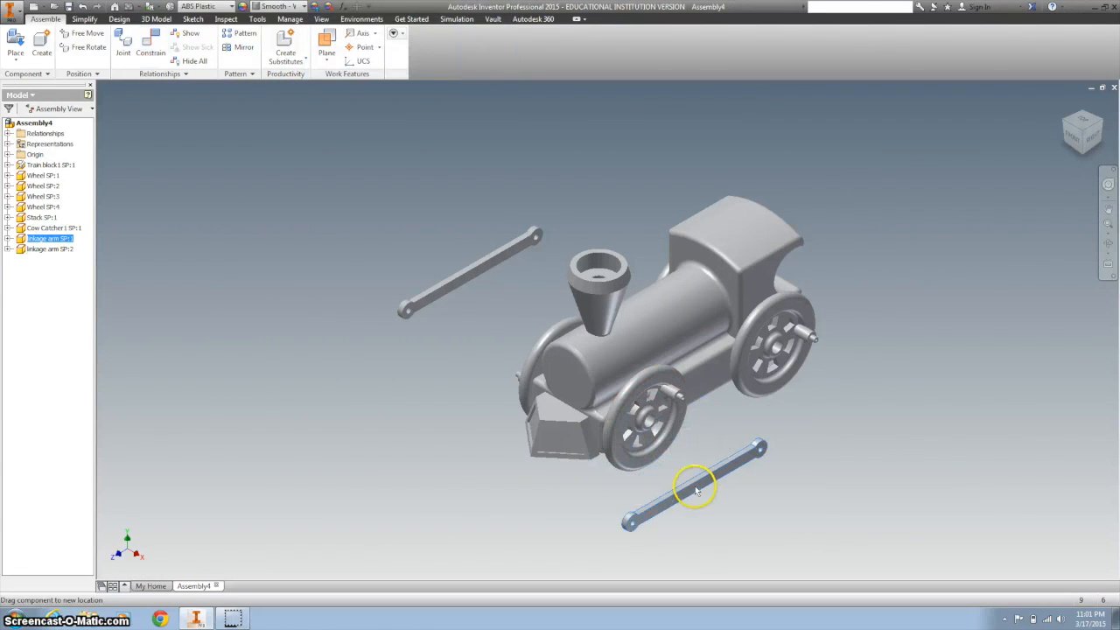
left_click(151, 46)
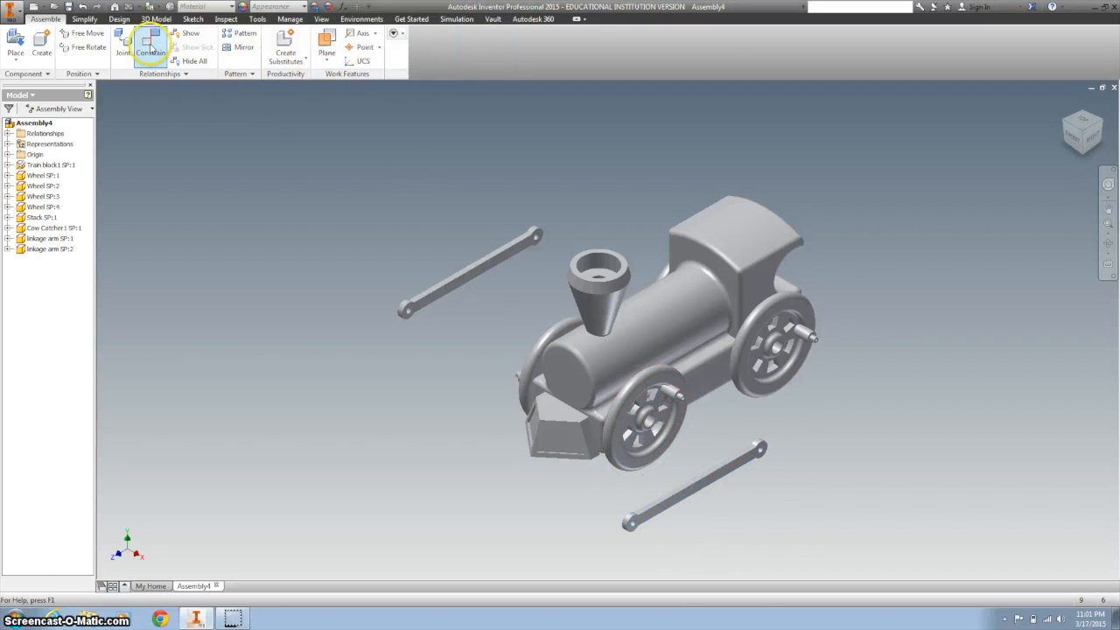
left_click(150, 43)
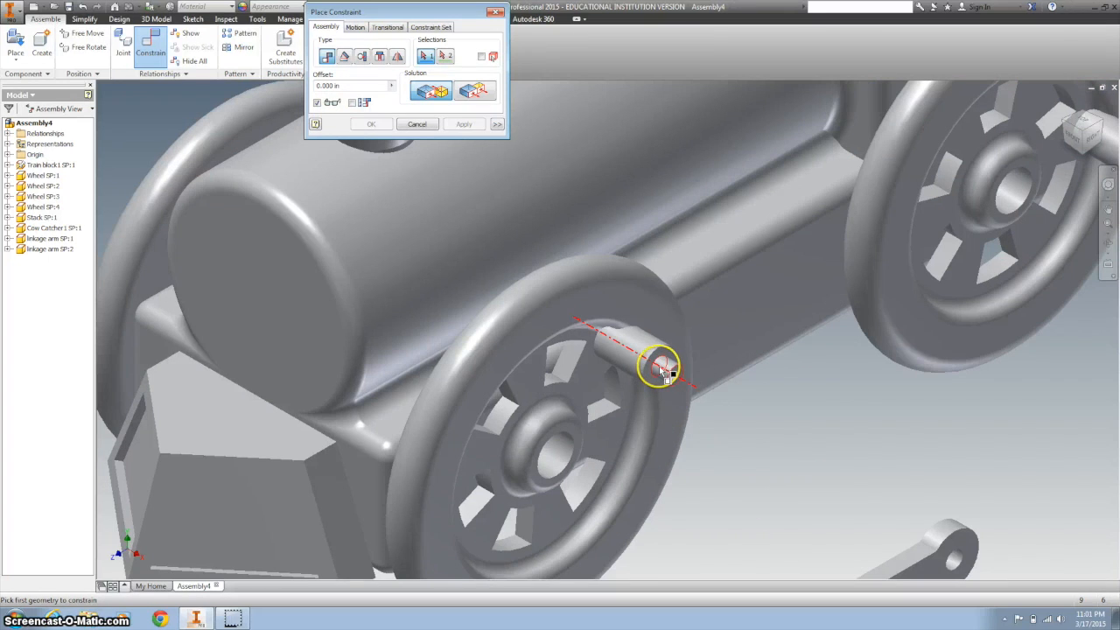
left_click(661, 363)
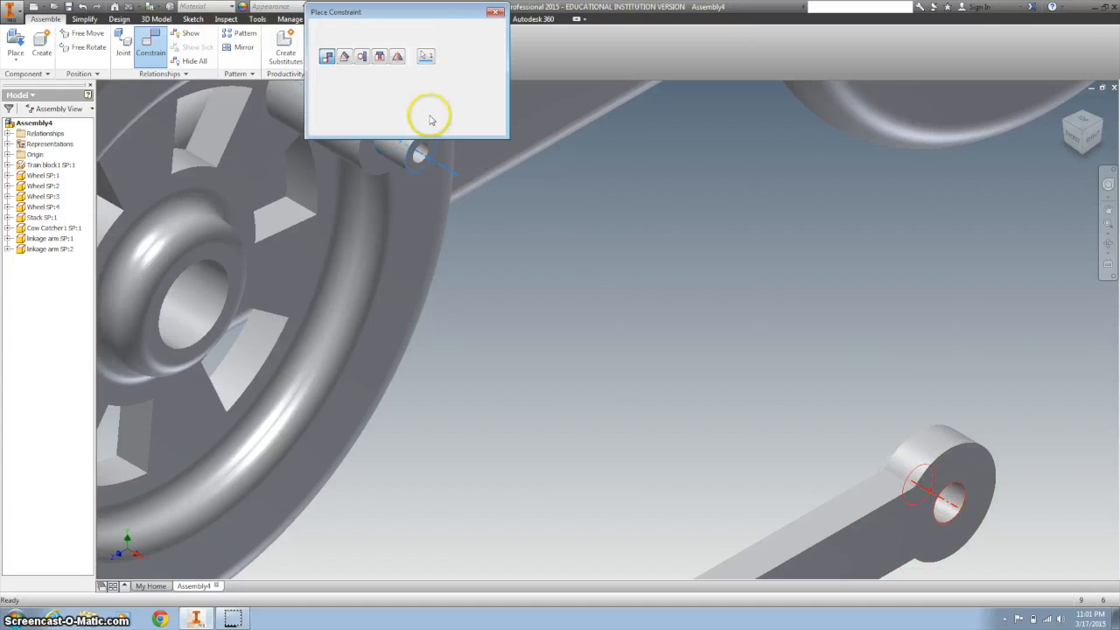
left_click(427, 54)
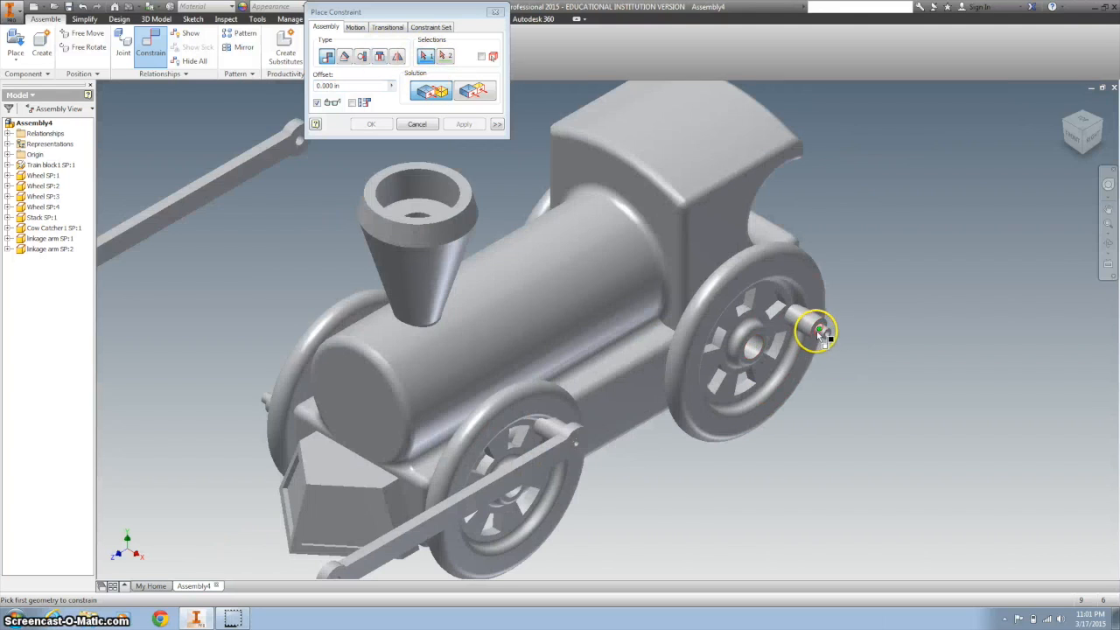
left_click(819, 330)
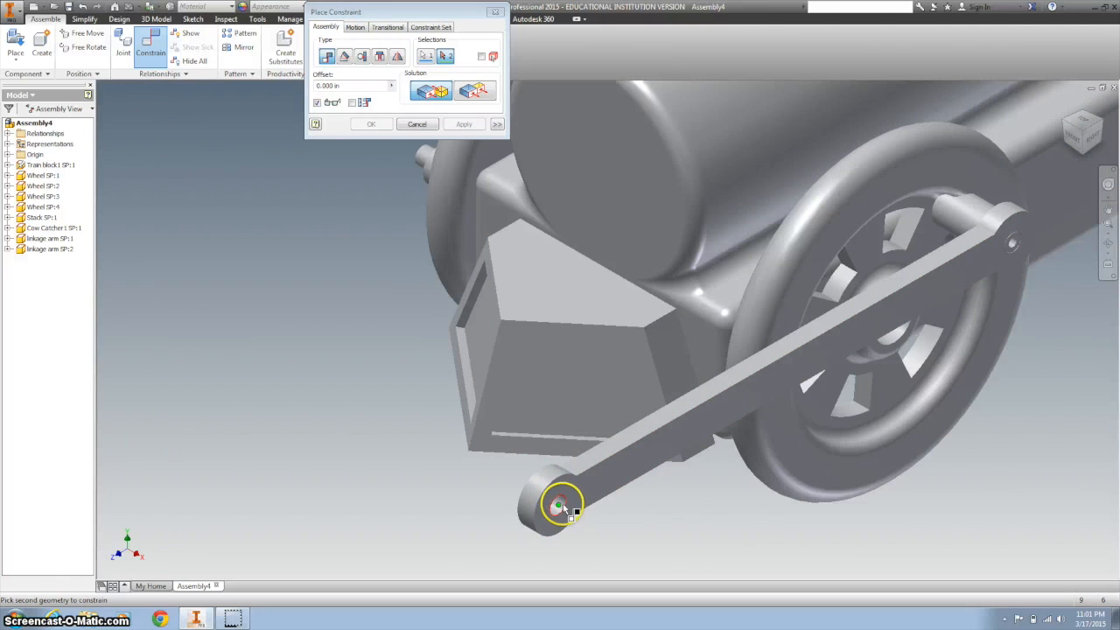
left_click(462, 122)
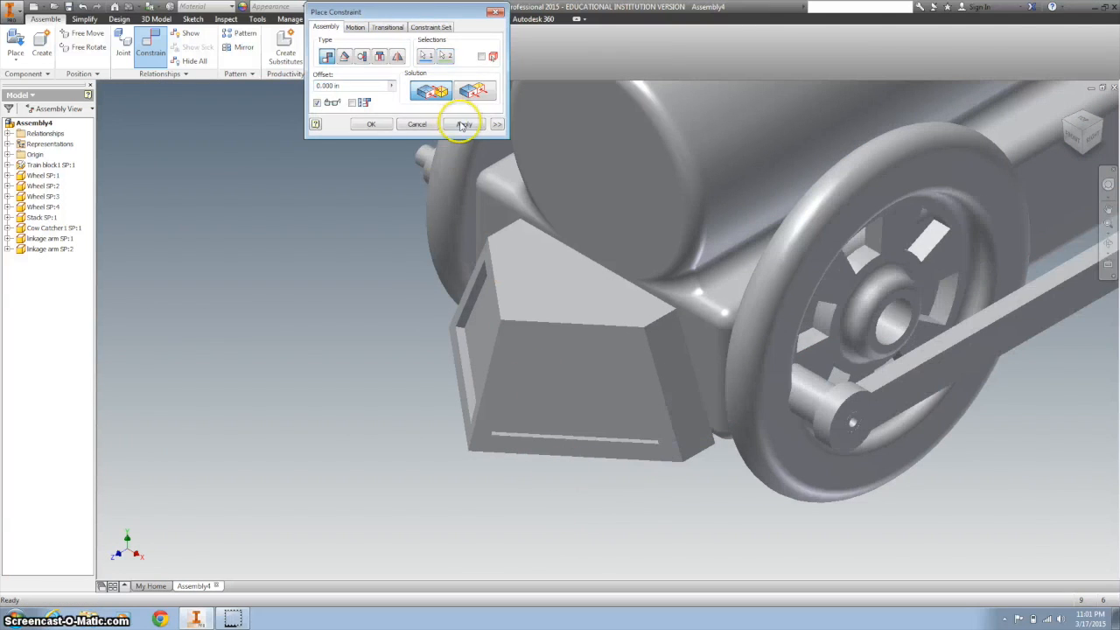
left_click(462, 122)
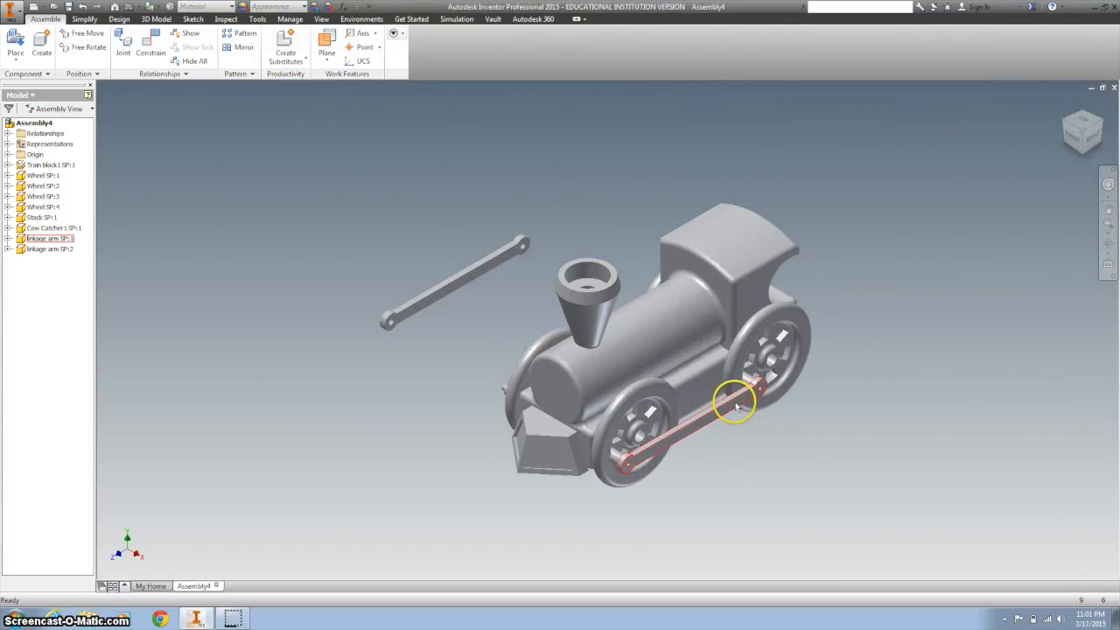
Step: Drag the arm to test wheel rotation, then constrain the second arm across the far-side wheel pegs
left_click_drag(735, 402, 691, 420)
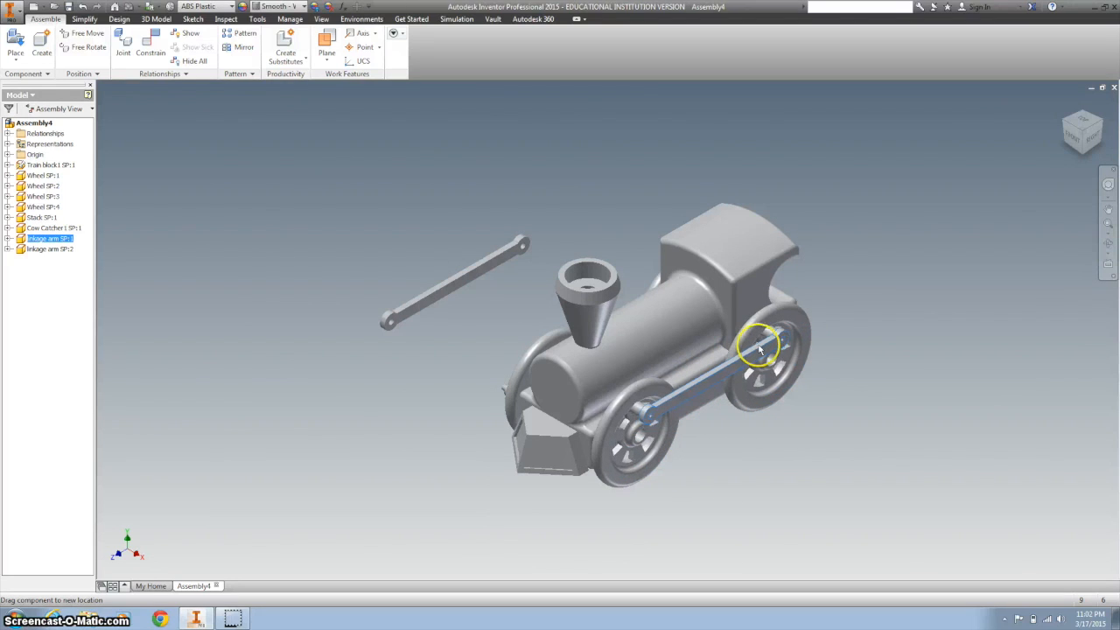
mouse_move(1060, 119)
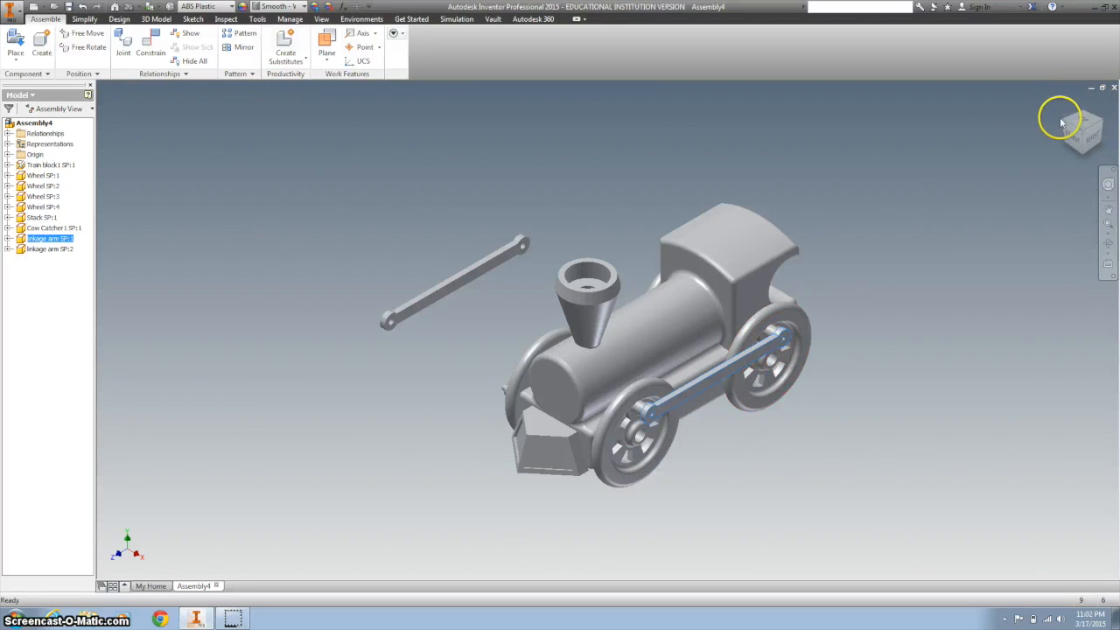
left_click_drag(1060, 122, 504, 175)
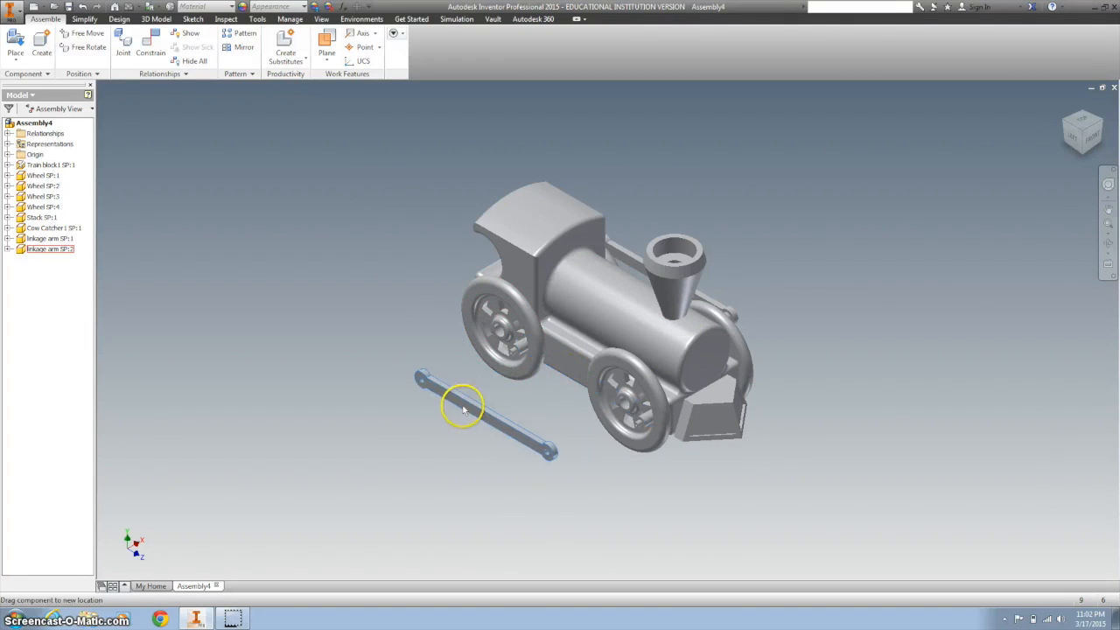
left_click(150, 44)
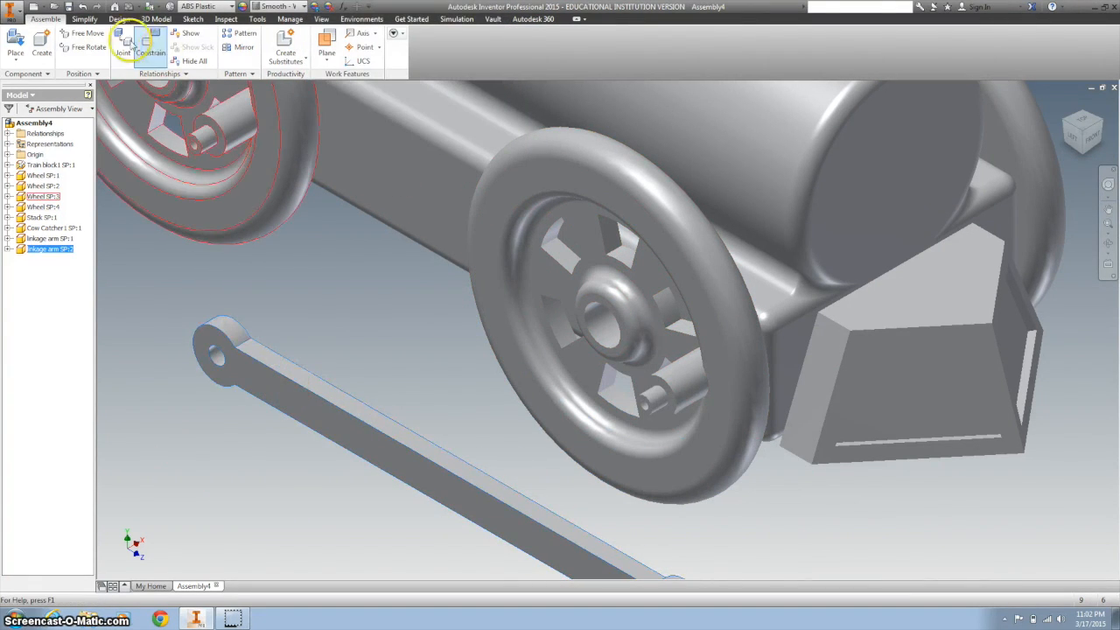
left_click(150, 46)
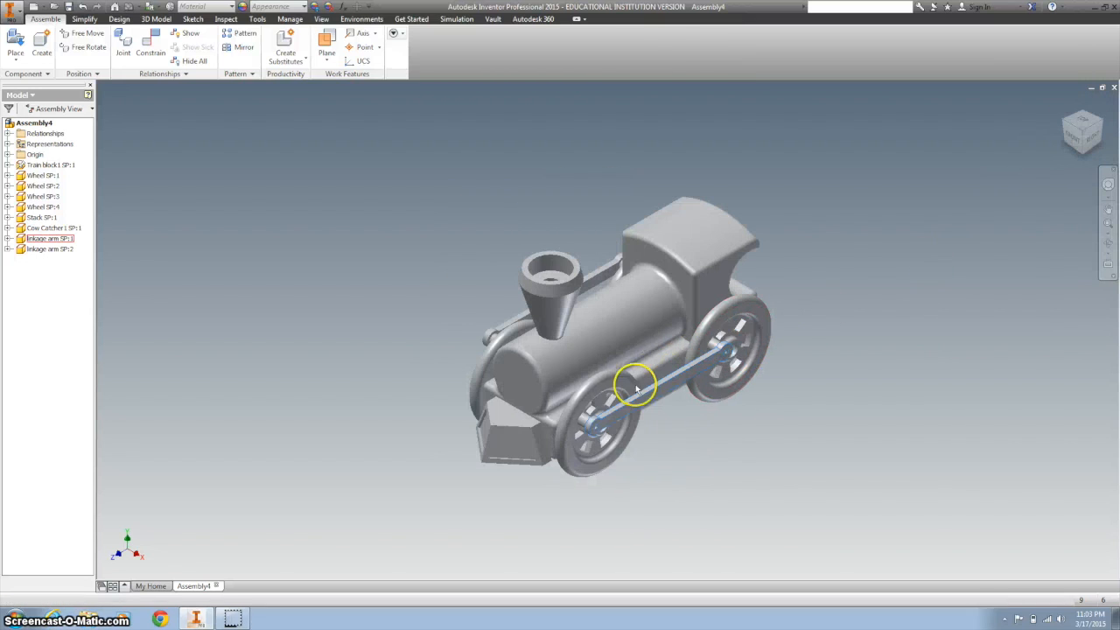
left_click_drag(633, 384, 691, 441)
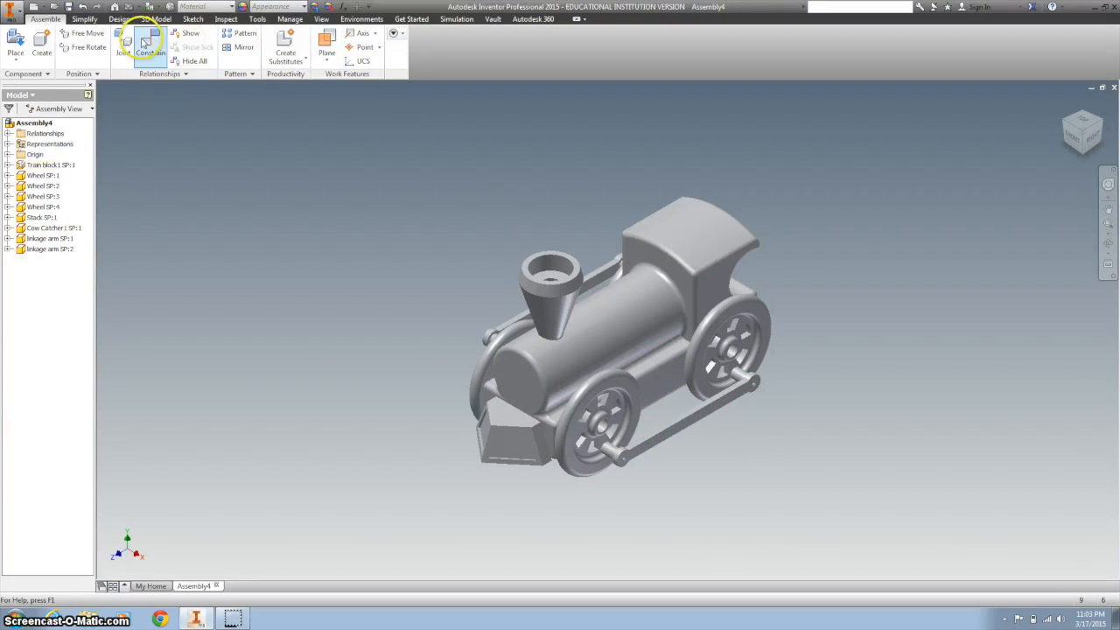
left_click(151, 46)
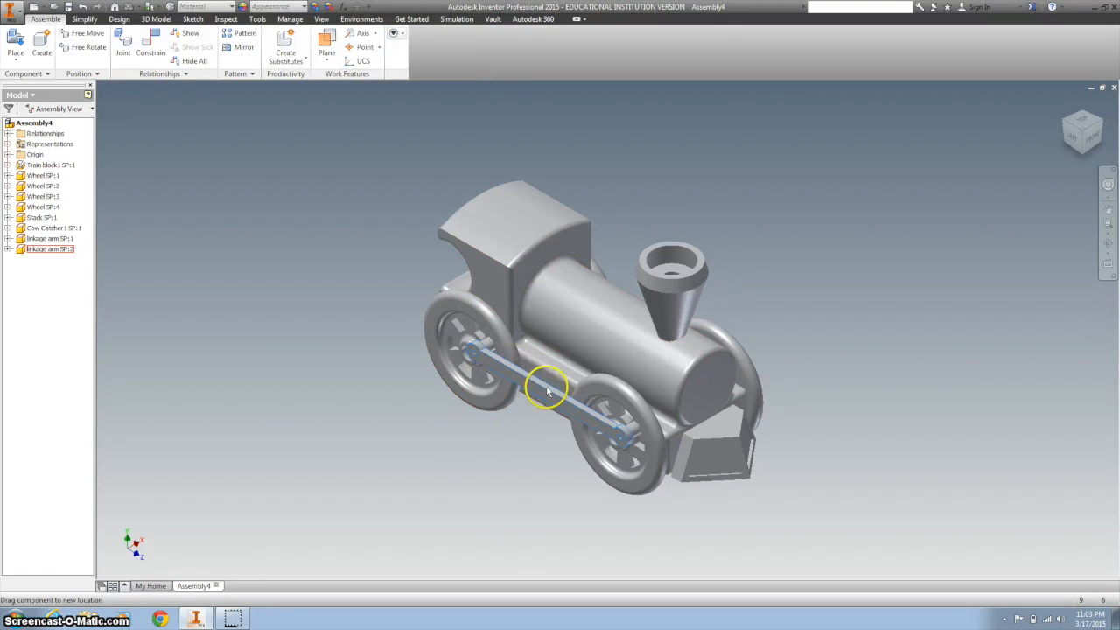
Step: Free-drag a loose linkage arm into position below the near-side wheels
left_click_drag(546, 389, 469, 359)
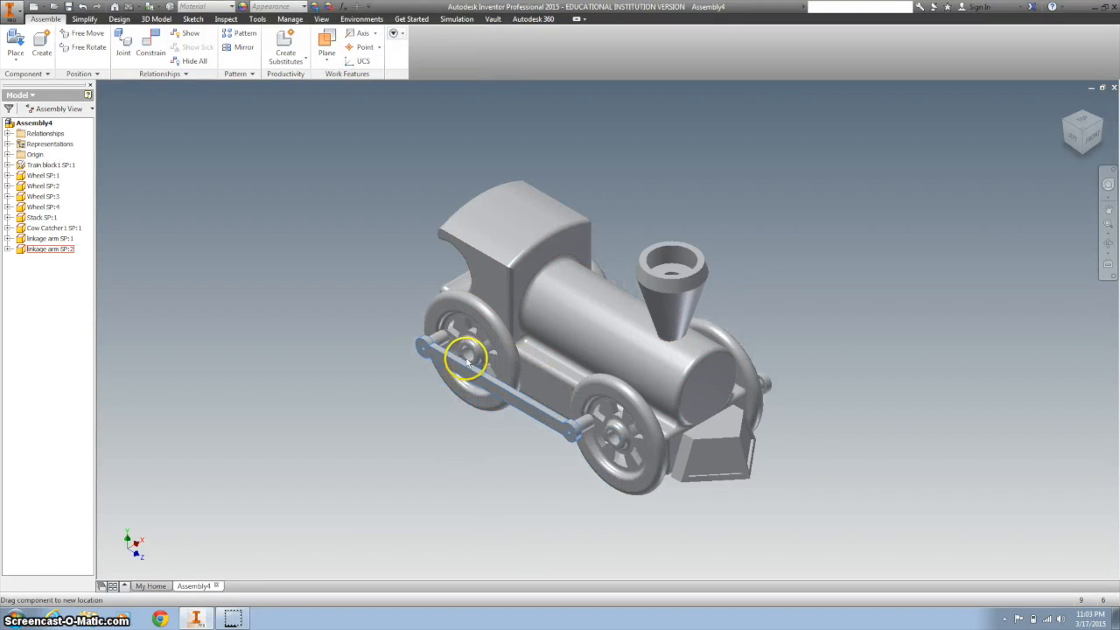
left_click_drag(468, 359, 560, 437)
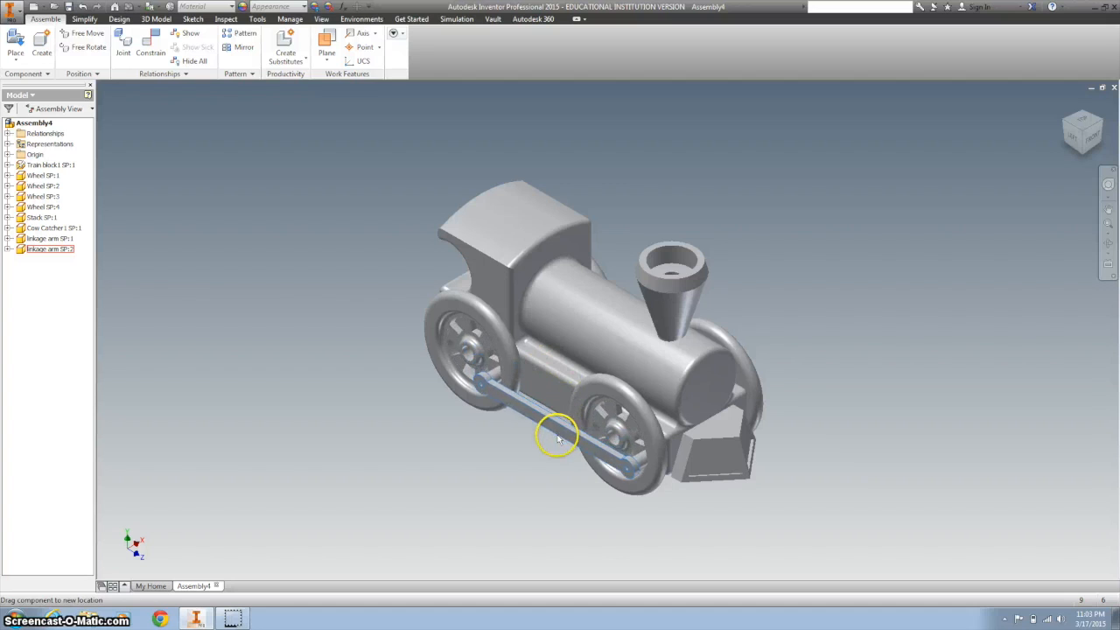
left_click_drag(558, 437, 528, 392)
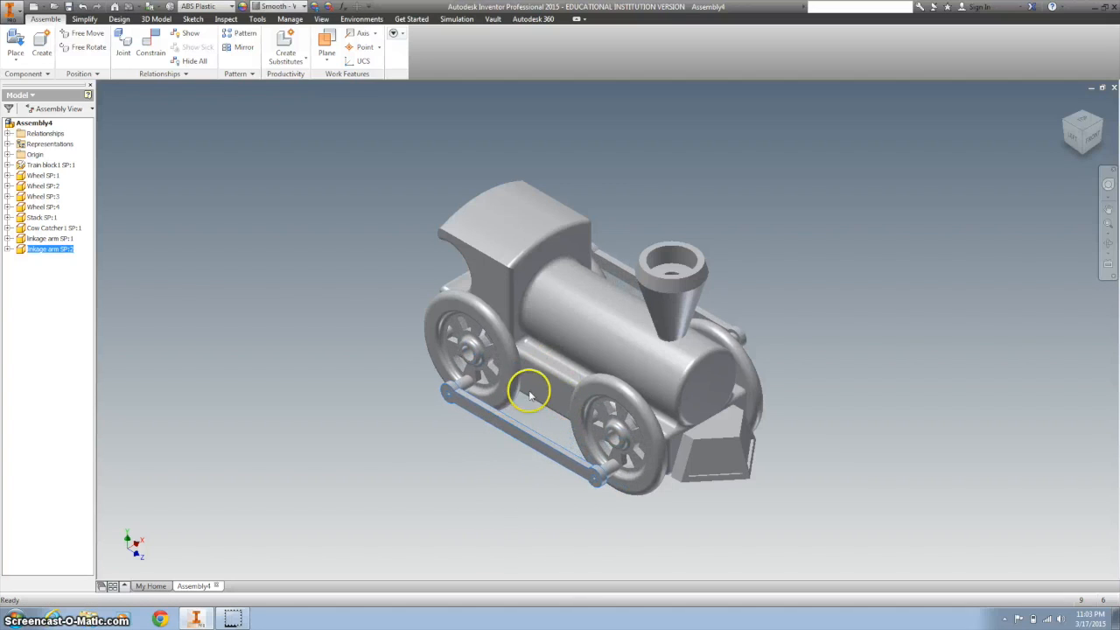
mouse_move(1067, 108)
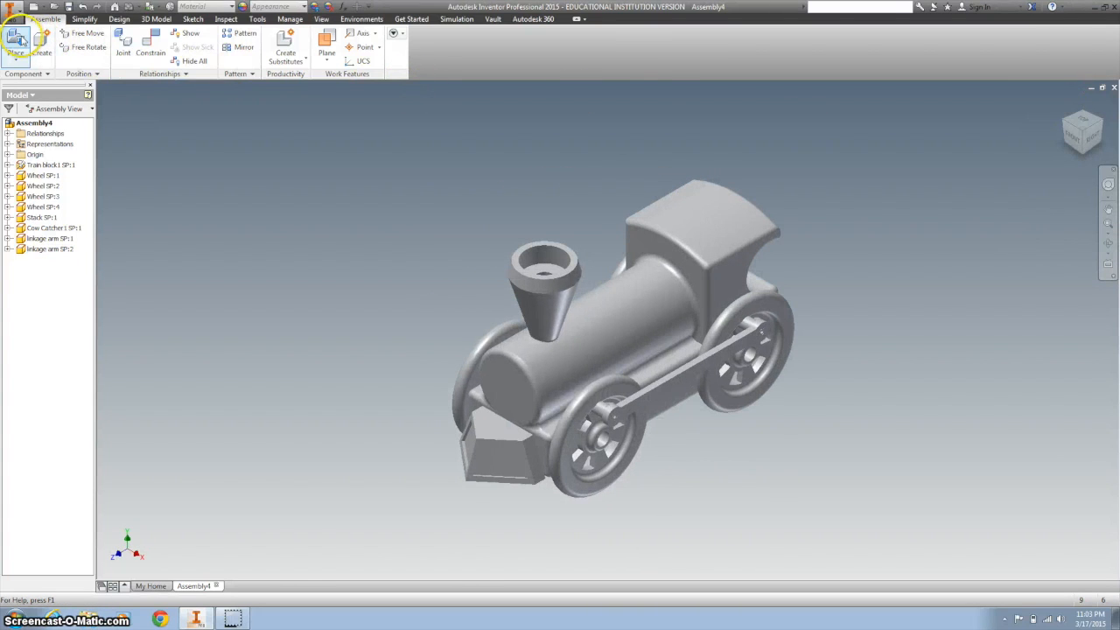
Step: Place four Linkage peg SP parts into the train assembly
left_click(14, 42)
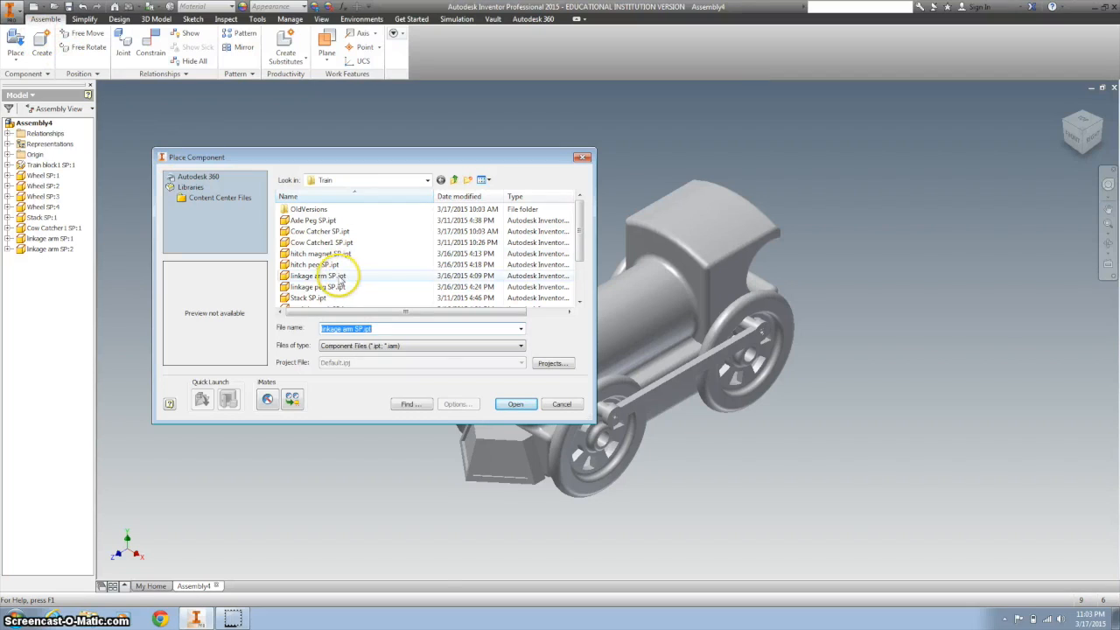
left_click(317, 287)
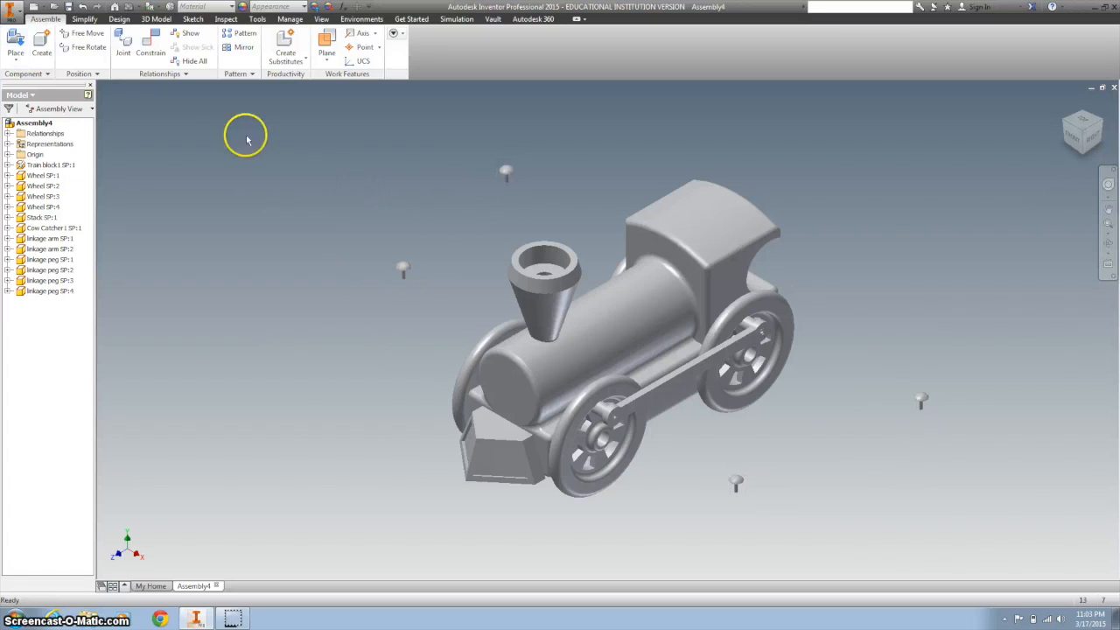
Step: Insert-constrain each linkage peg rim into its linkage arm hole at the wheels
left_click(150, 46)
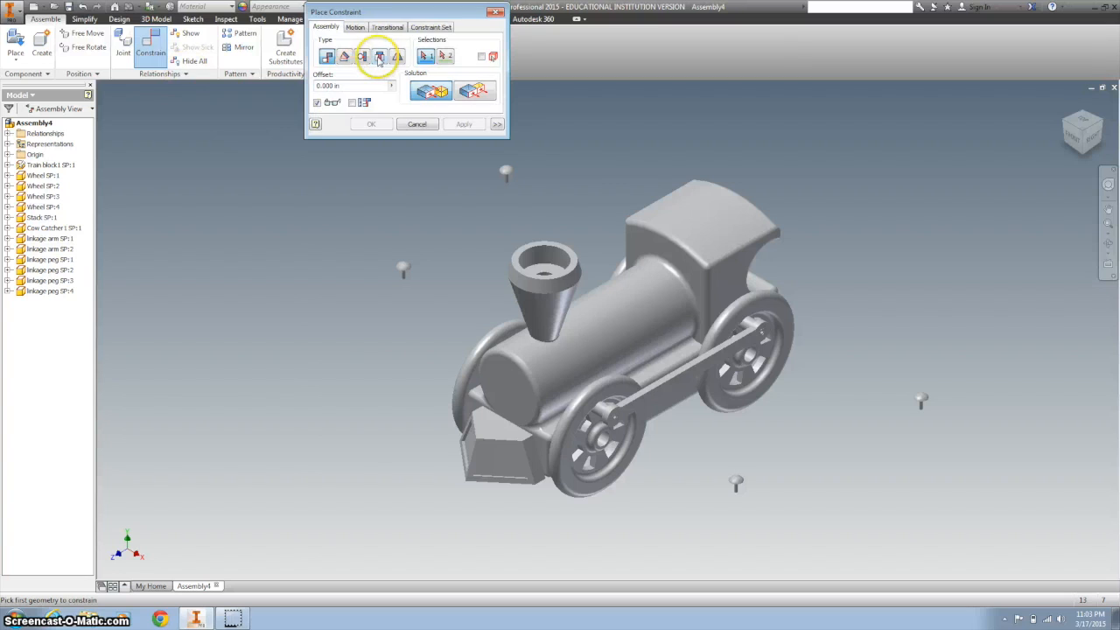
left_click(378, 56)
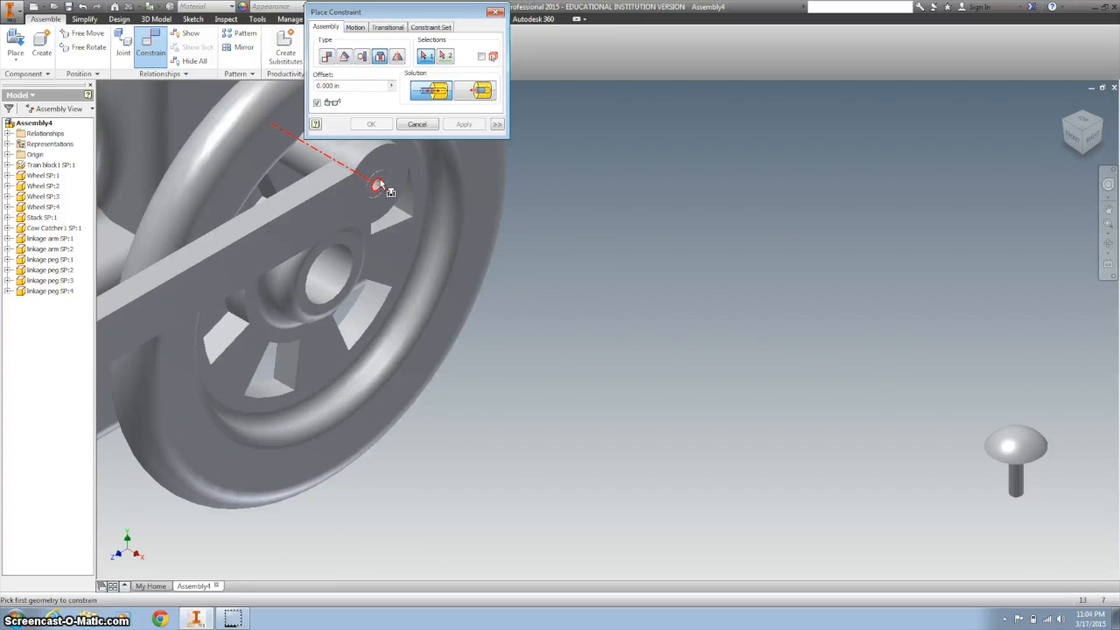
left_click(377, 184)
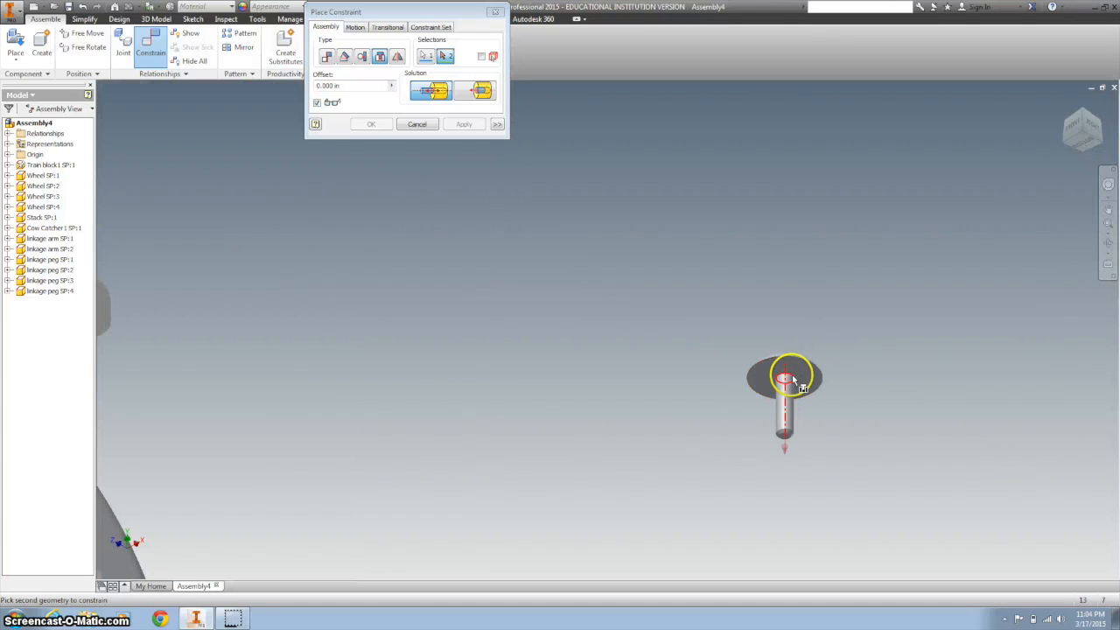
left_click(463, 122)
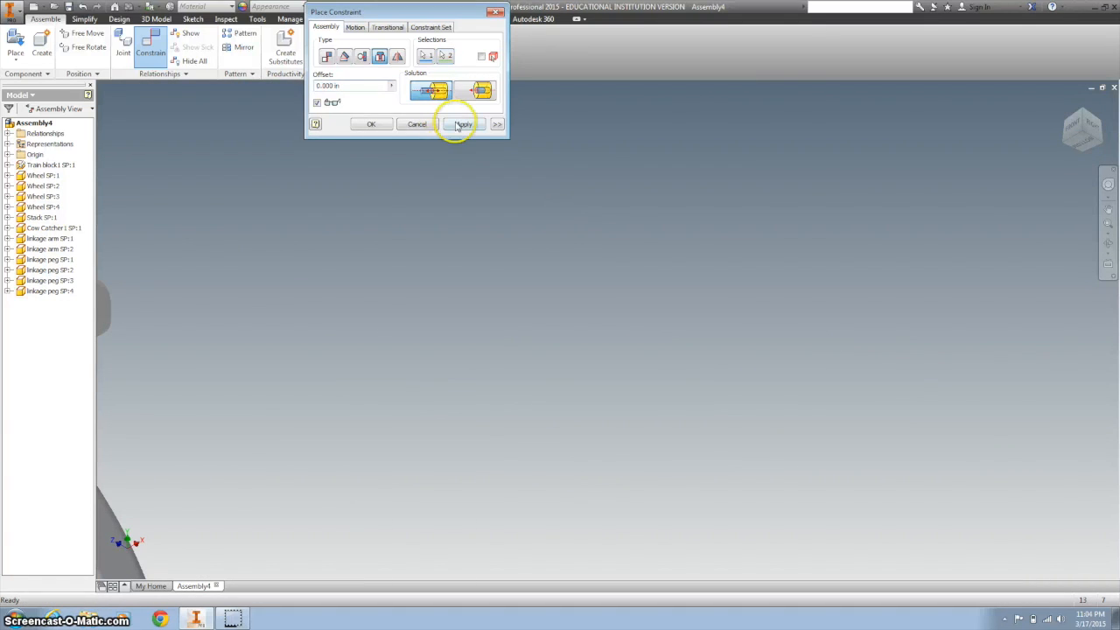
left_click(464, 122)
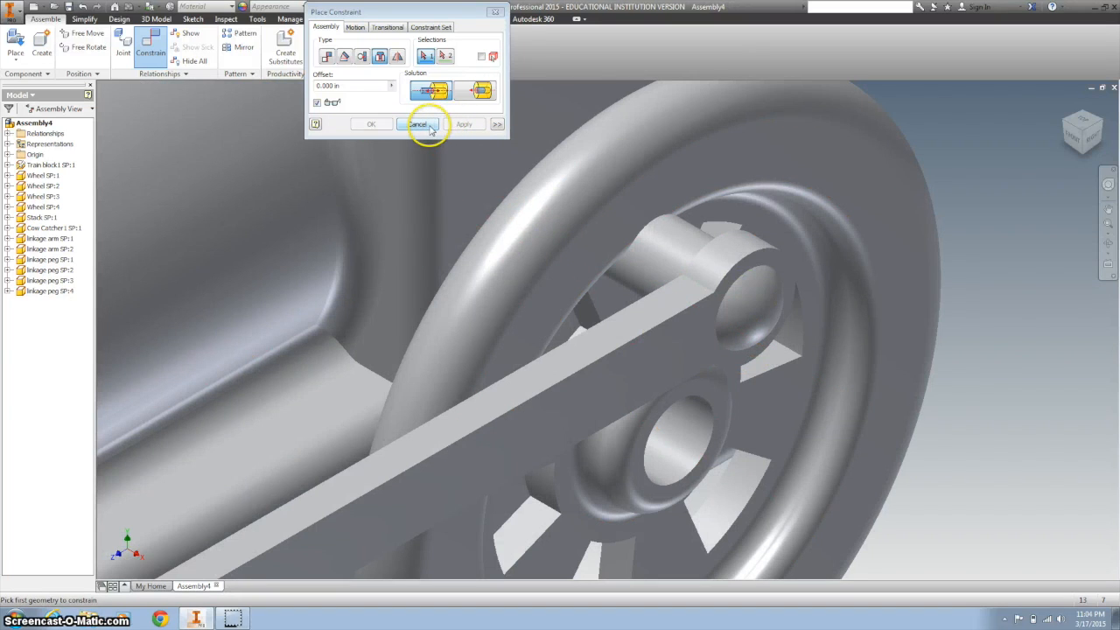
left_click(416, 123)
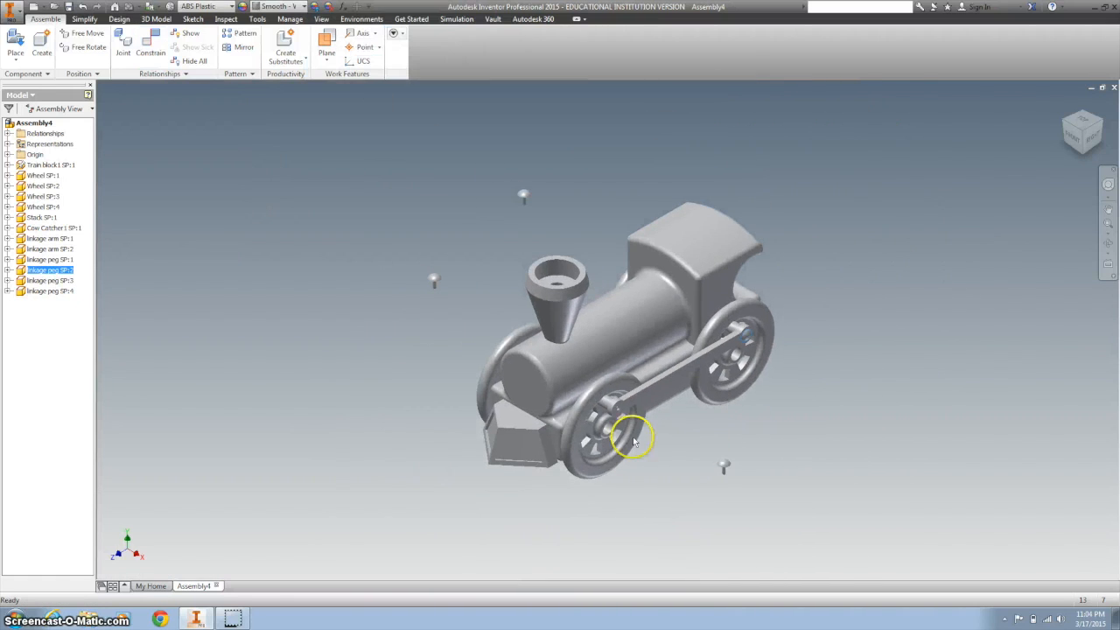
left_click(151, 42)
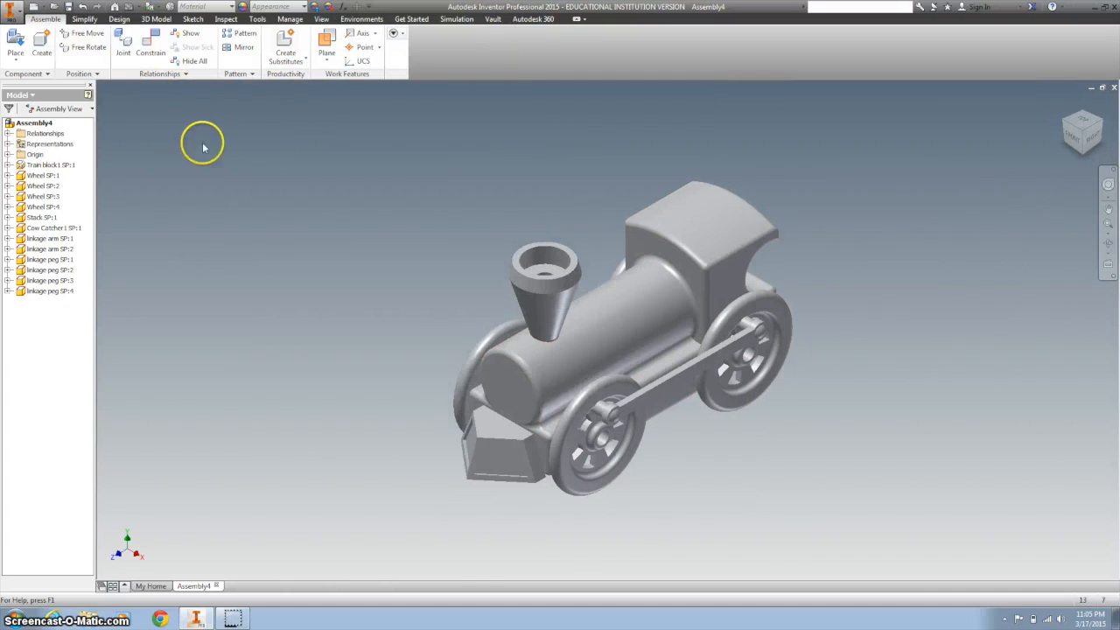
Step: Place four Axle Peg SP parts into the assembly
left_click(14, 42)
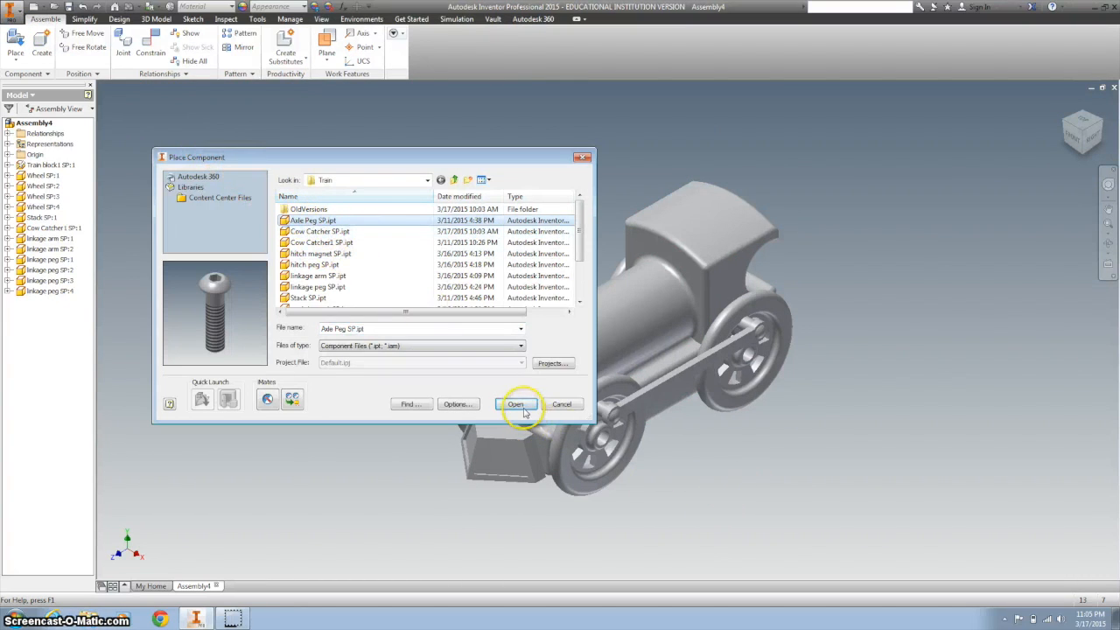
left_click(514, 404)
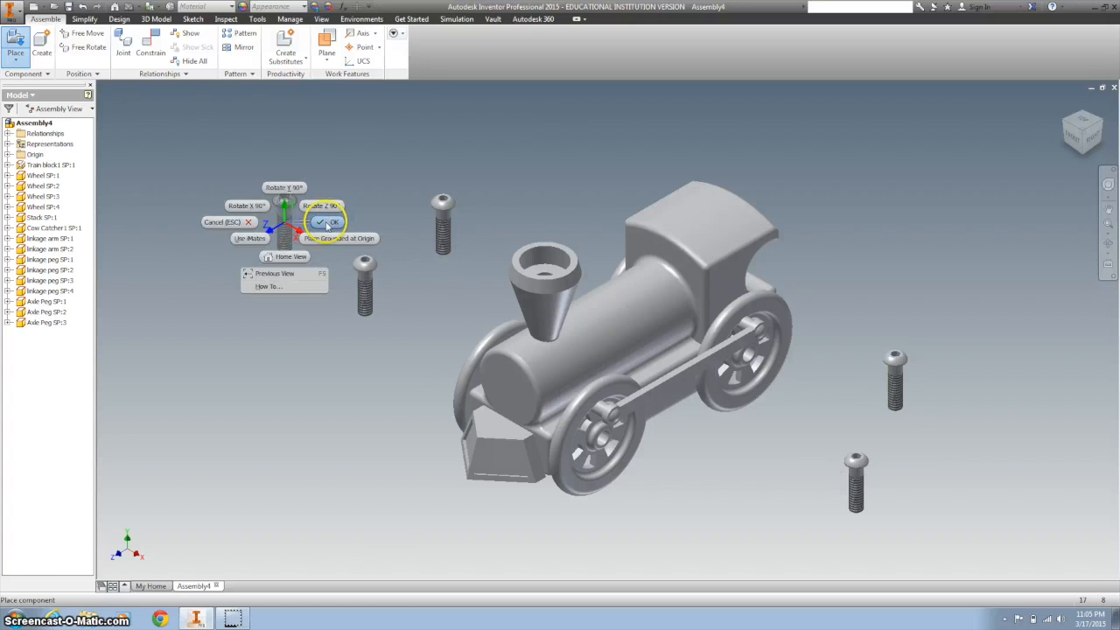
left_click(326, 220)
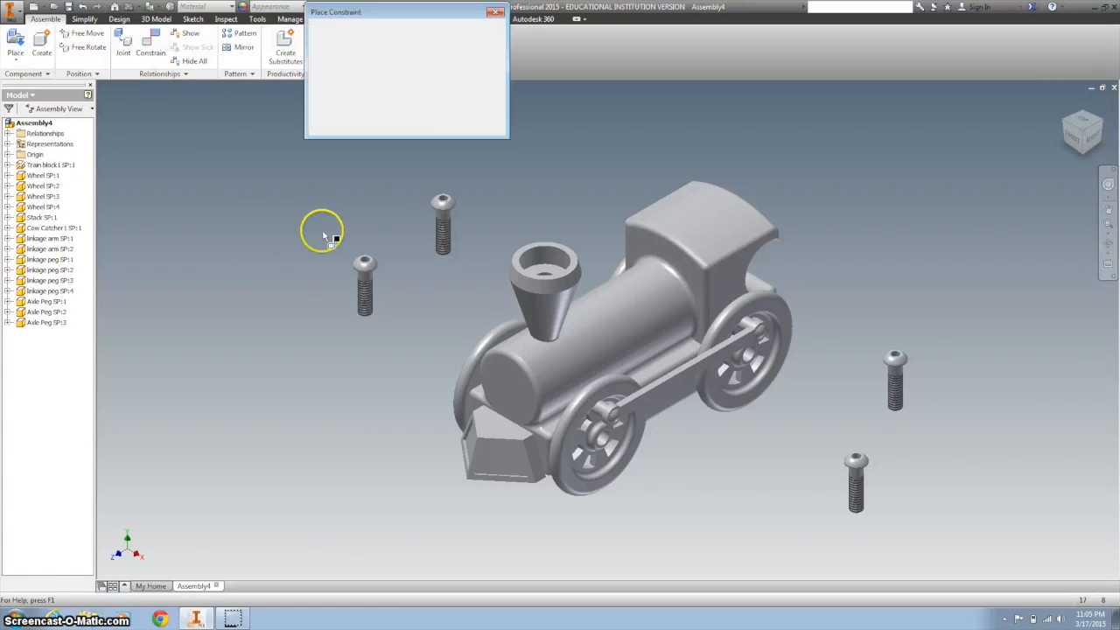
Step: Insert-constrain an axle peg head into a wheel hub hole
left_click(151, 44)
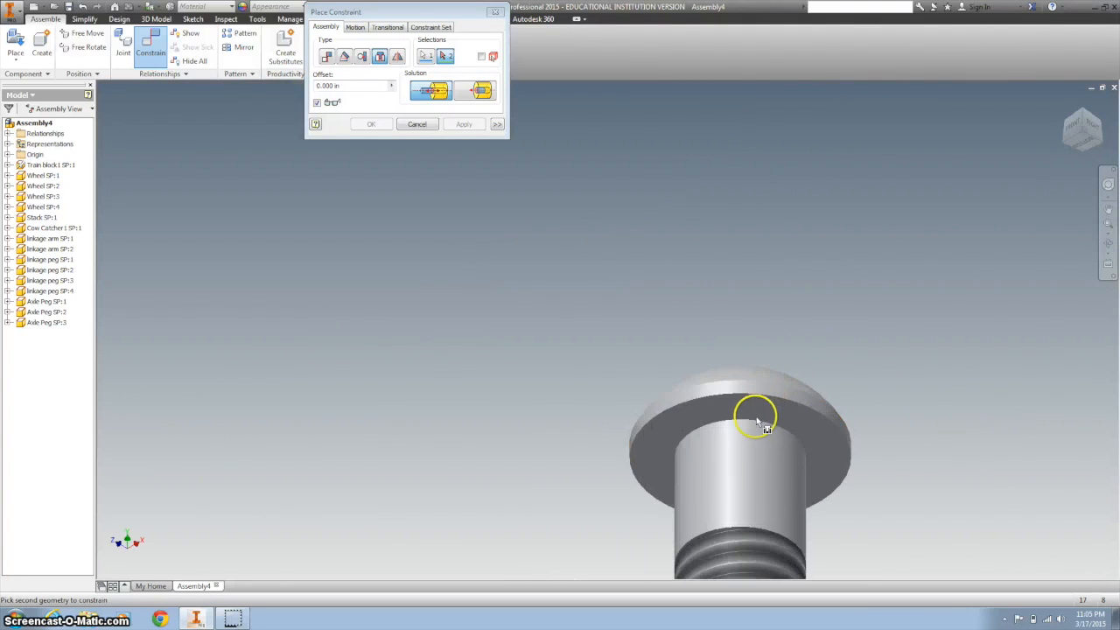
left_click(465, 123)
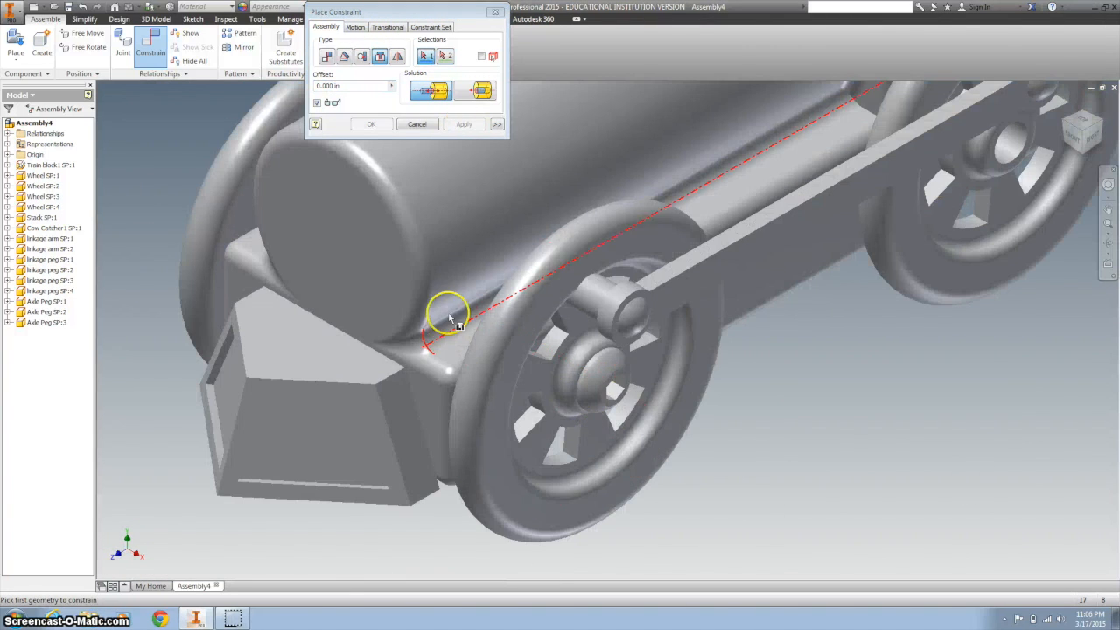
mouse_move(966, 366)
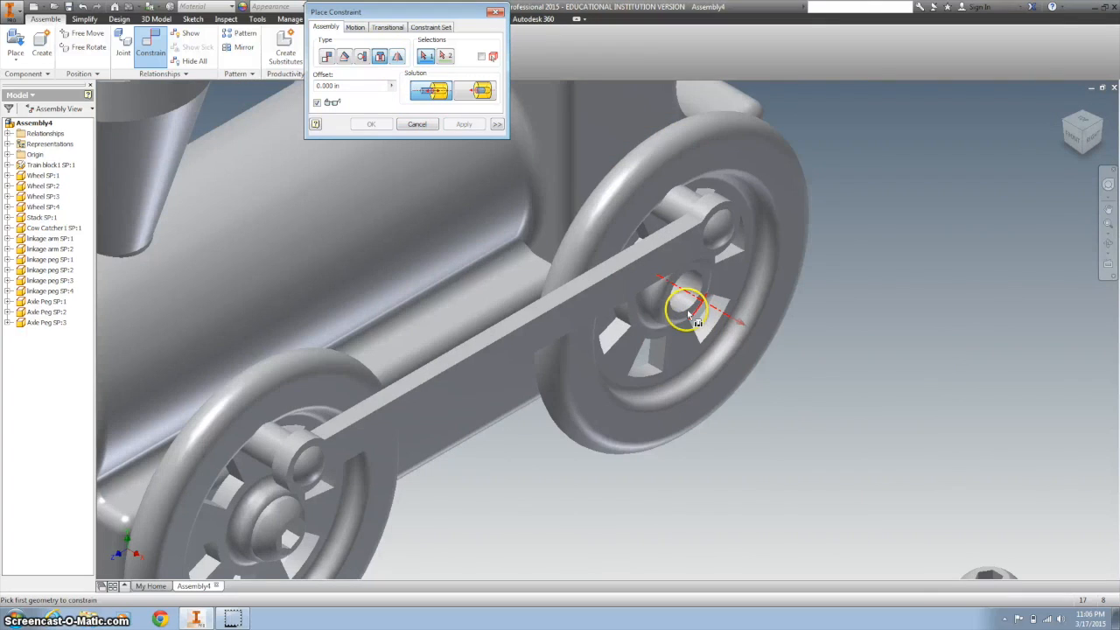
left_click(682, 306)
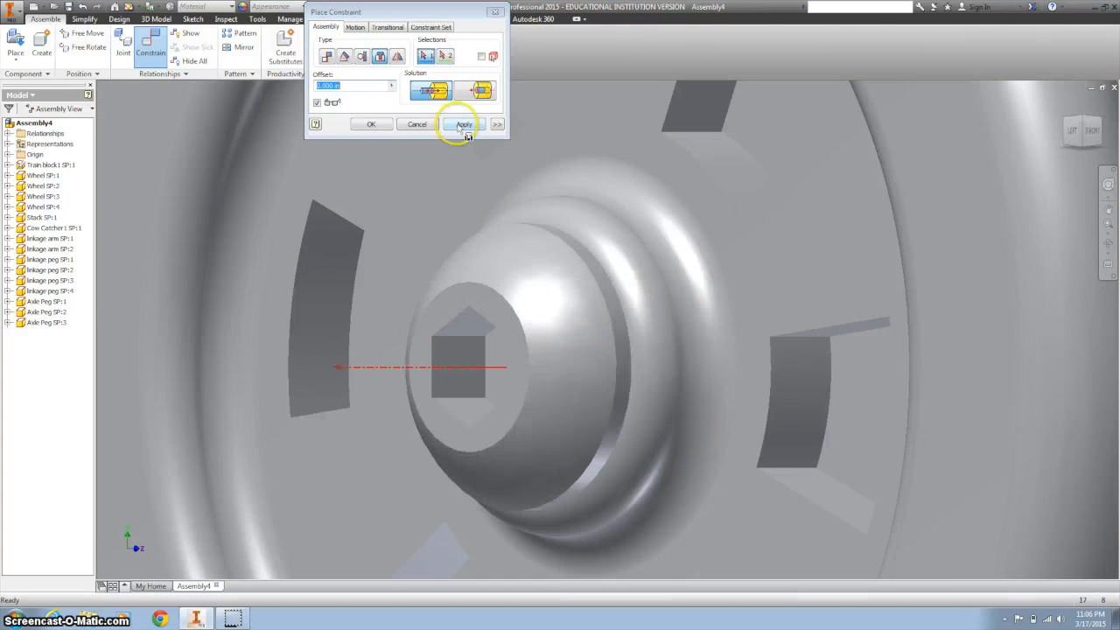
left_click(464, 122)
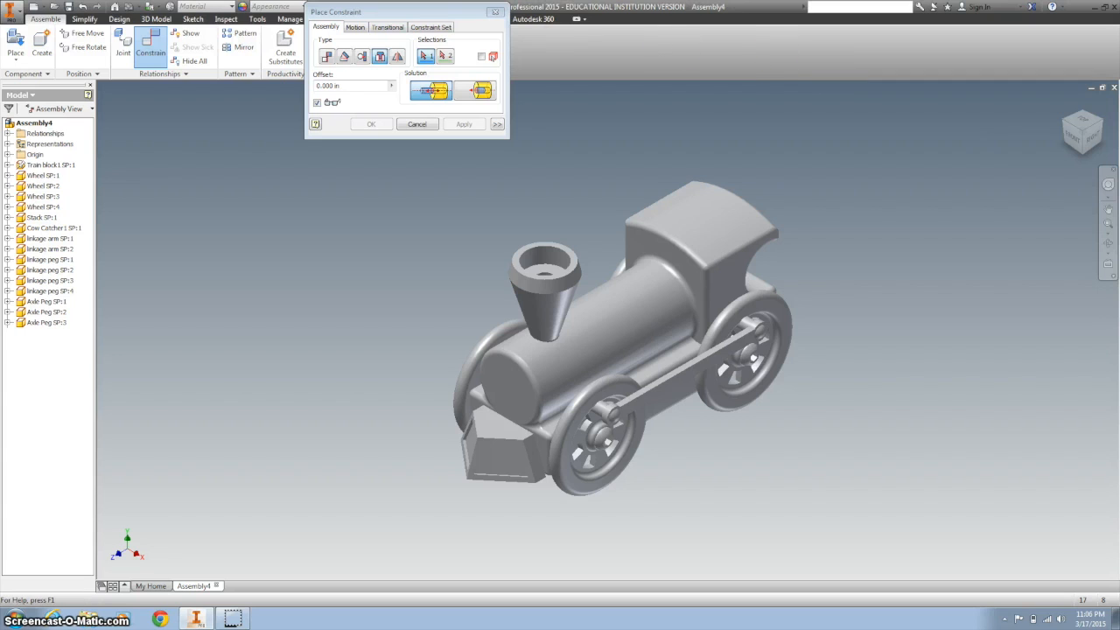
Step: Finish the axle peg constraints and place the hitch magnet part into the assembly
left_click(416, 122)
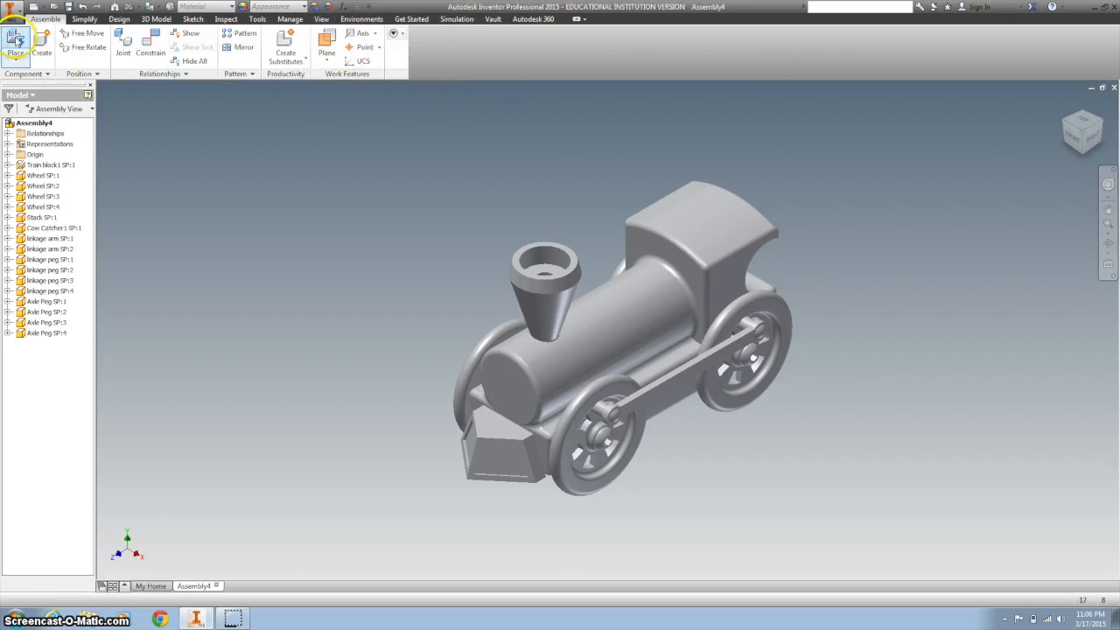
left_click(14, 42)
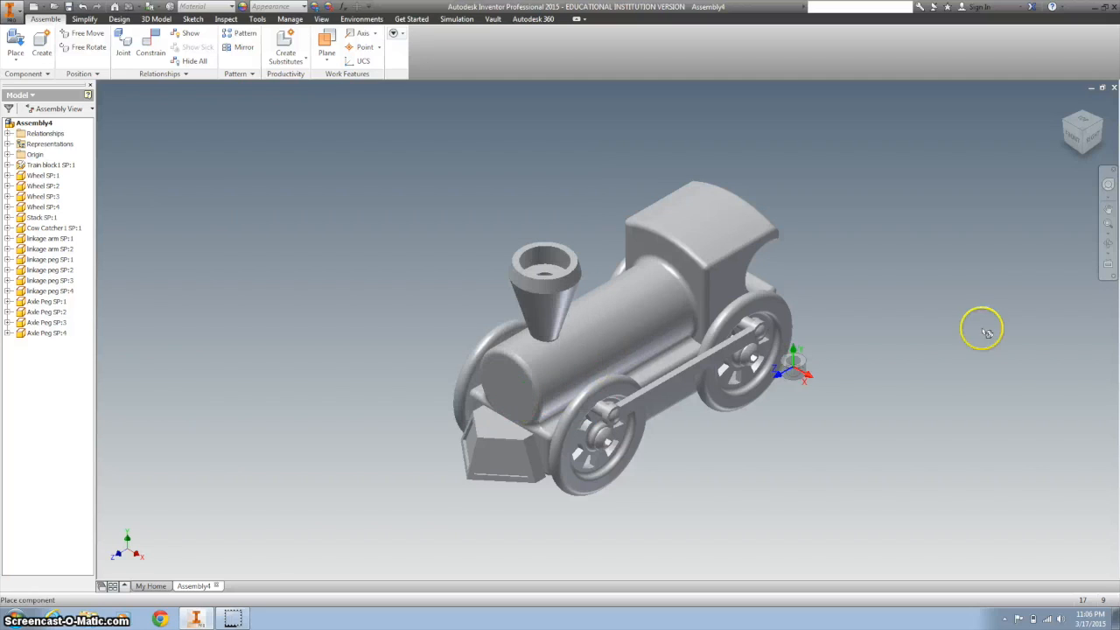
left_click(14, 38)
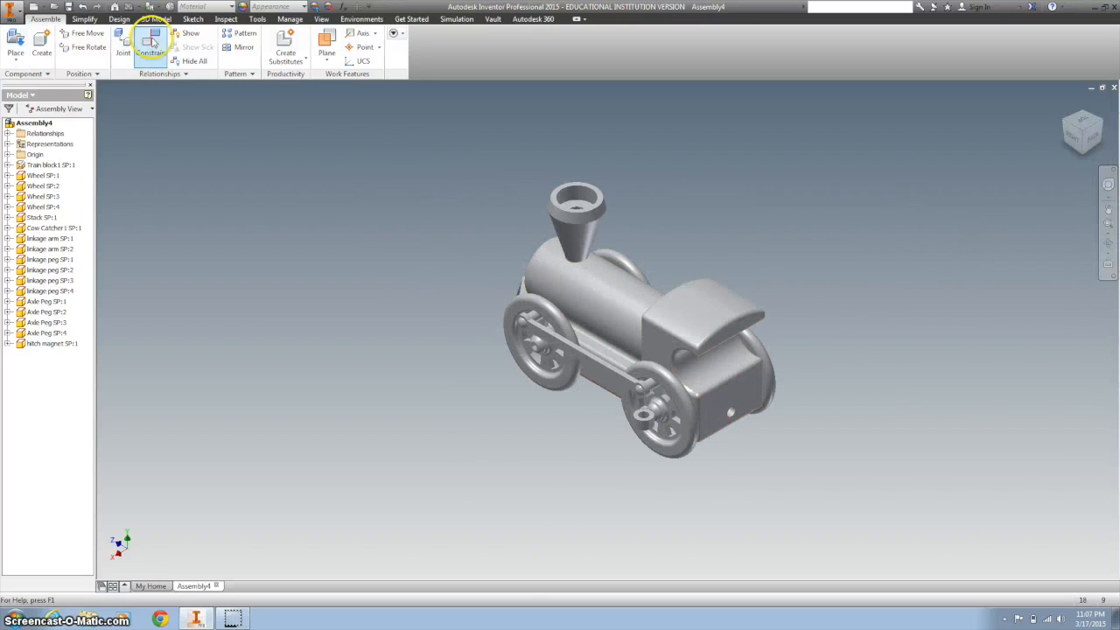
Step: Insert-constrain the remaining axle peg into the rear wheel hub opening
left_click(151, 44)
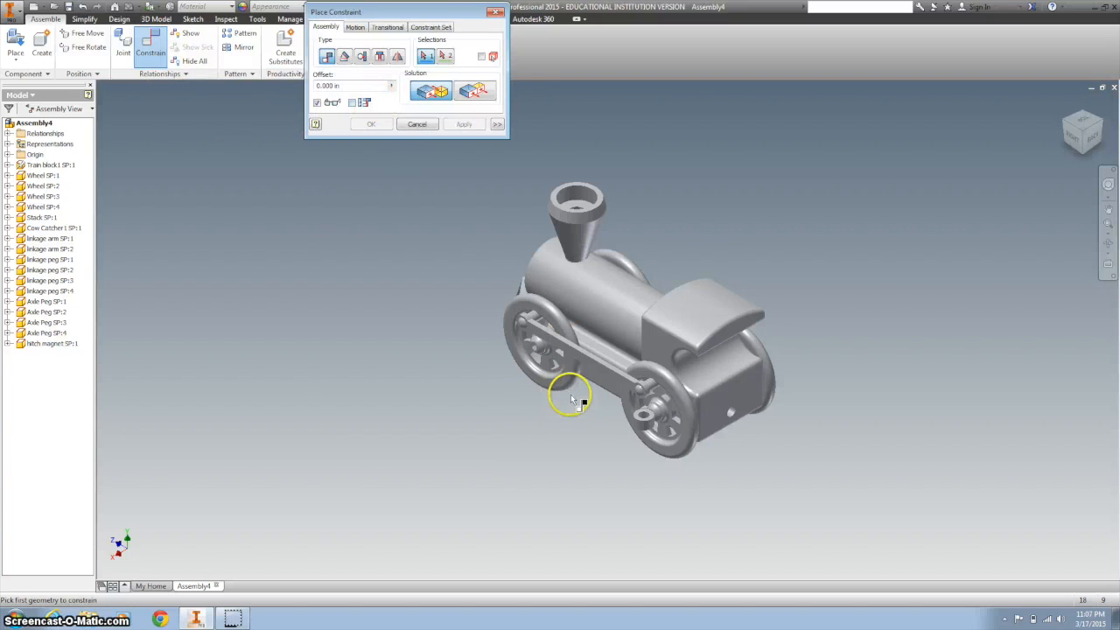
left_click(644, 426)
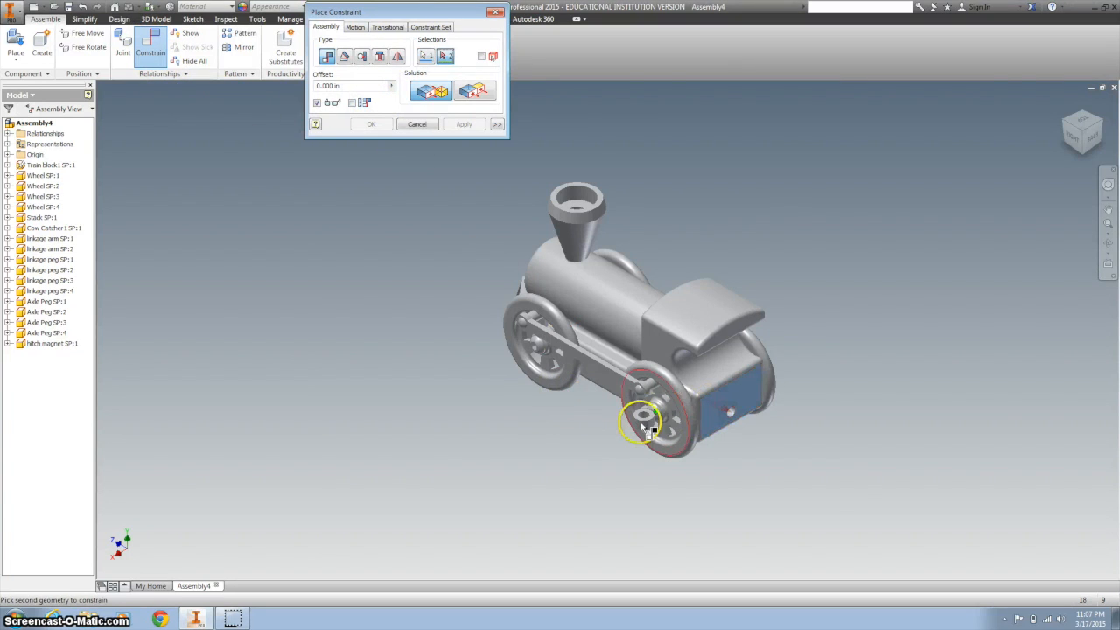
scroll("up", 3)
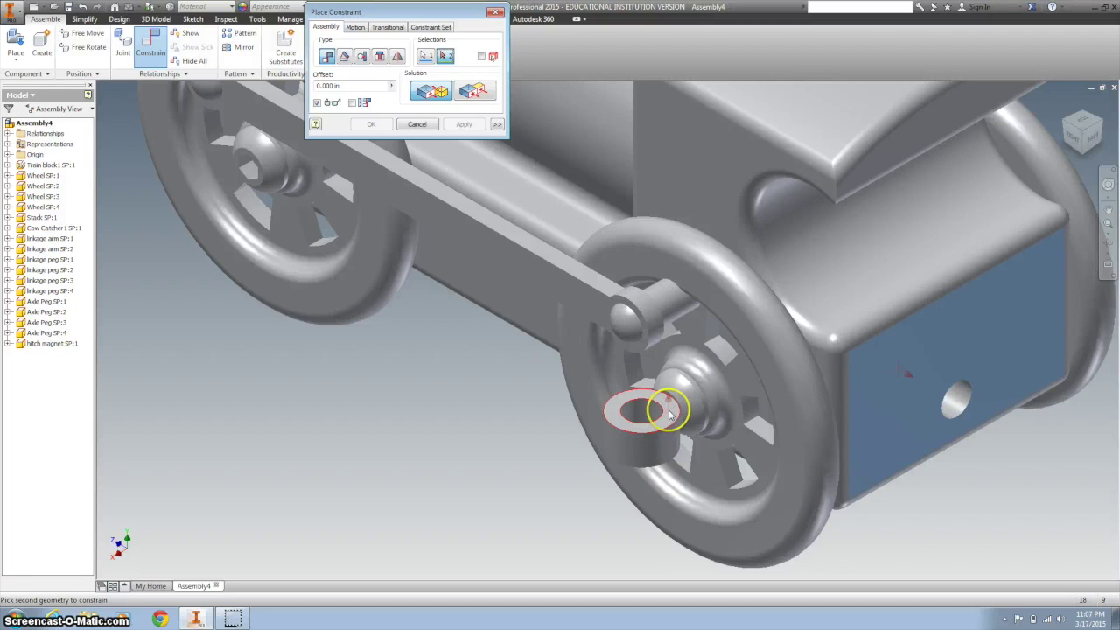
left_click(466, 122)
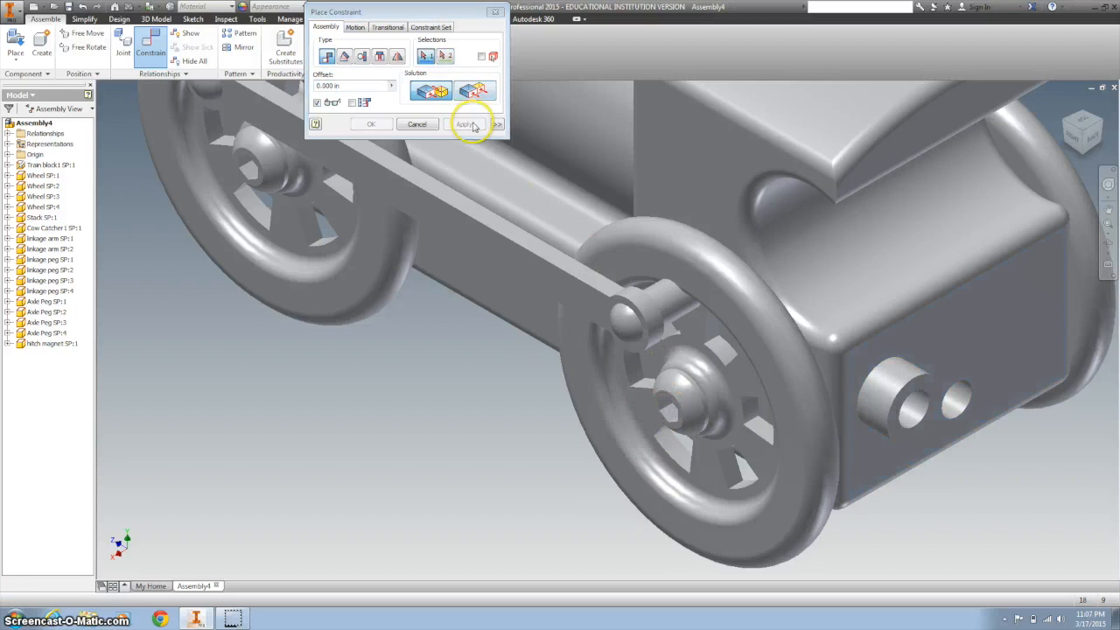
left_click(465, 123)
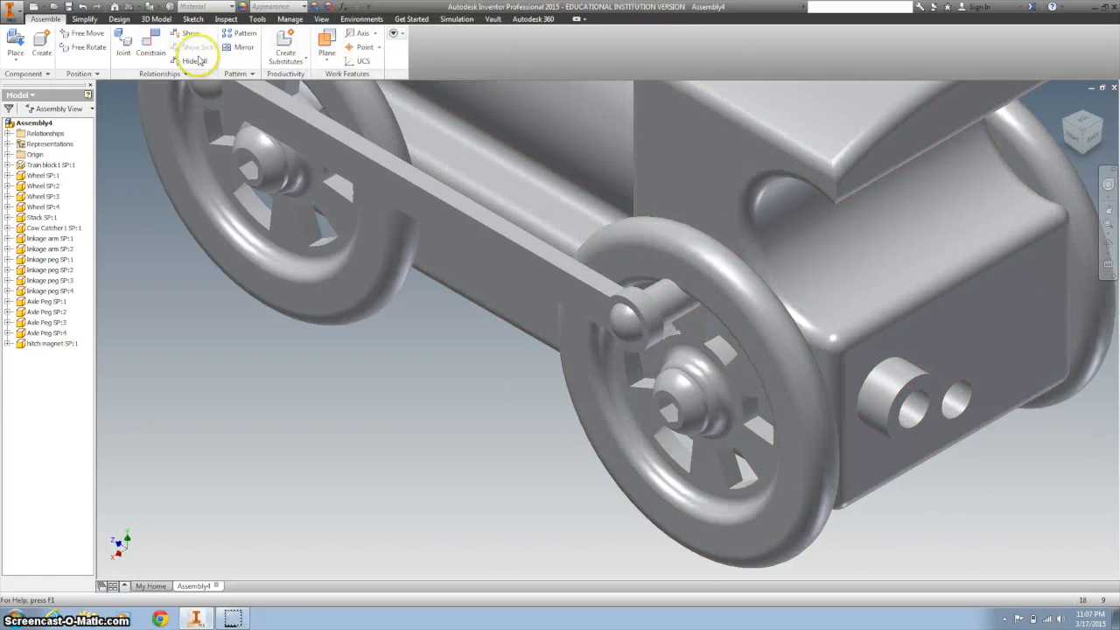
Step: Insert-constrain the hitch magnet into the rear hole of the train body
left_click(150, 42)
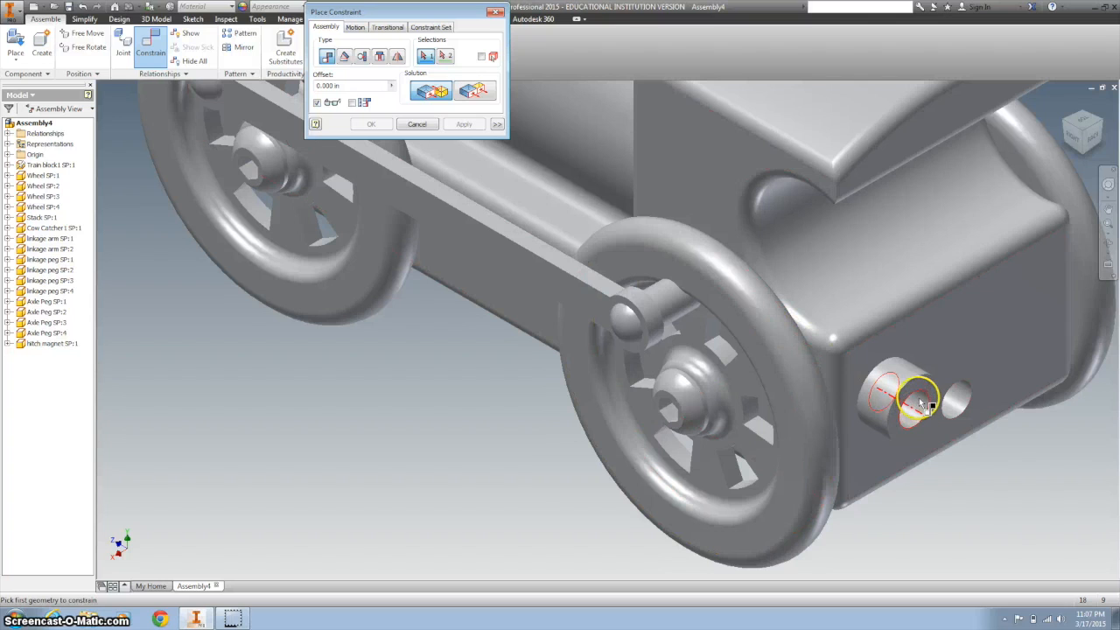
left_click(892, 402)
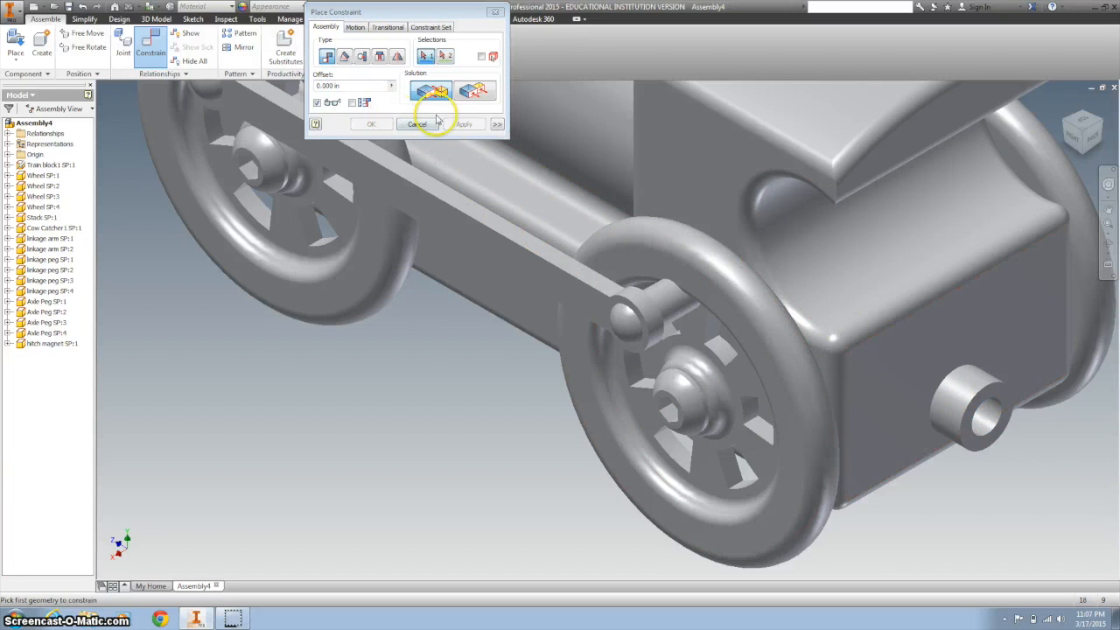
left_click(414, 123)
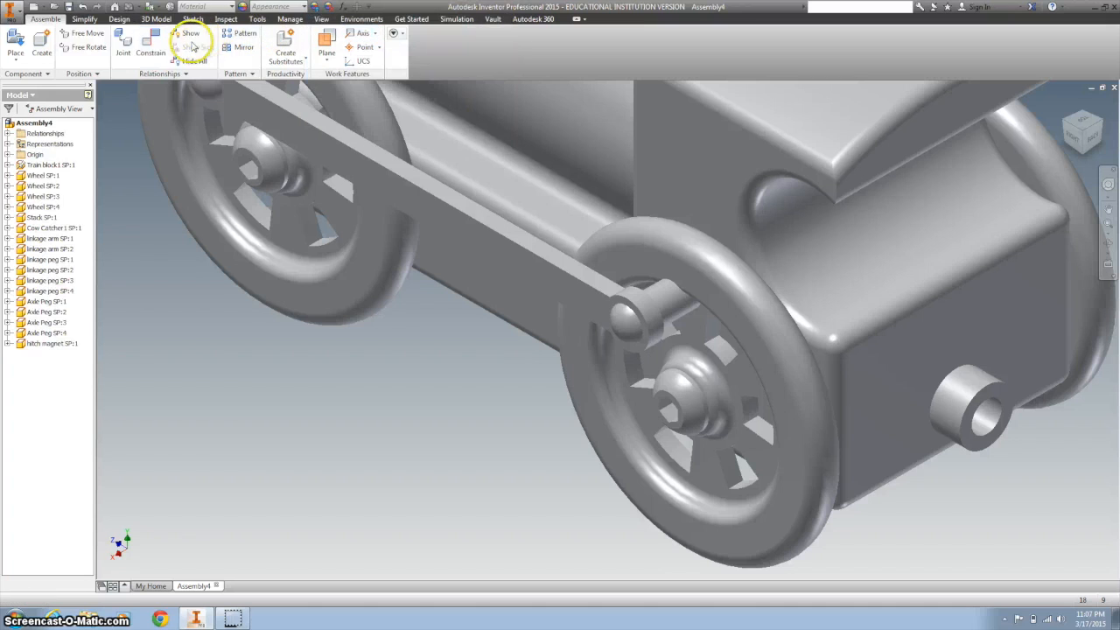
Step: Place the Hitch peg SP.ipt part into the assembly
left_click(16, 43)
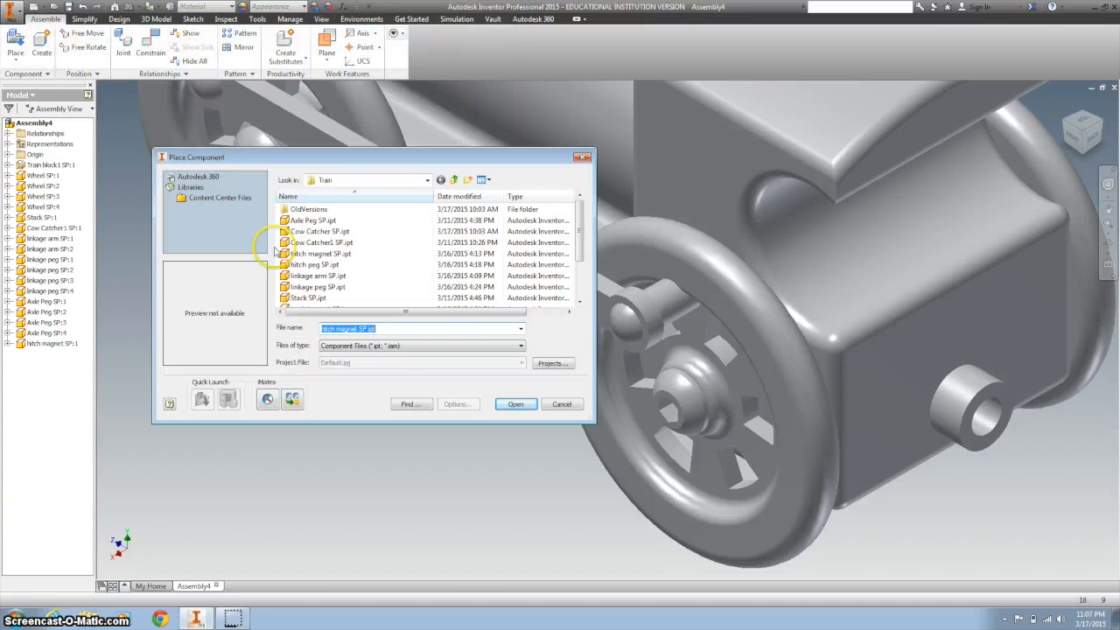
left_click(313, 264)
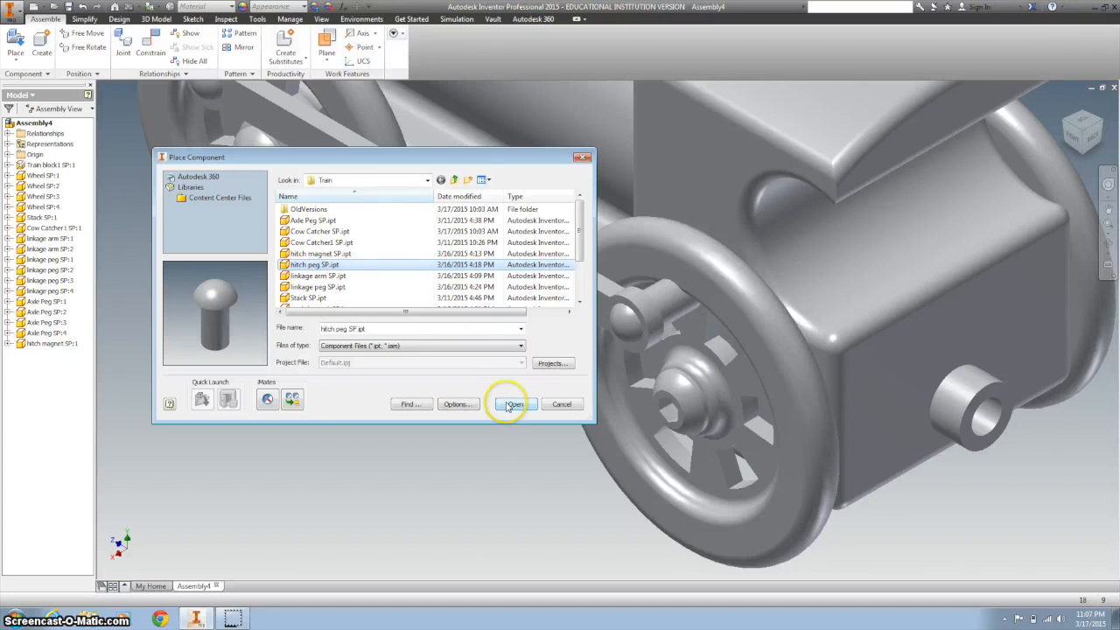
left_click(514, 404)
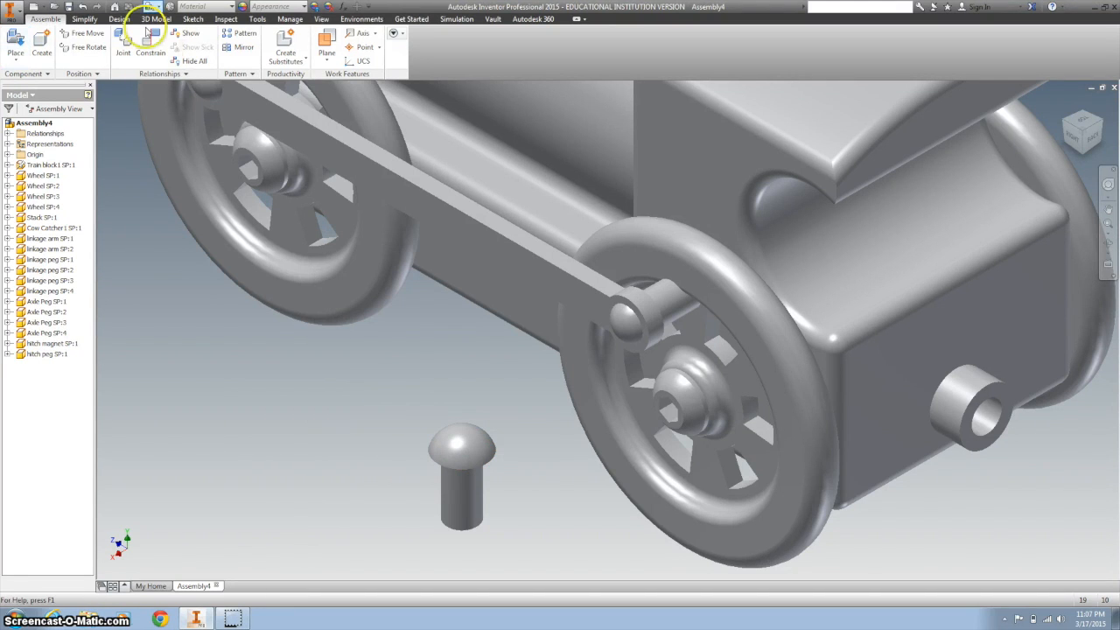
Step: Insert-constrain the hitch peg shoulder into the hitch magnet hole at the rear
left_click(150, 44)
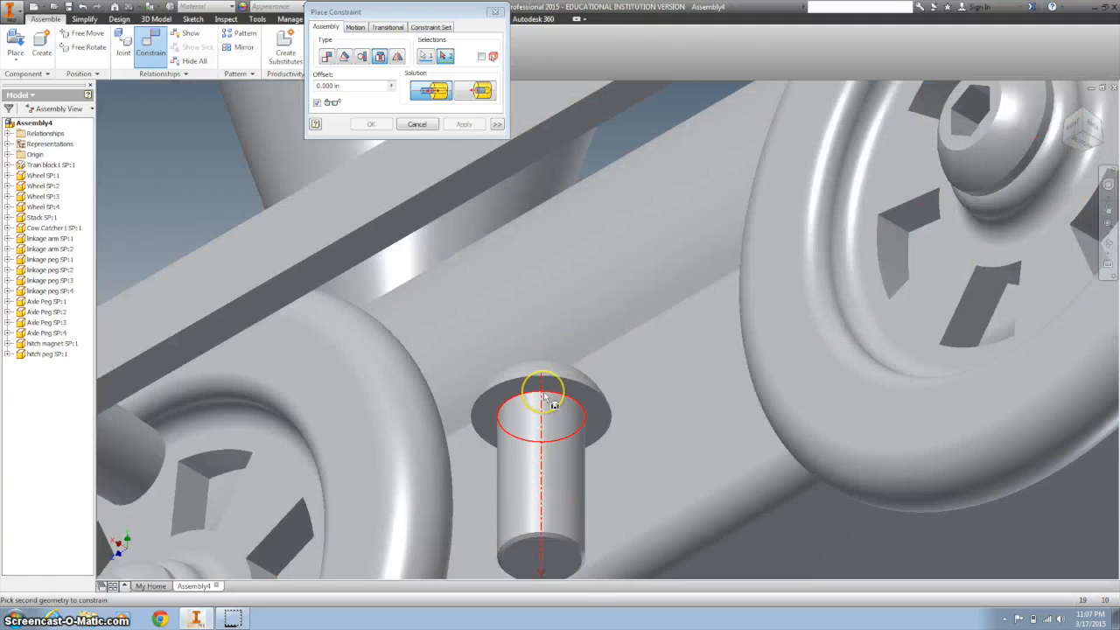
left_click(539, 394)
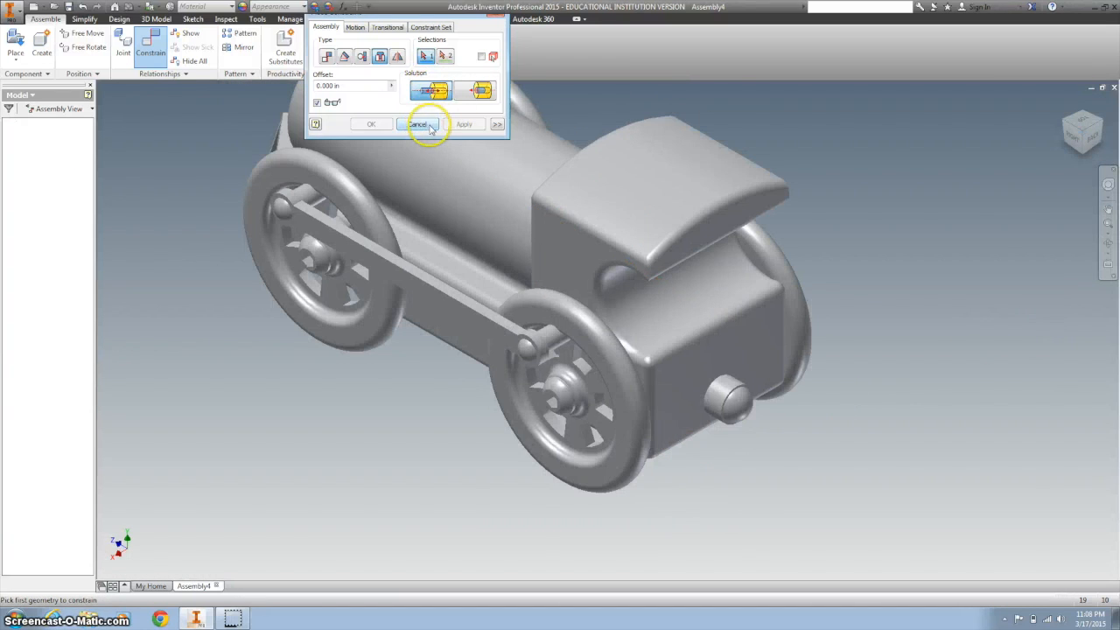
left_click(417, 122)
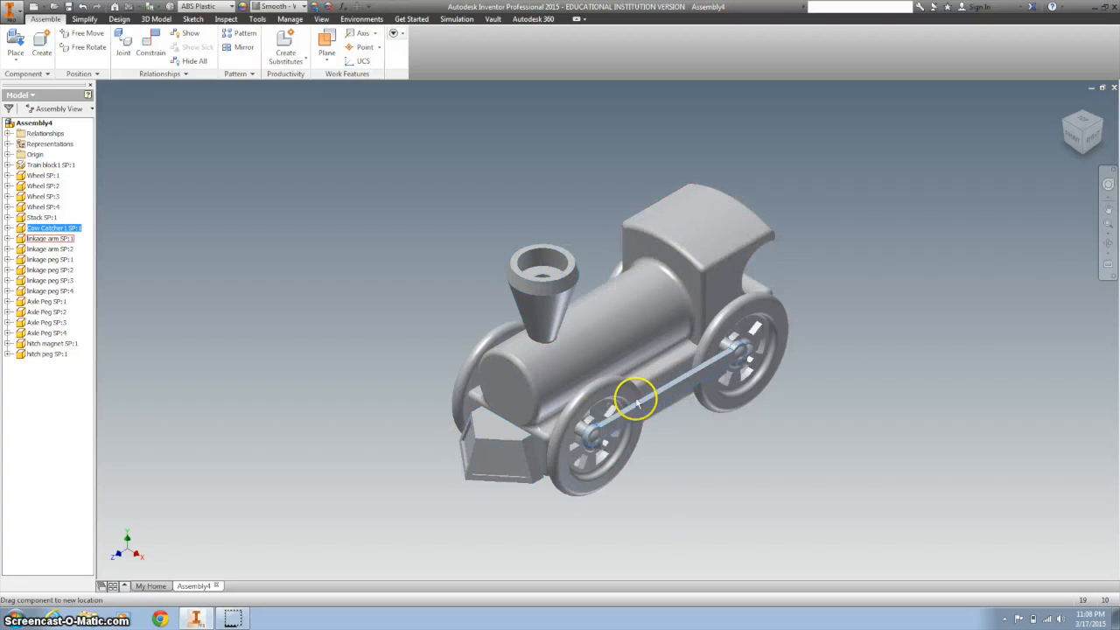
Step: Drag the linkage arm to turn the wheels and test the mechanism's motion
left_click_drag(637, 399, 716, 430)
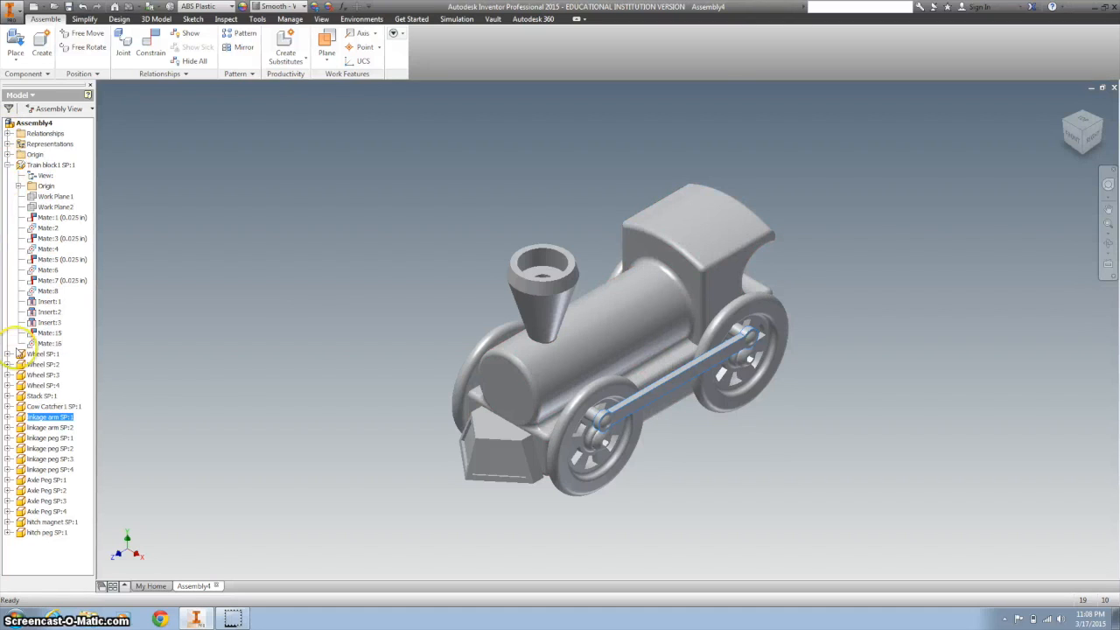
Step: Expand a wheel's constraints in the browser and highlight the geometry one connects
left_click(21, 353)
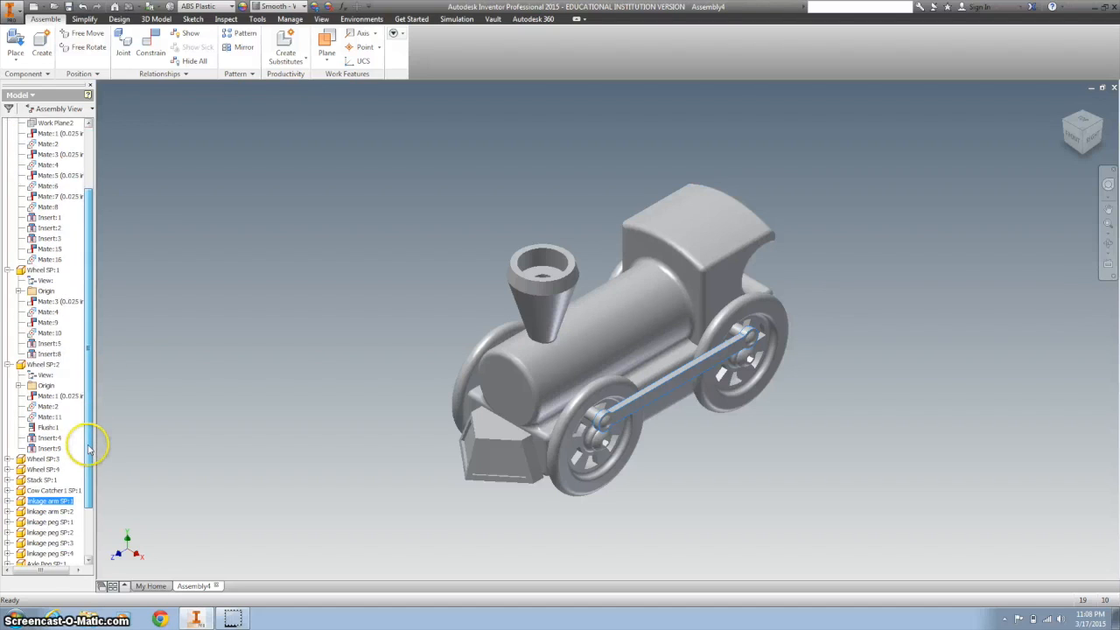
scroll("down", 3)
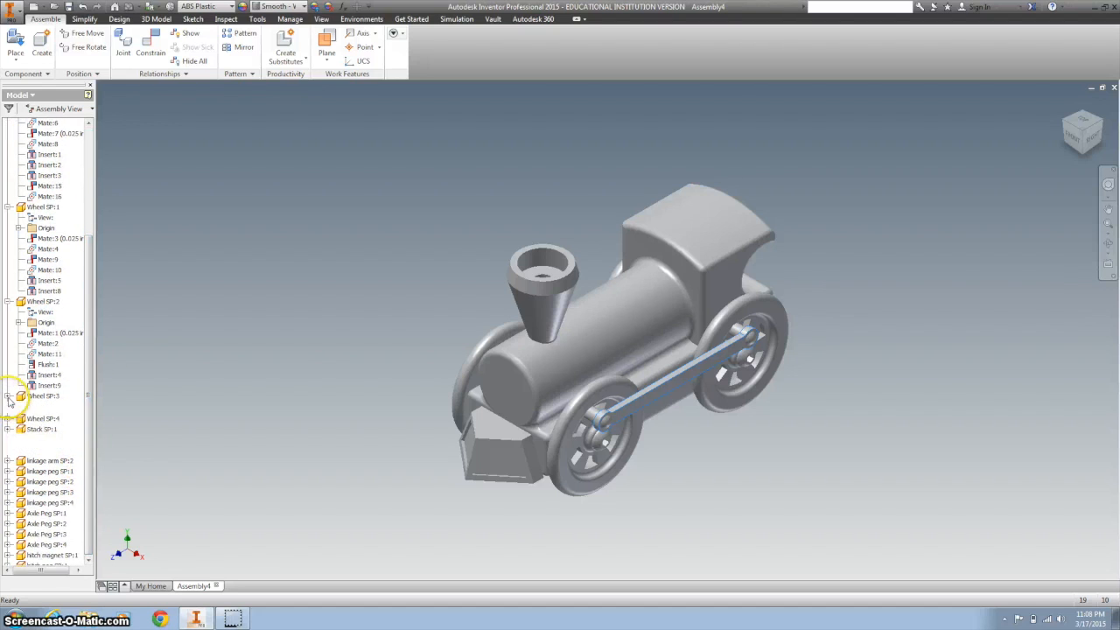
scroll("down", 3)
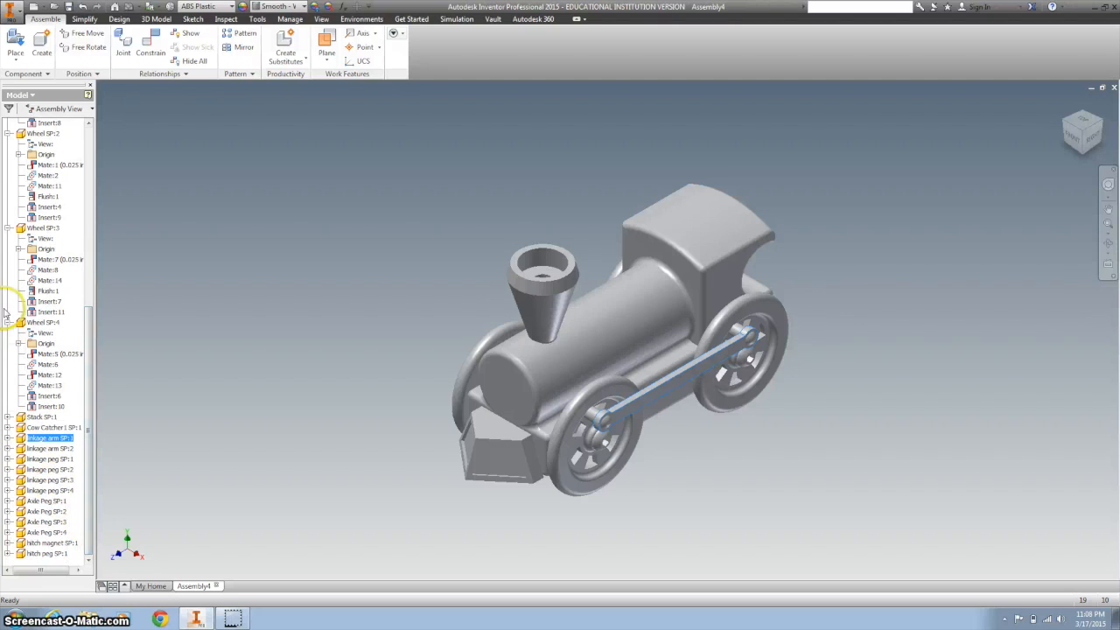
scroll("up", 3)
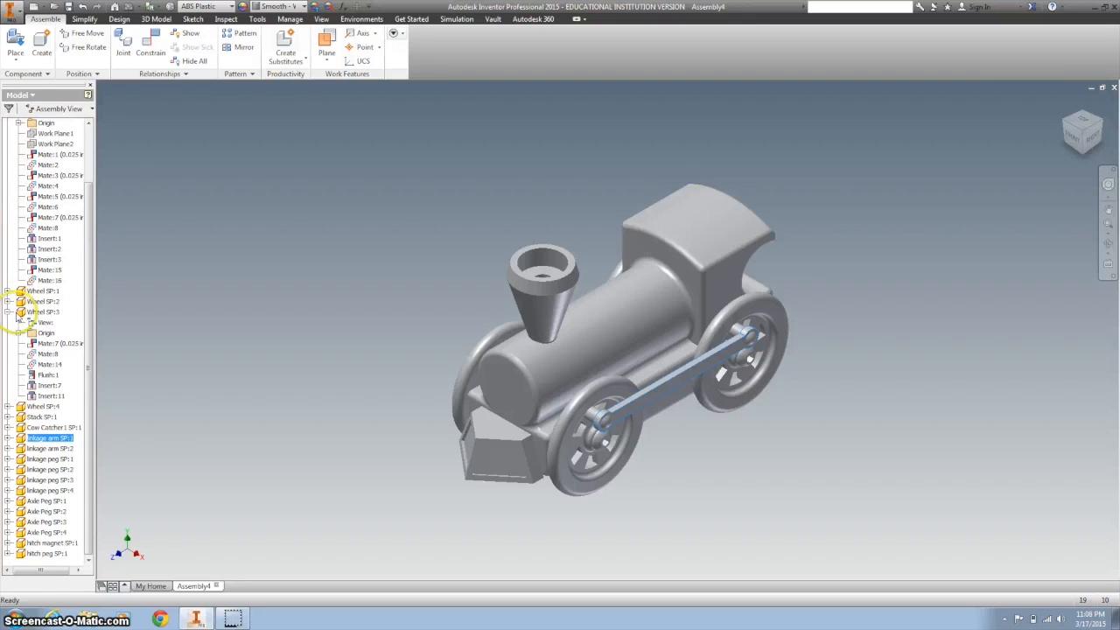
left_click(60, 342)
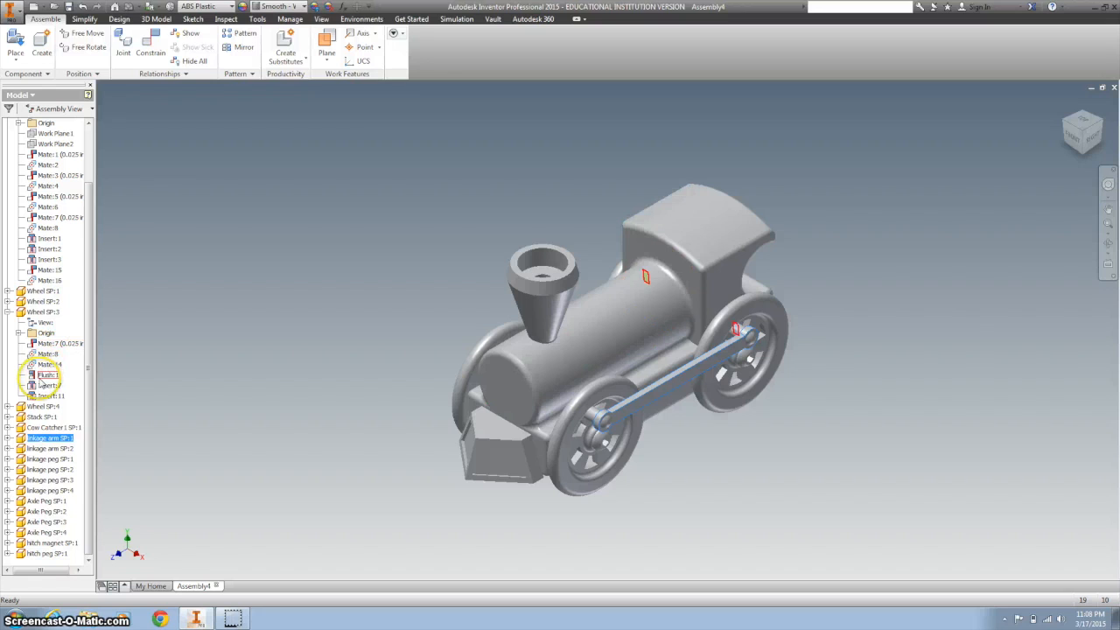
right_click(49, 374)
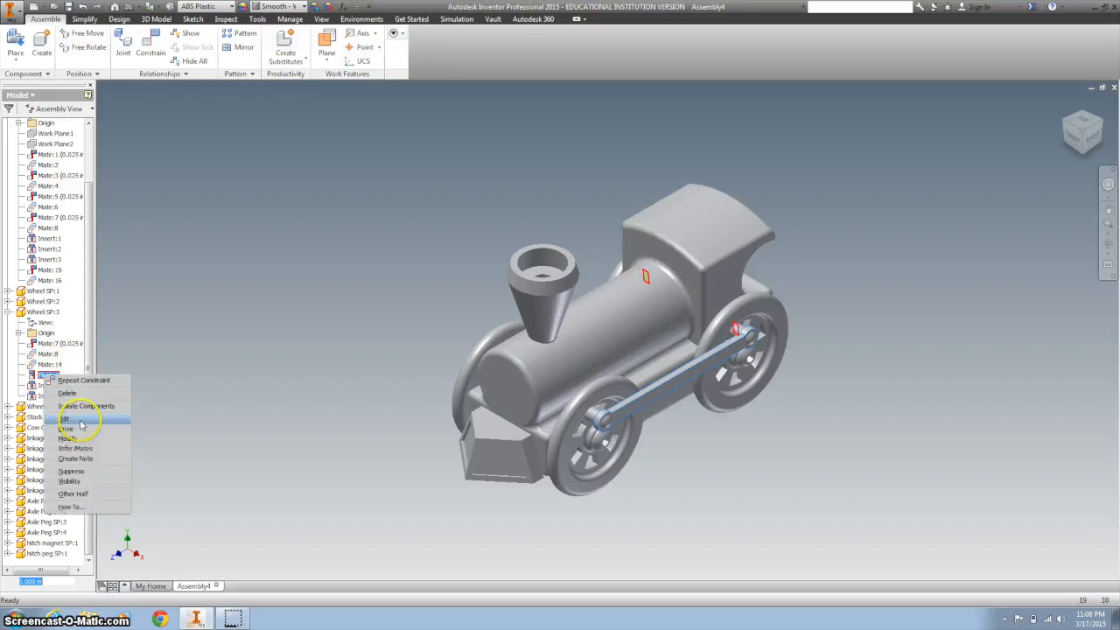
mouse_move(196, 304)
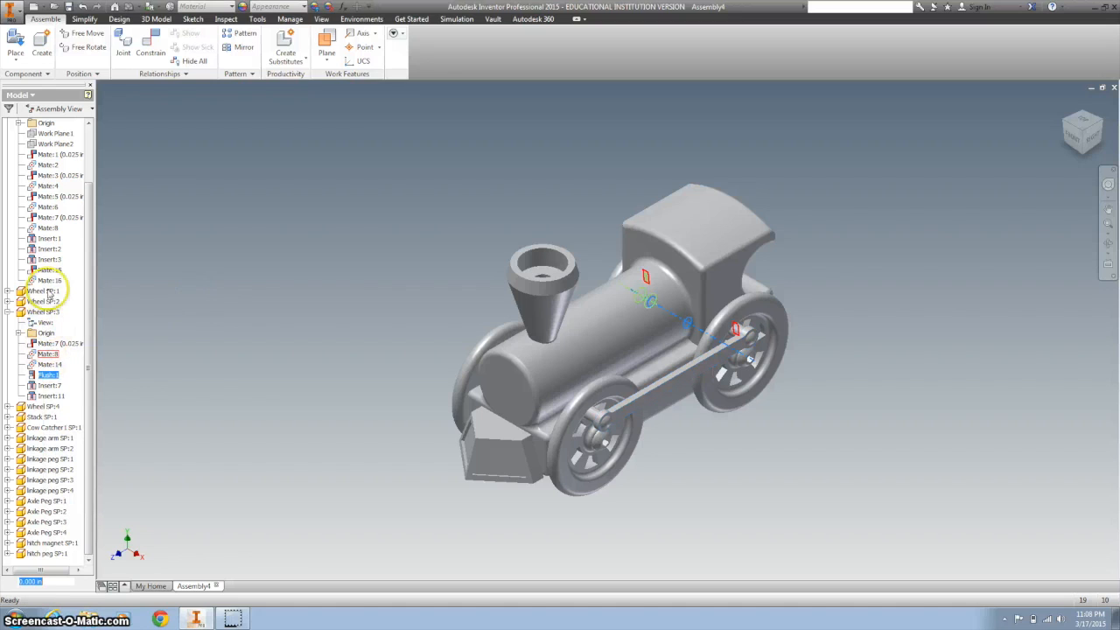
Step: Highlight the train block's mate, insert and flush constraints and then the whole part
left_click(49, 238)
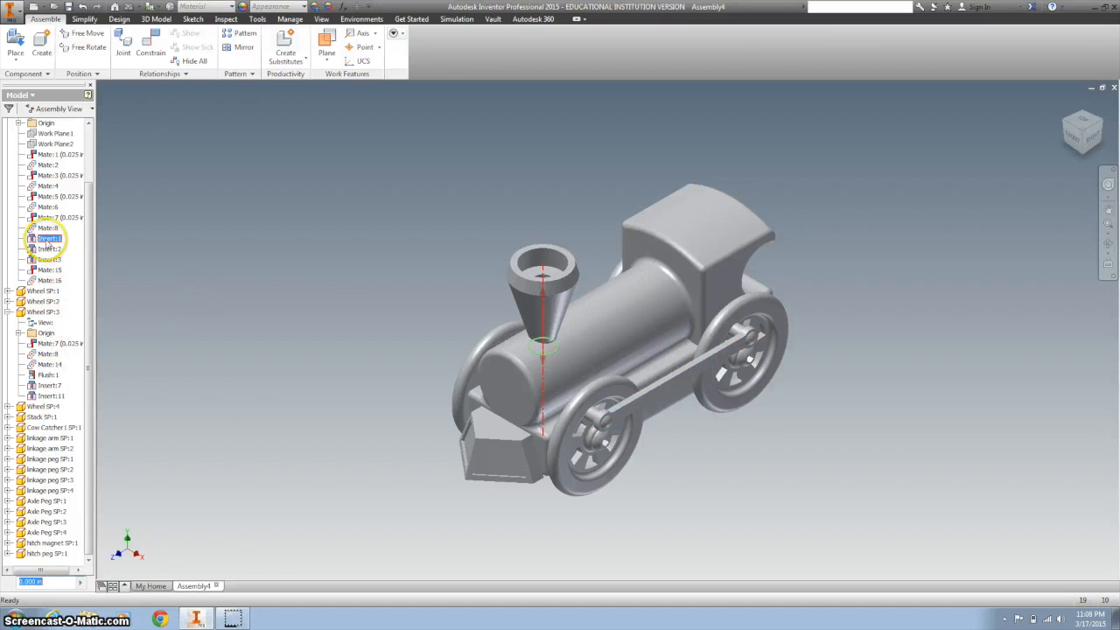
left_click(49, 249)
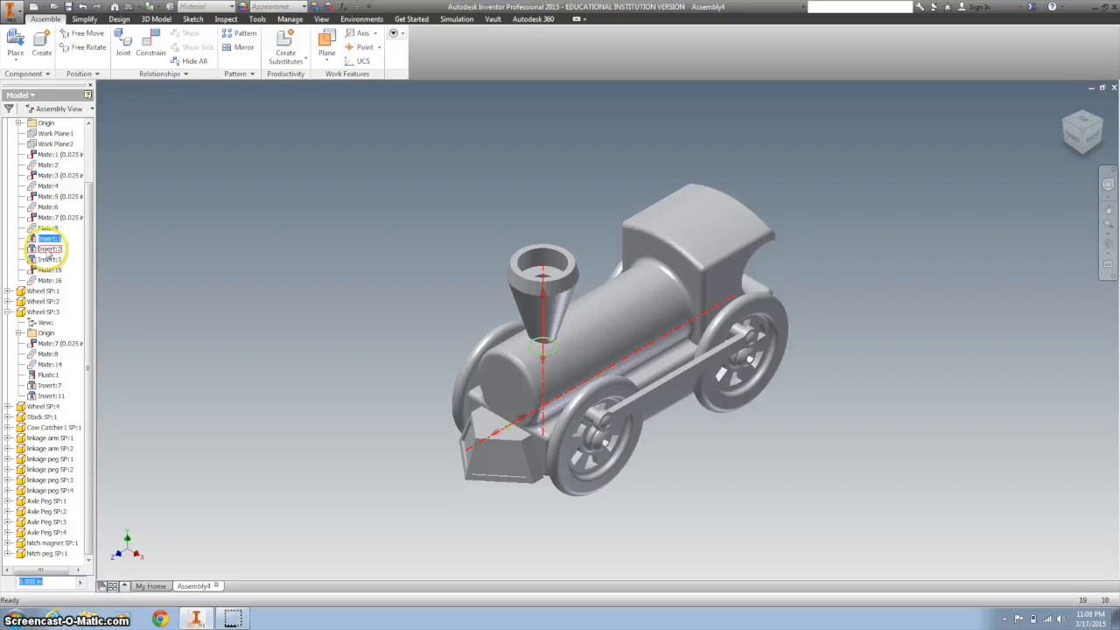
left_click(49, 248)
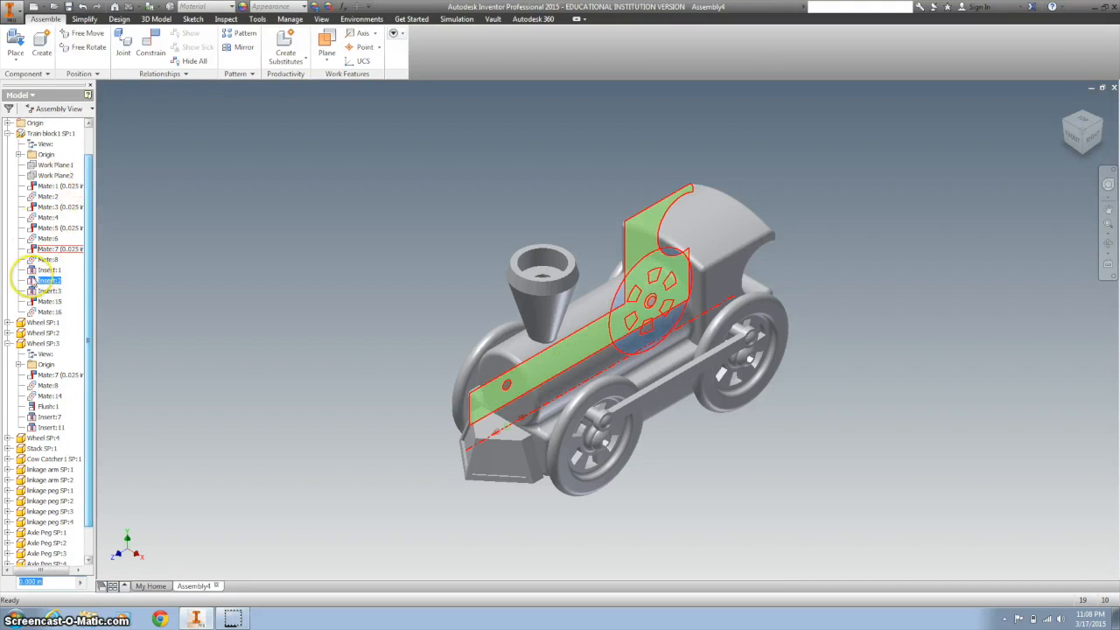
left_click(49, 280)
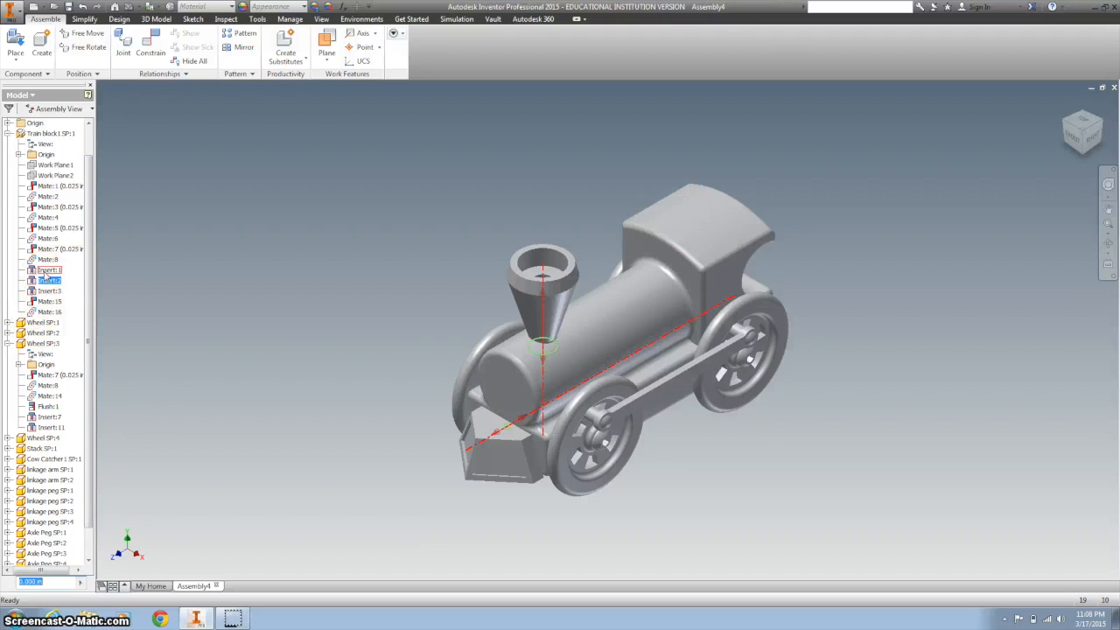
left_click(49, 133)
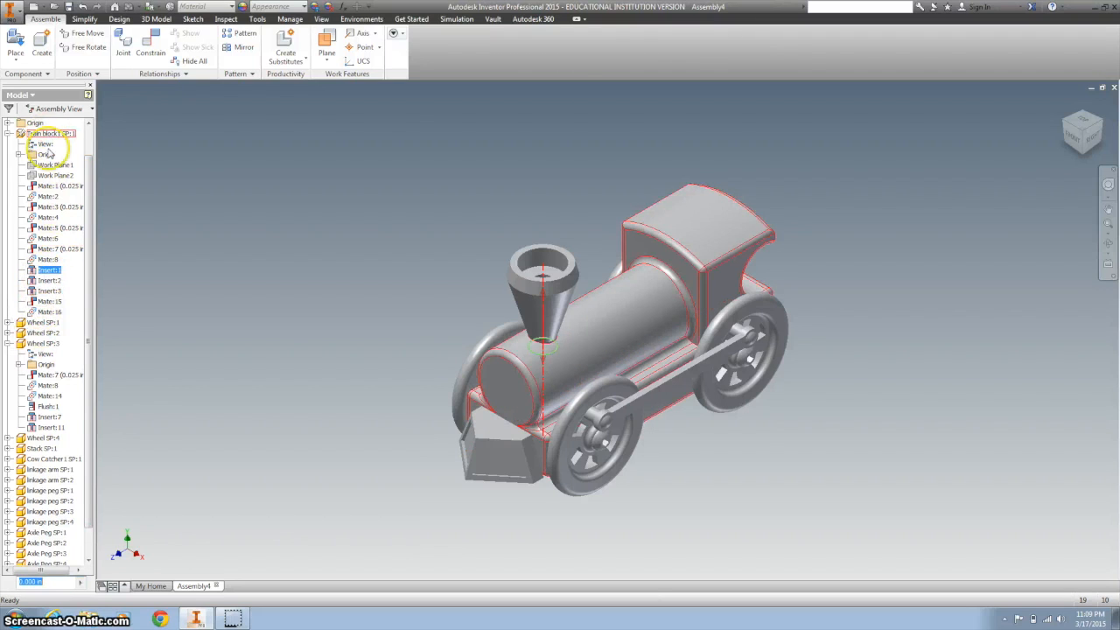